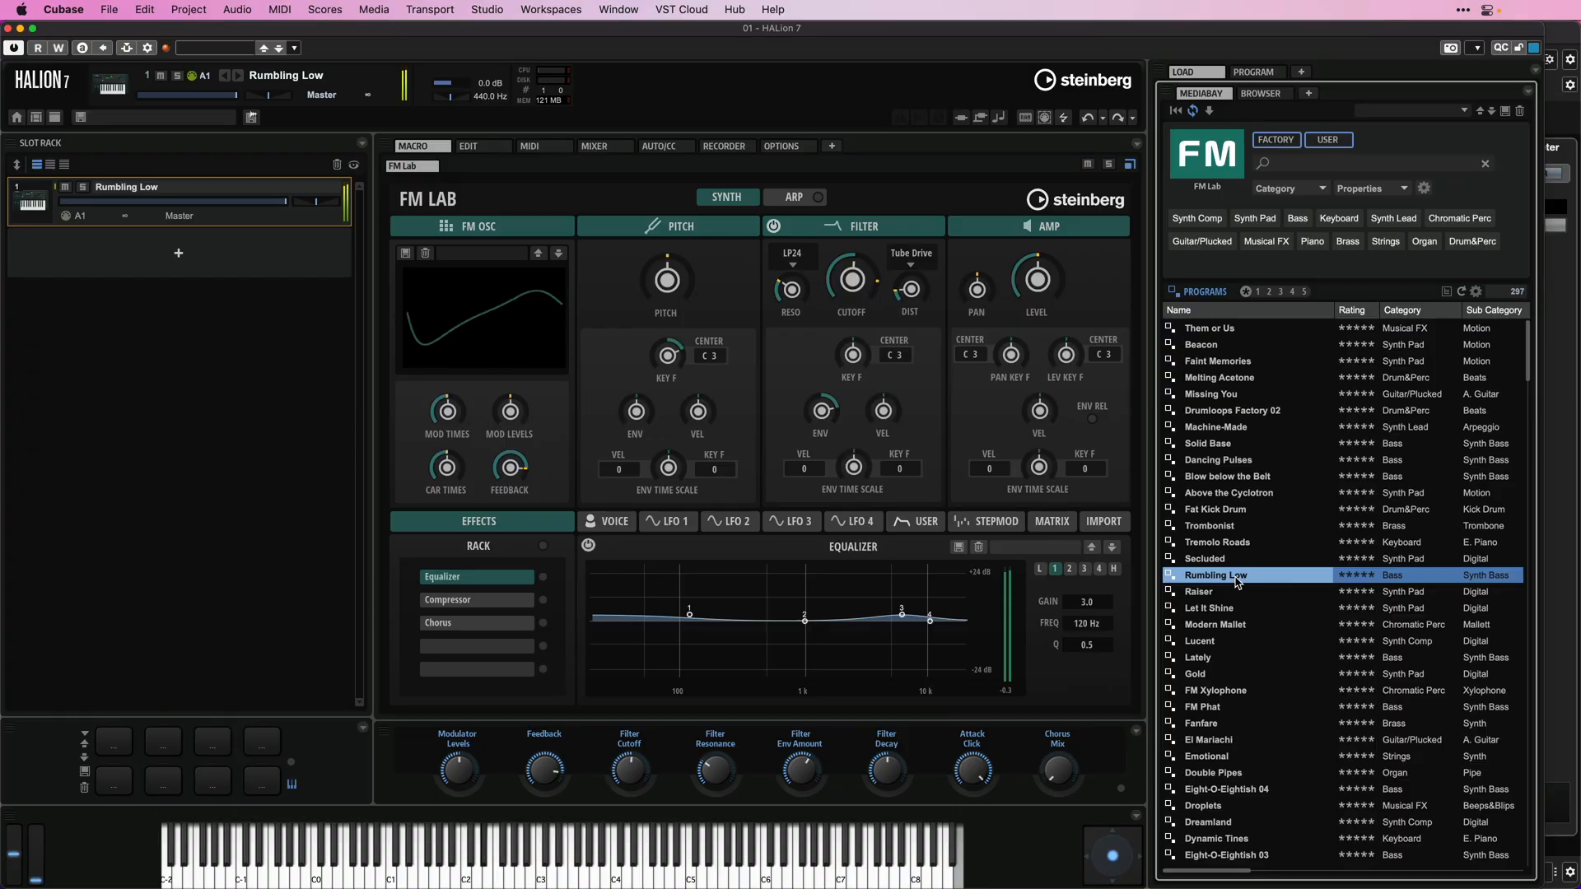
- Load Rumbling Low, Raiser, Eight-O-Eightish 03 and Dynamic Tines in turn from the Programs list
double_click(1210, 393)
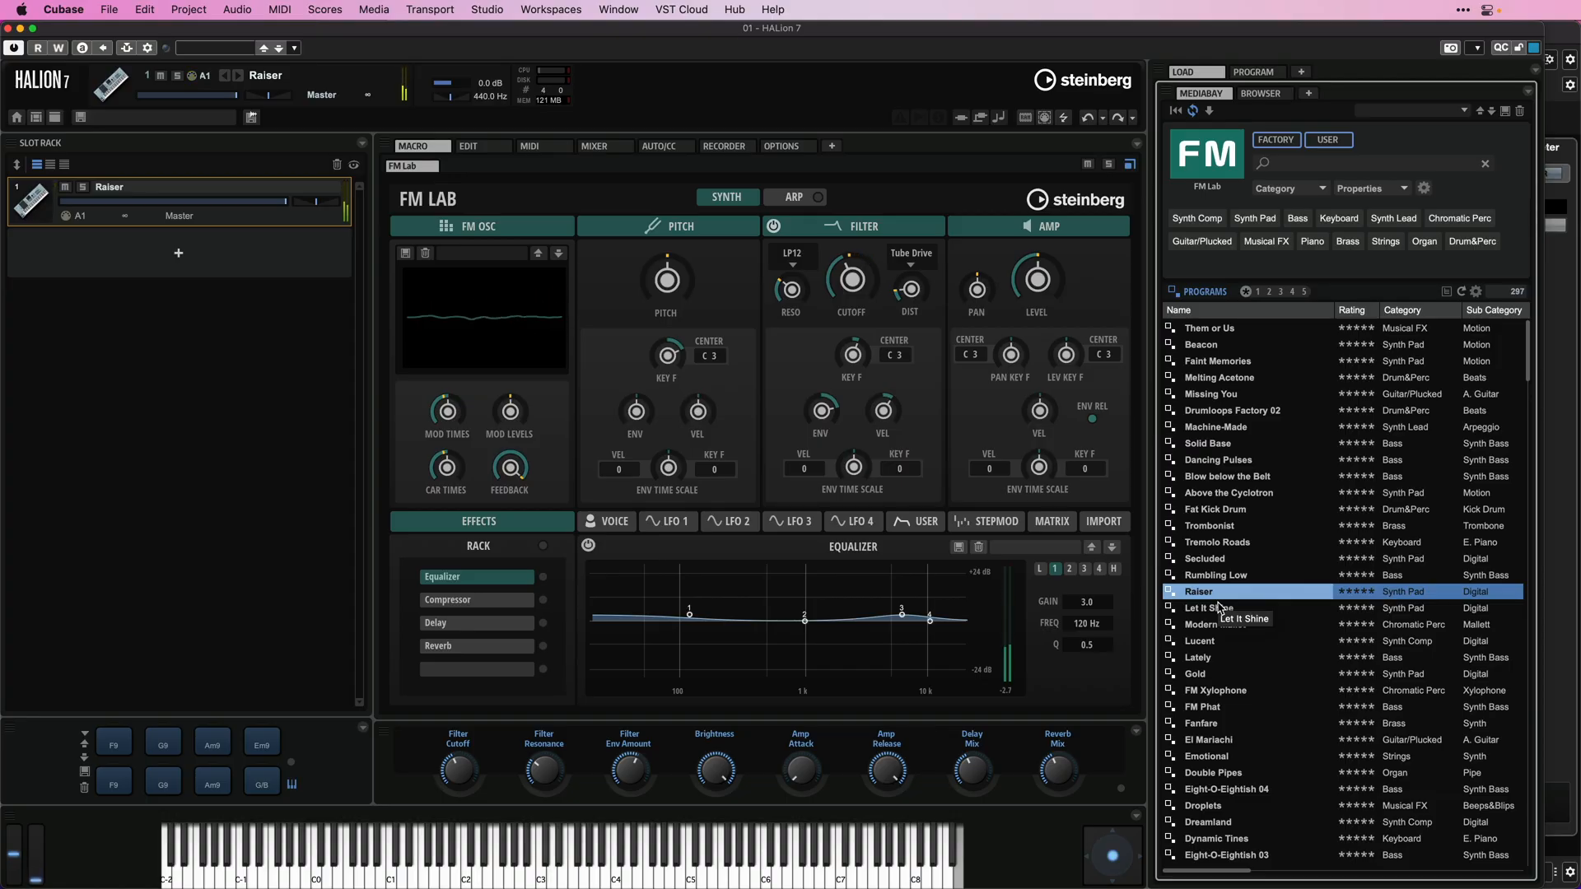
double_click(1200, 723)
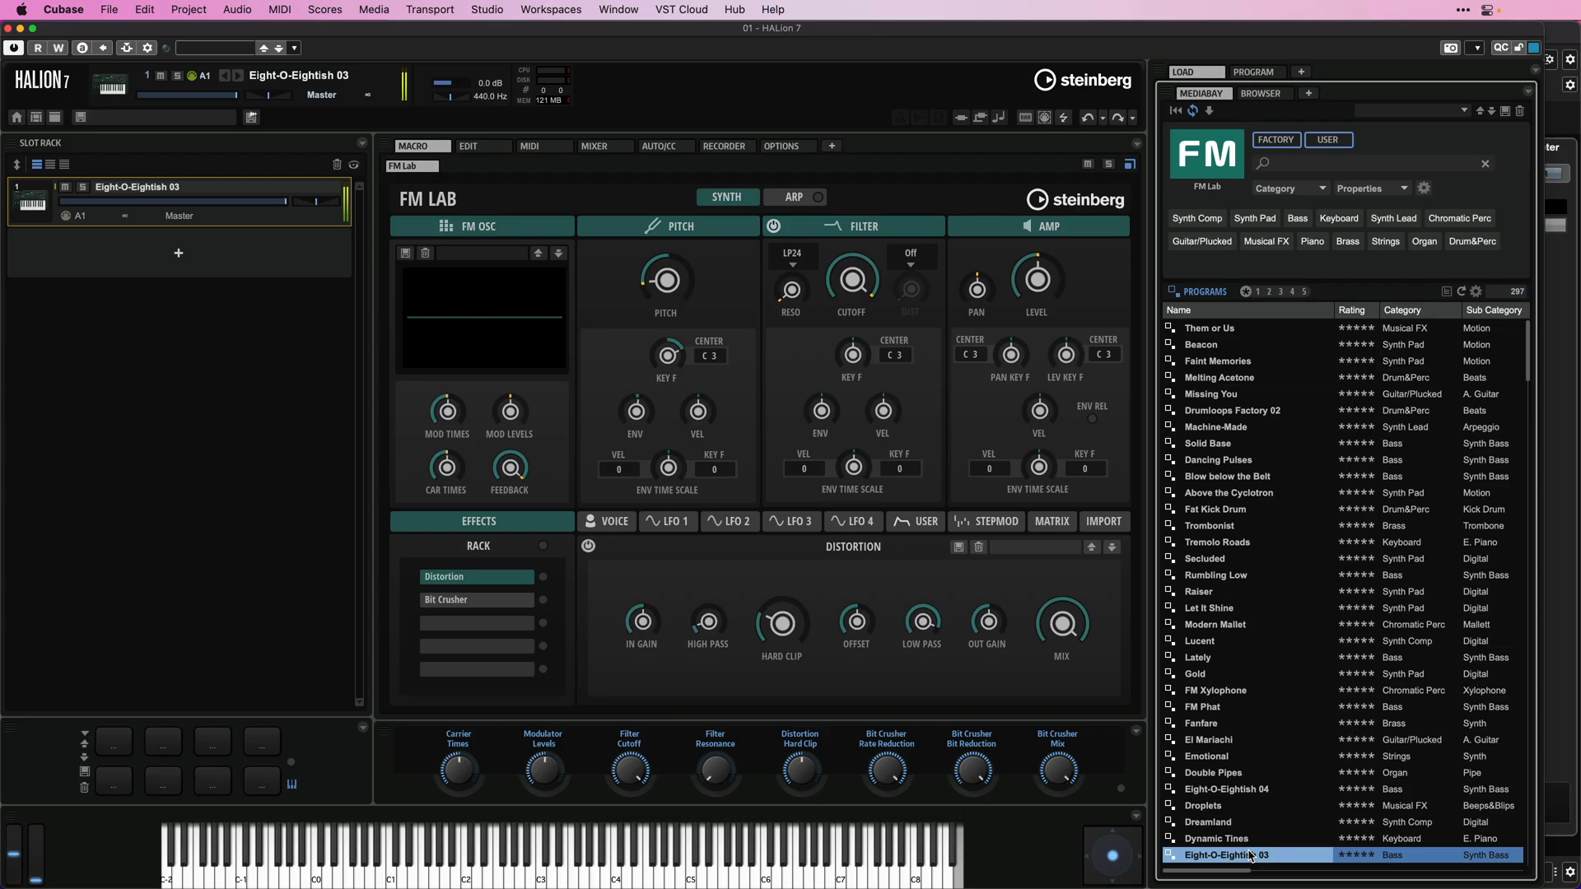
double_click(1215, 608)
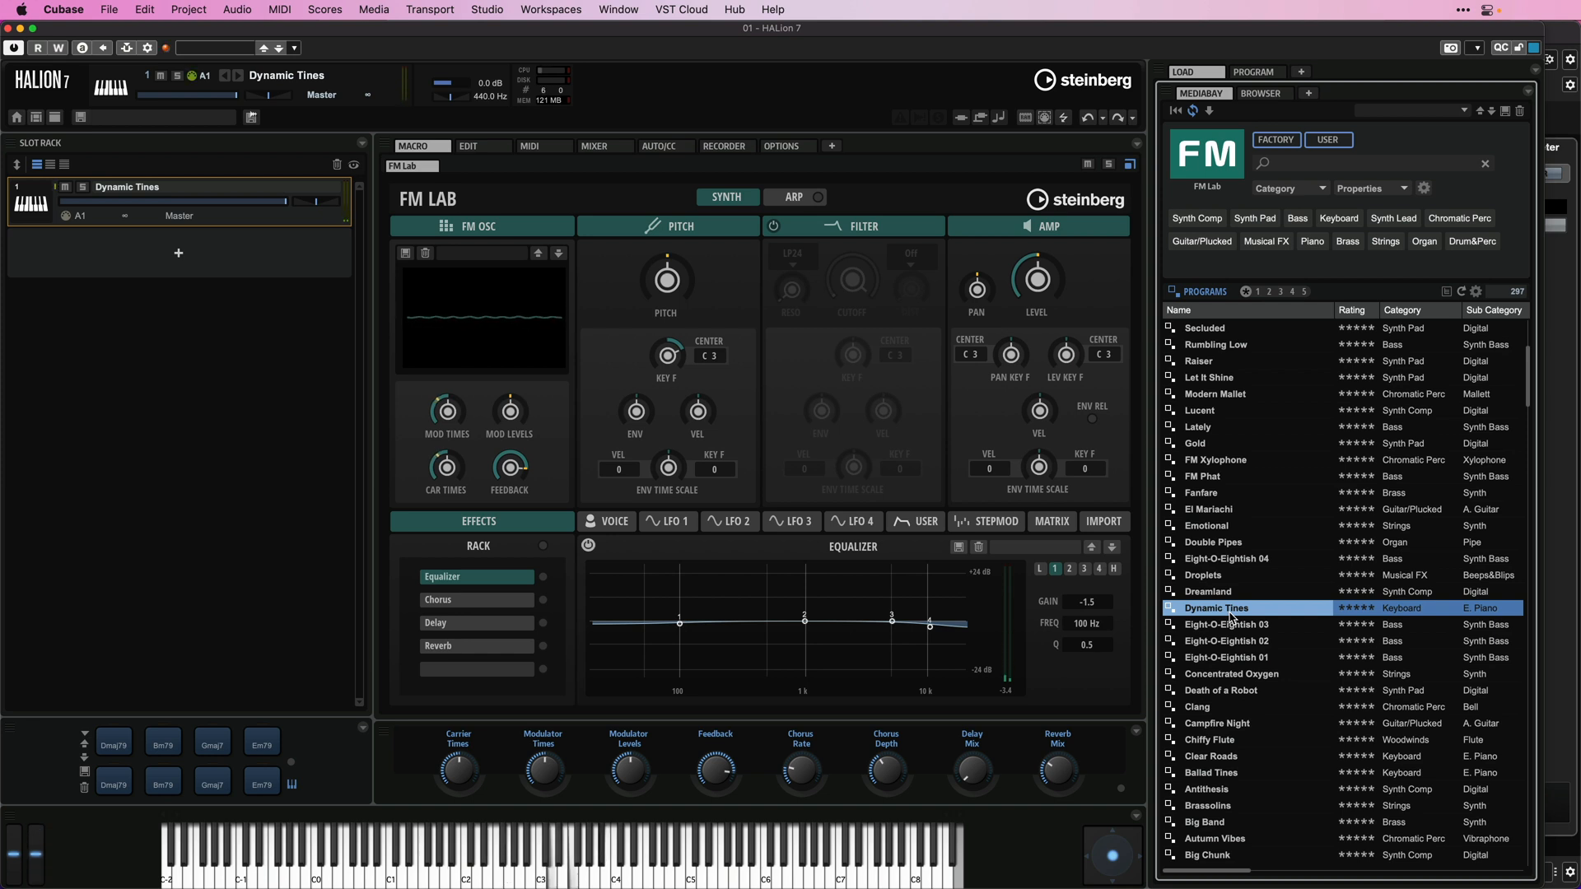
double_click(1218, 756)
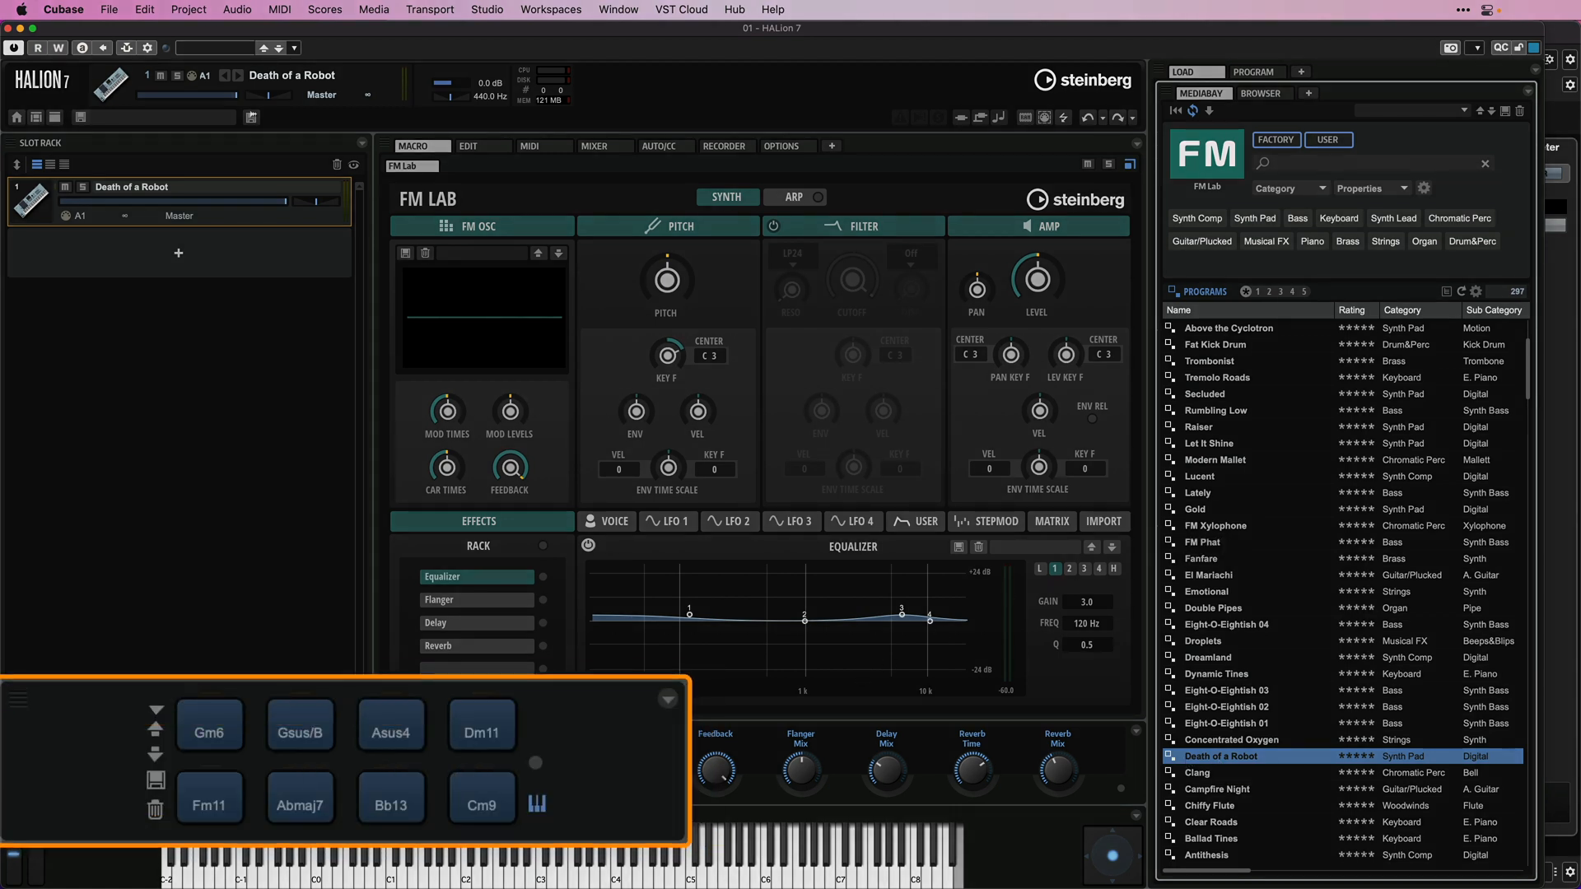
mouse_move(392, 801)
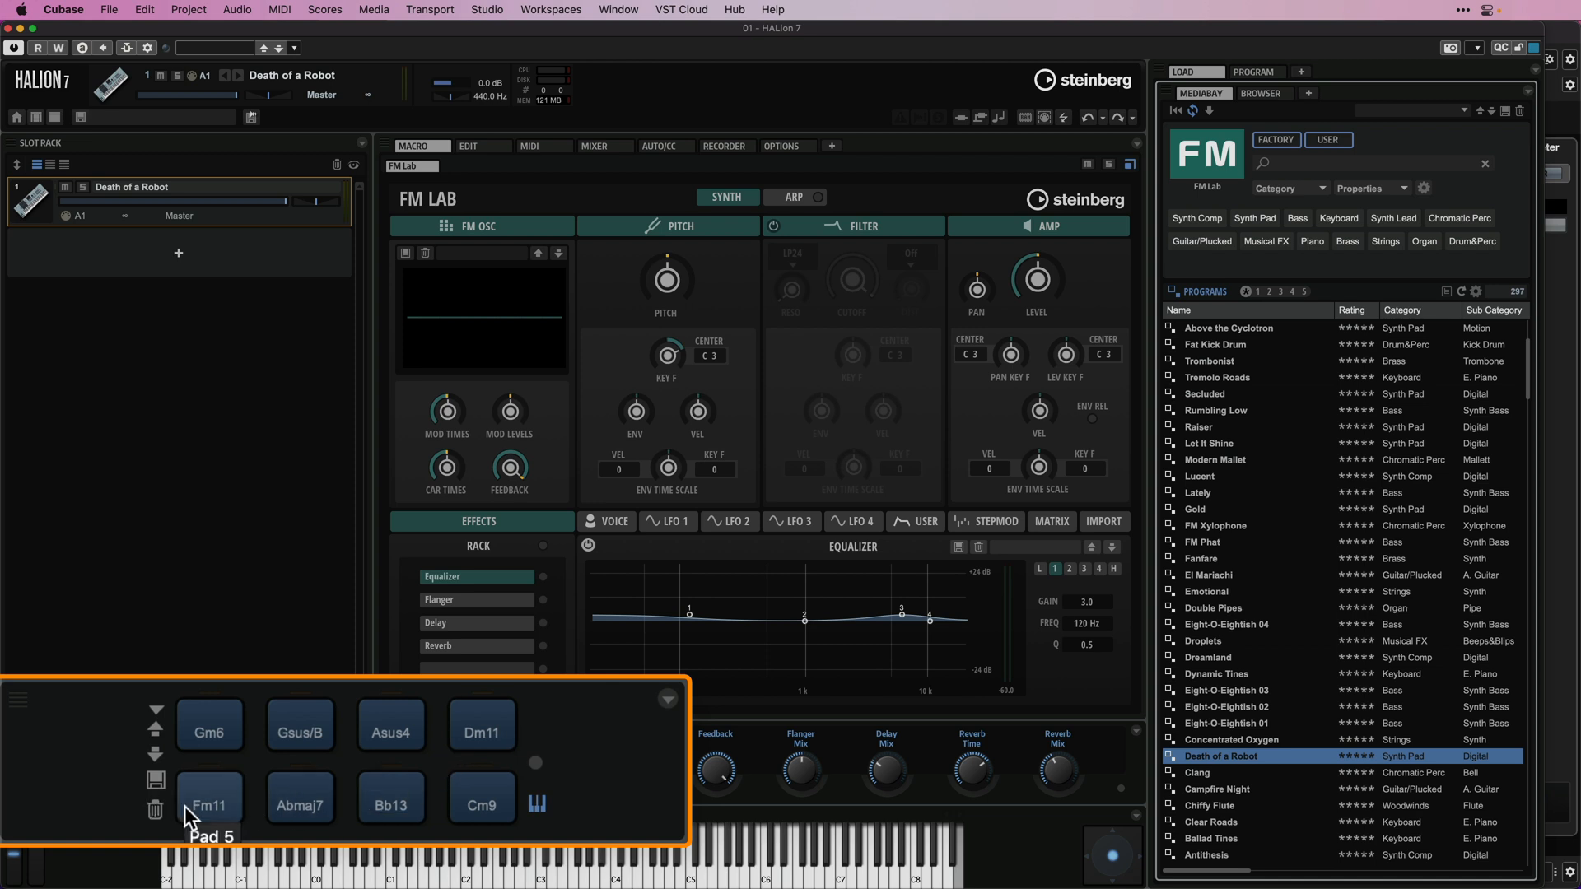
- Play the Fm11, Abmaj7, Bb13 and Cm9 trigger pads, then load the next program
left_click(209, 797)
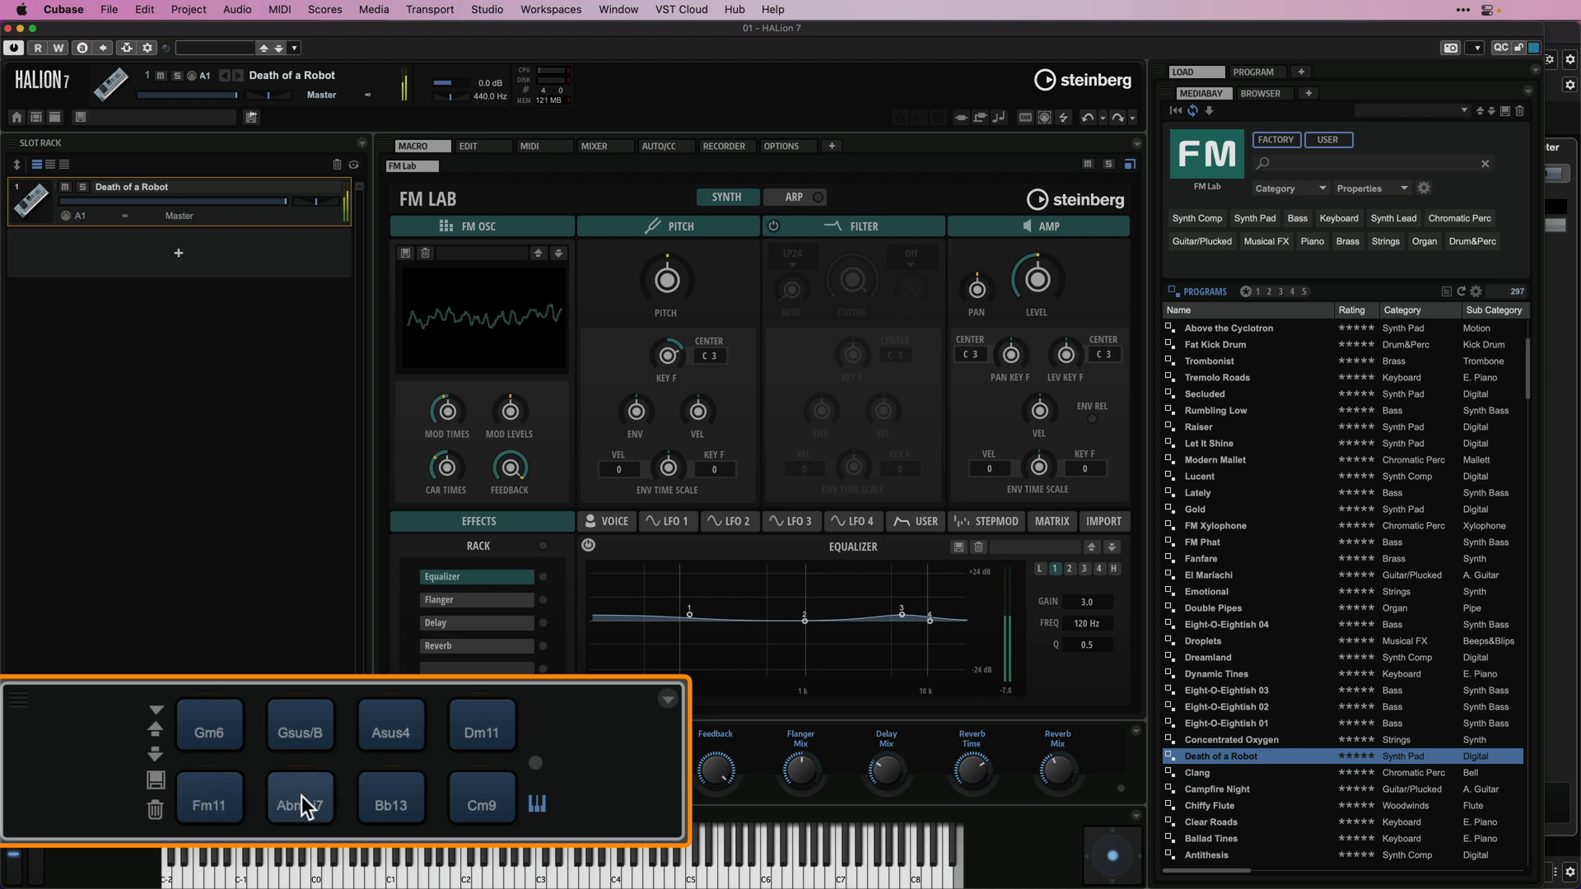
left_click(298, 804)
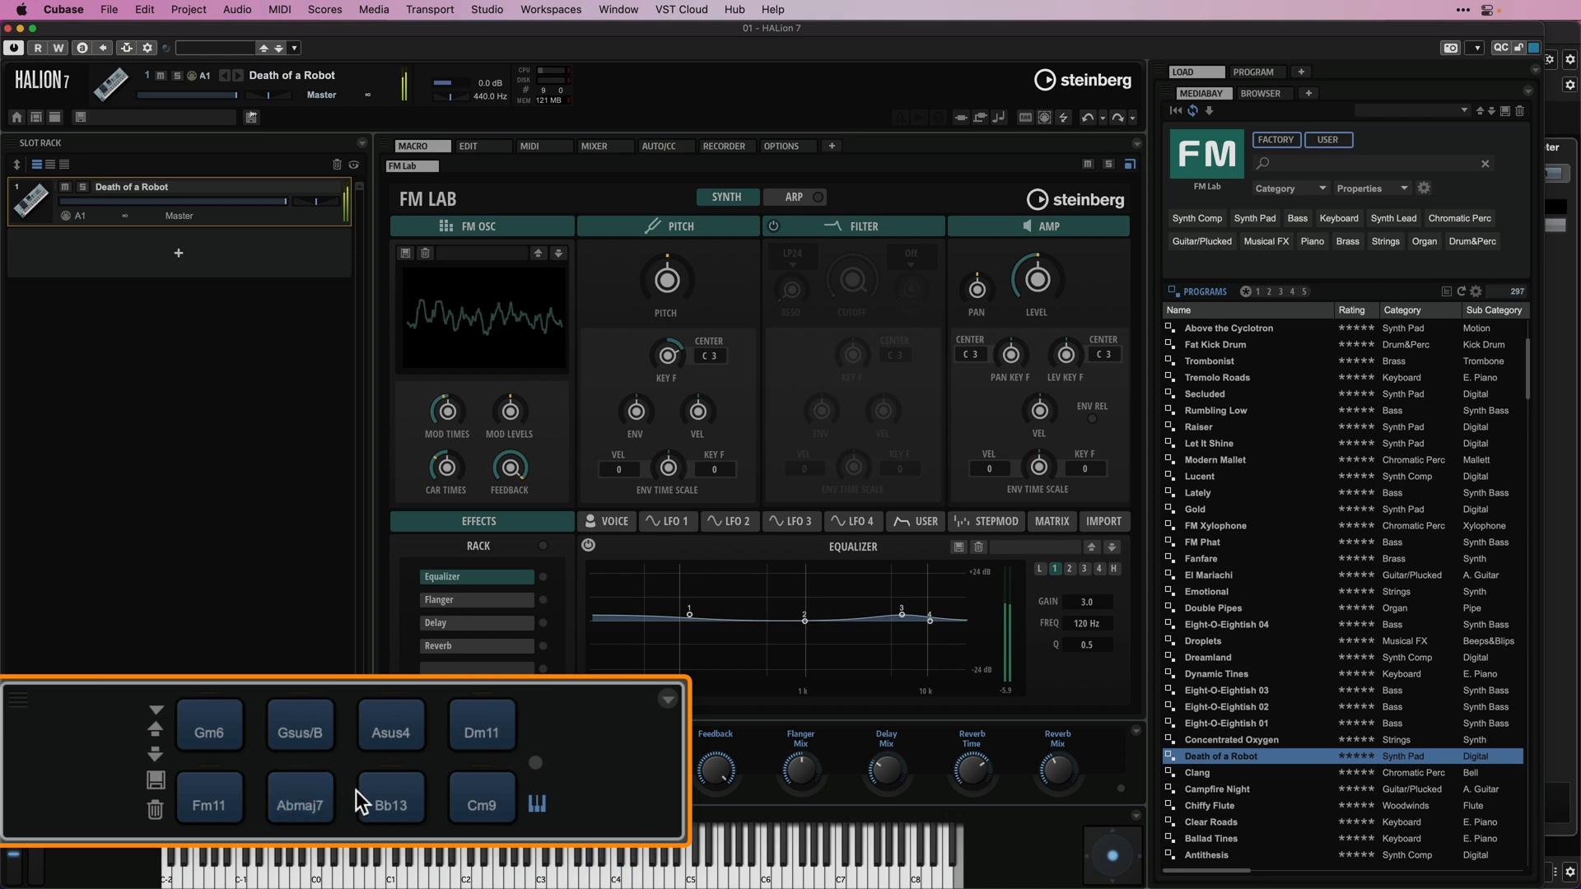
left_click(389, 797)
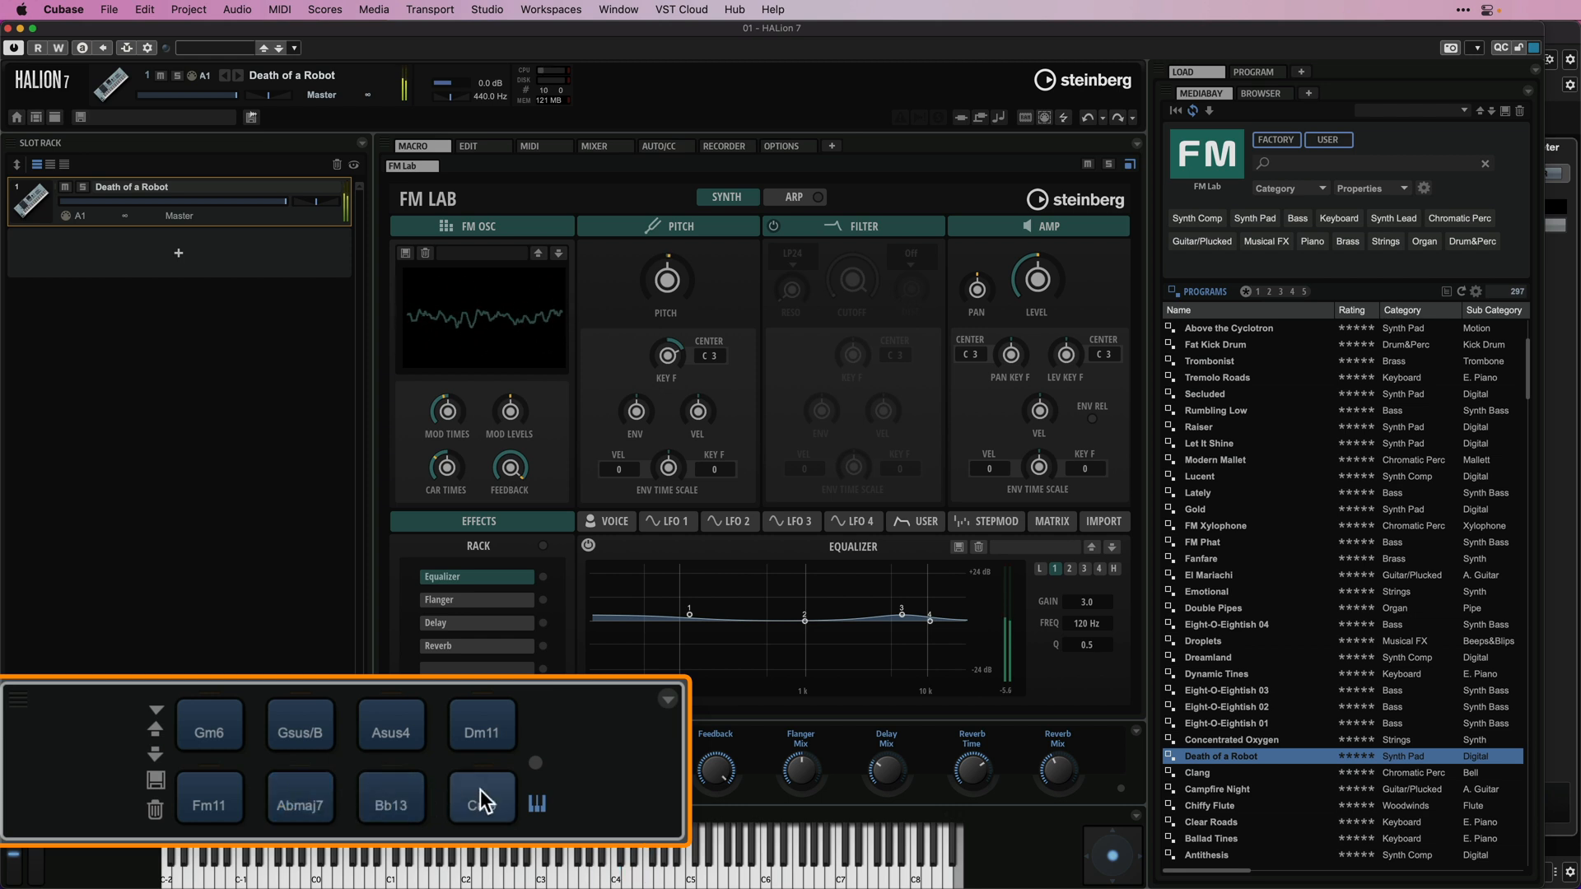
left_click(483, 795)
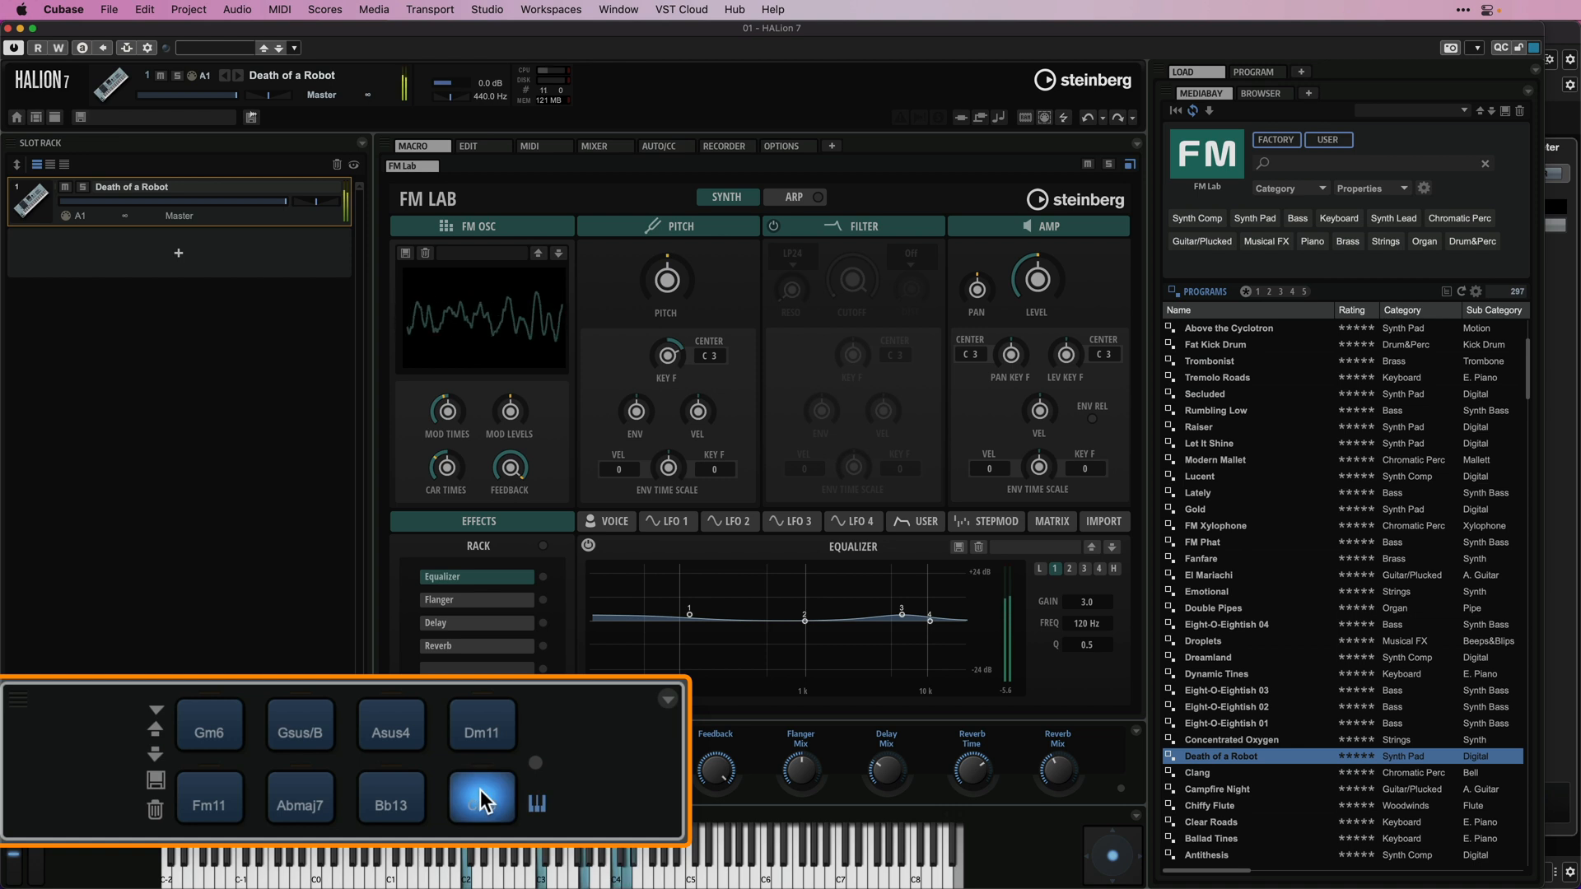
left_click(482, 795)
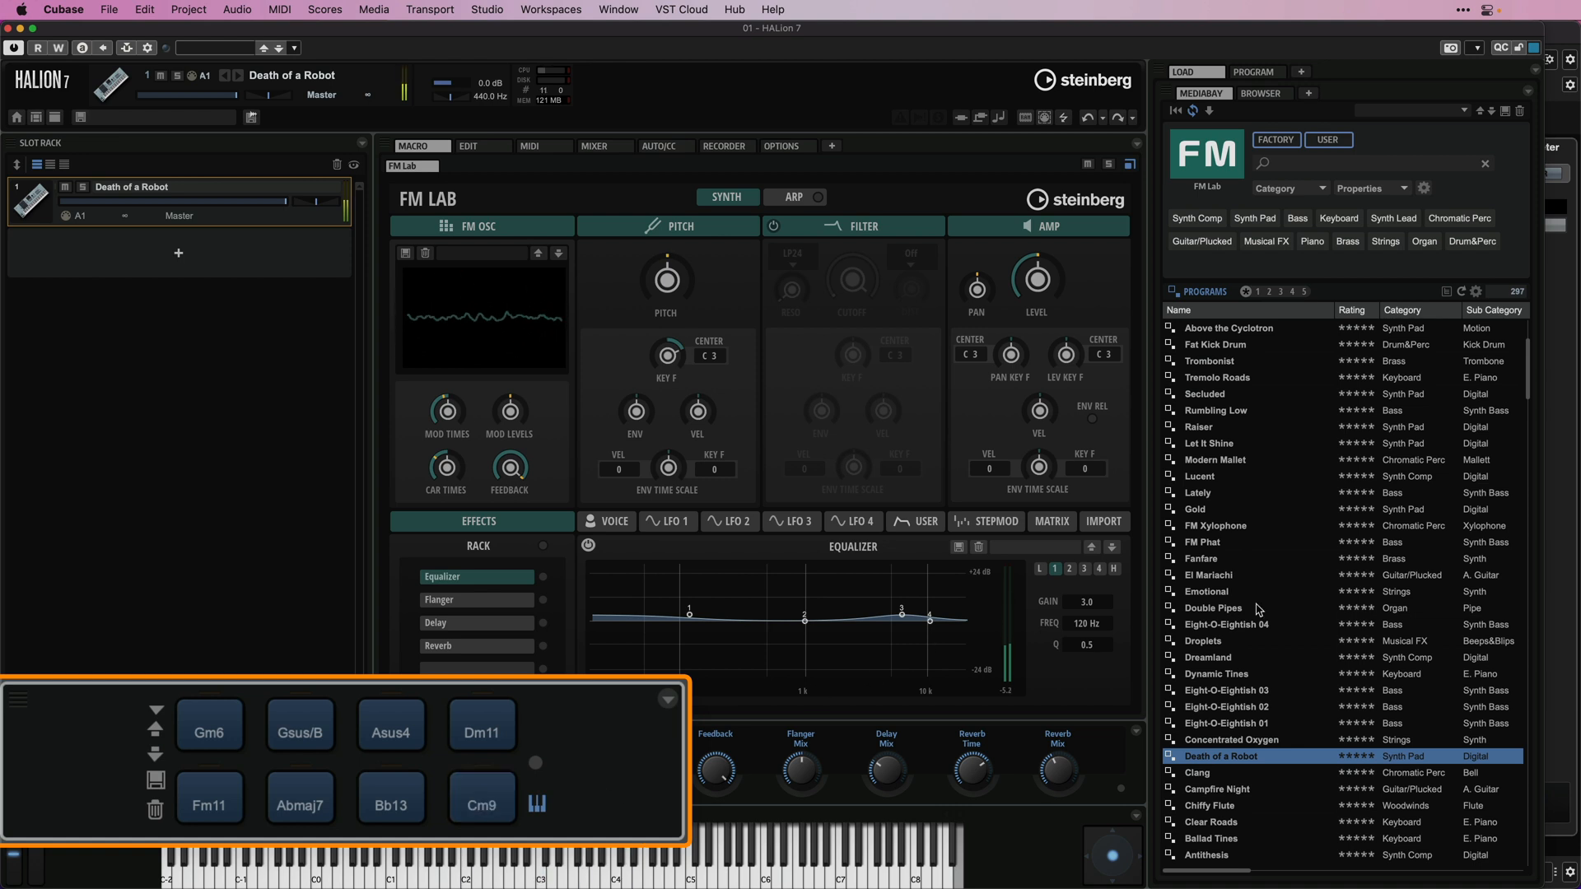
double_click(1232, 410)
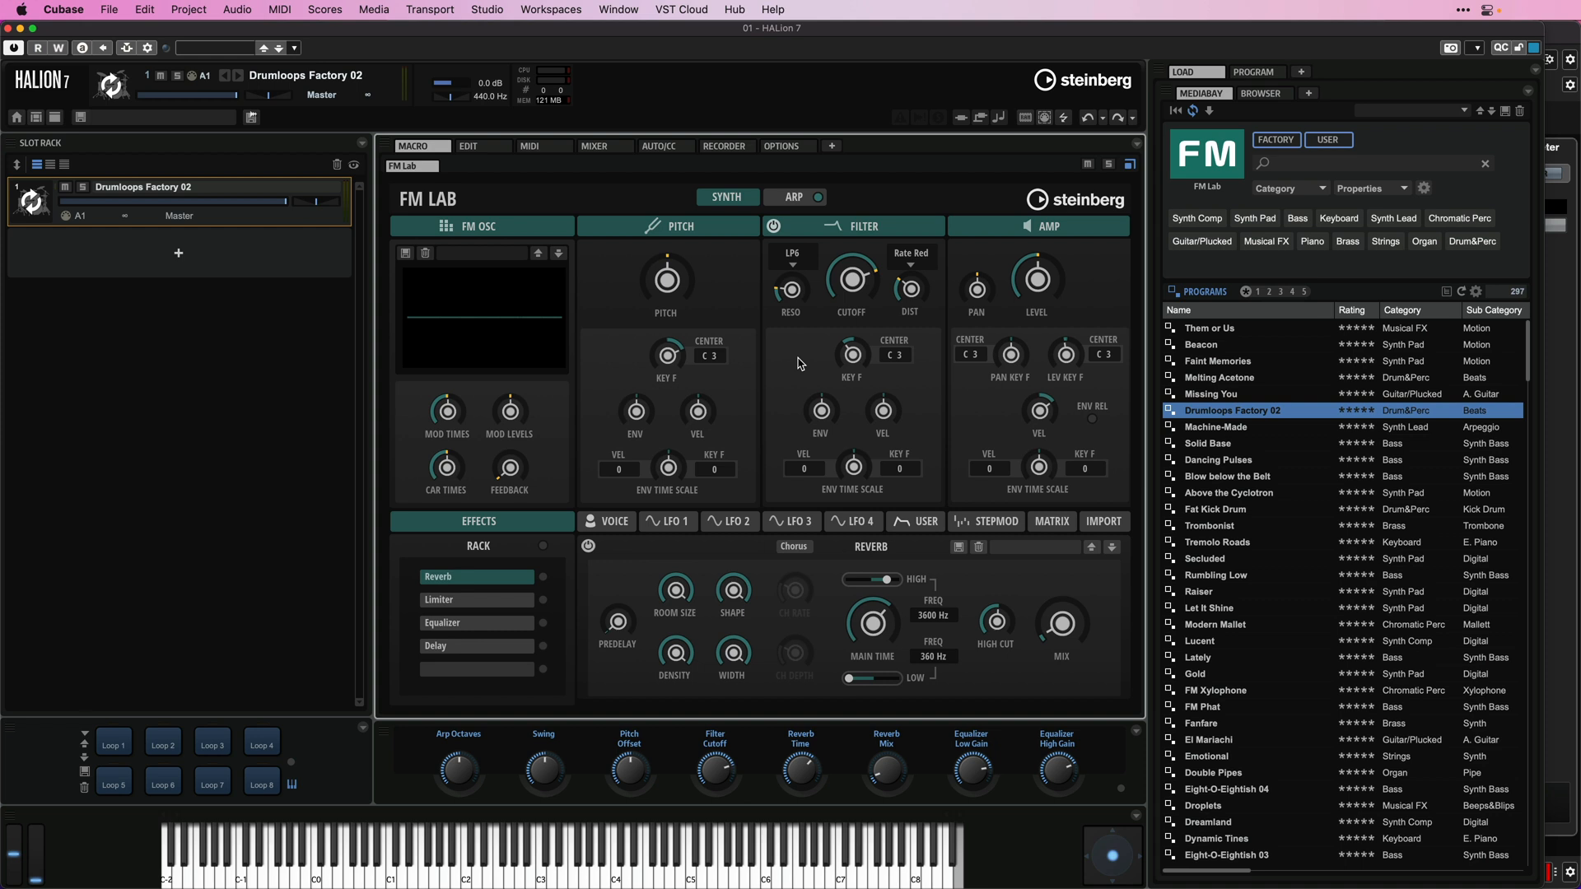
mouse_move(664, 354)
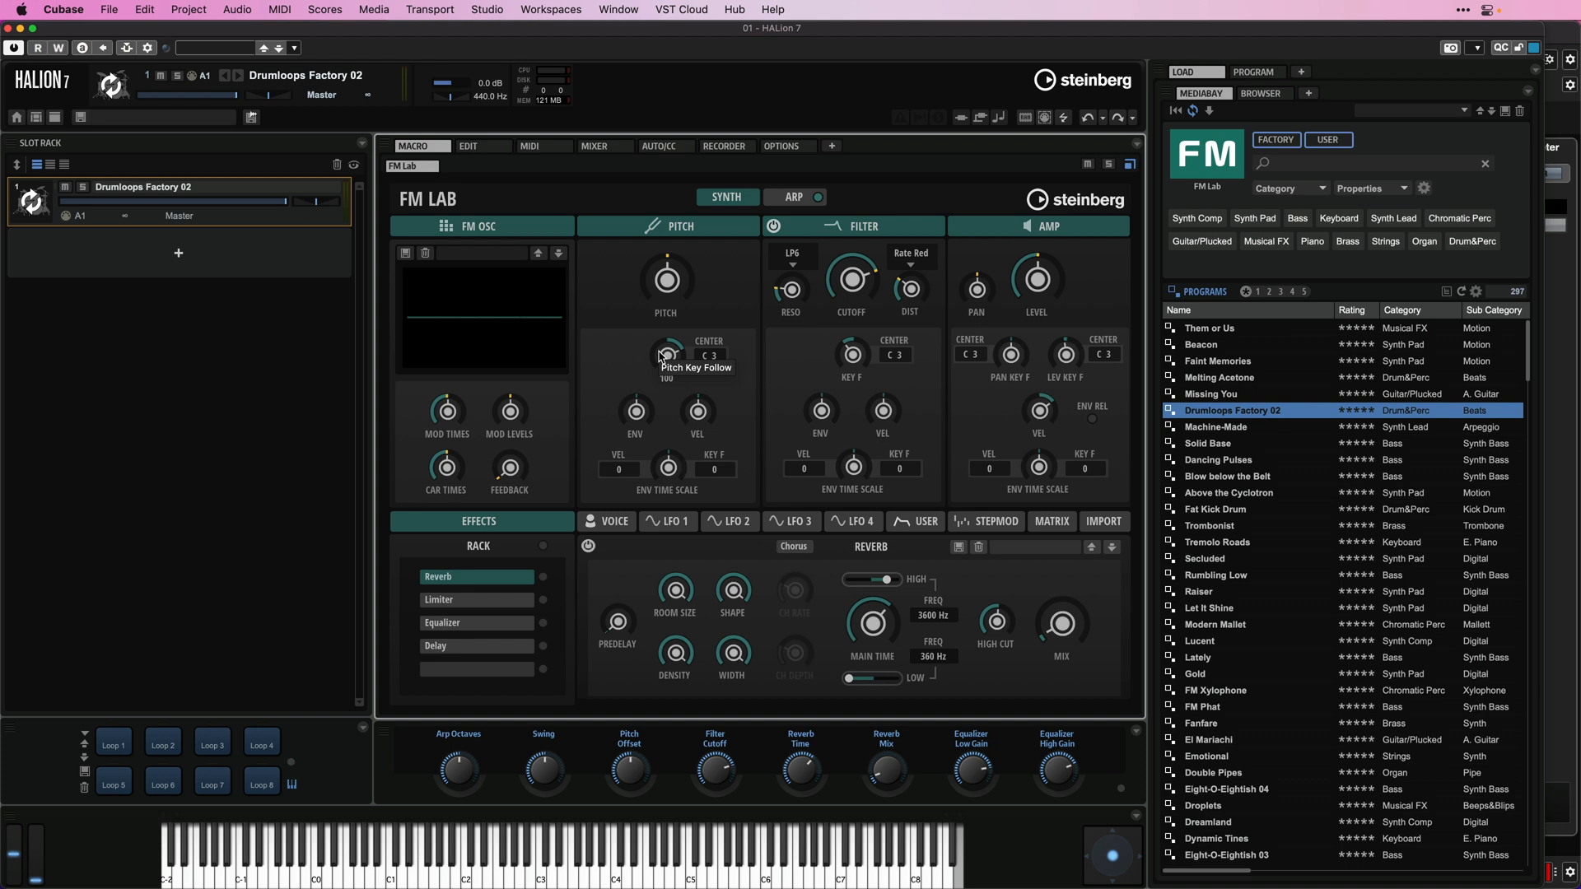
- Load the Lately bass program from the Programs list
double_click(1199, 657)
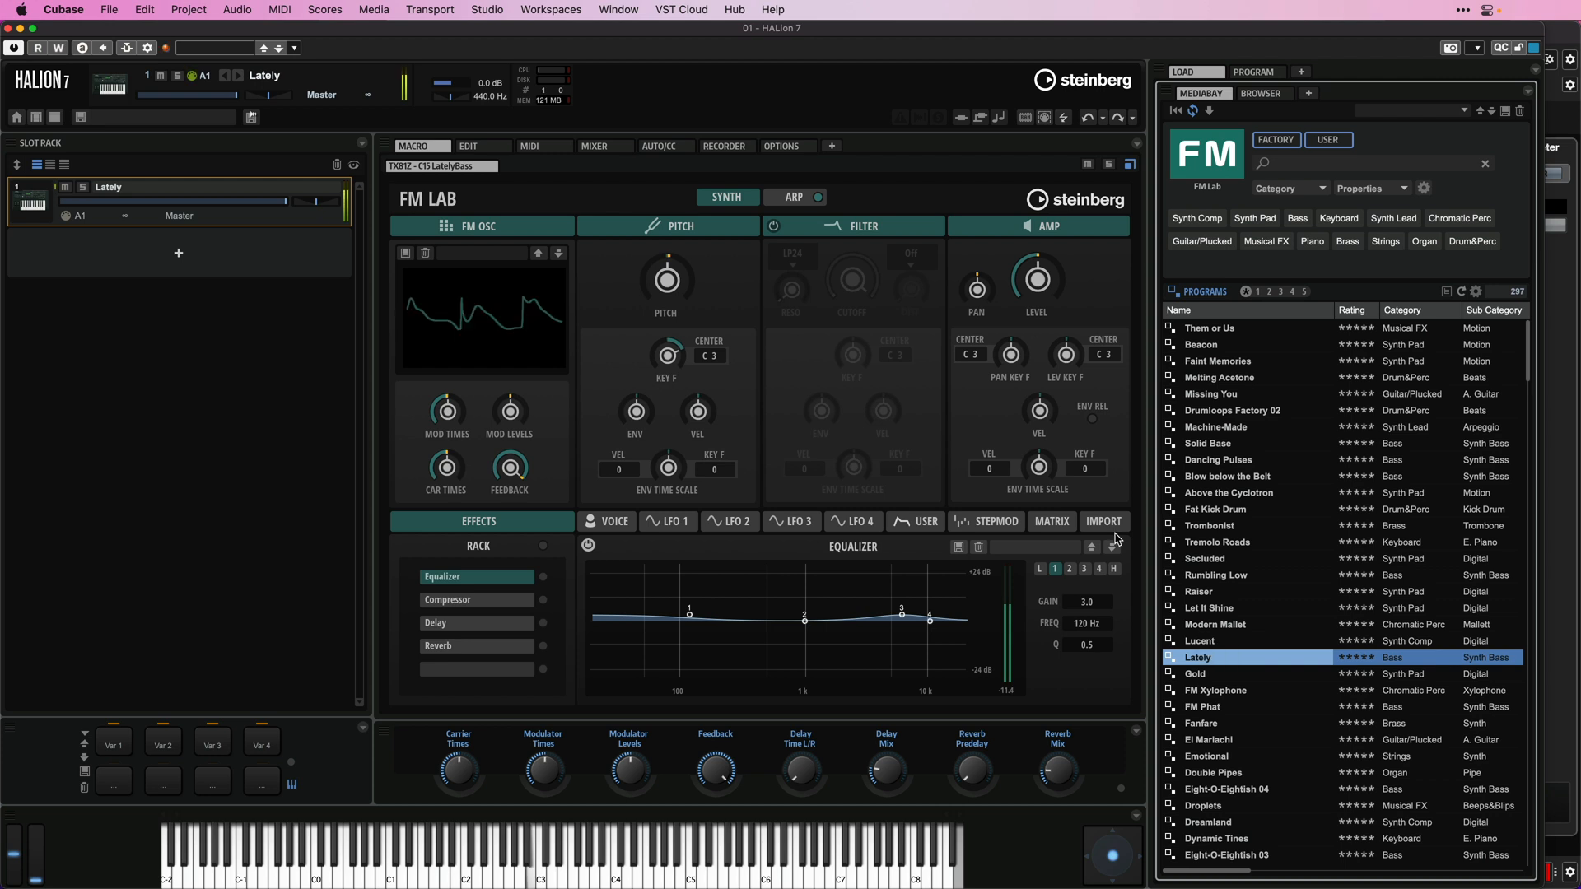
left_click_drag(438, 314, 519, 412)
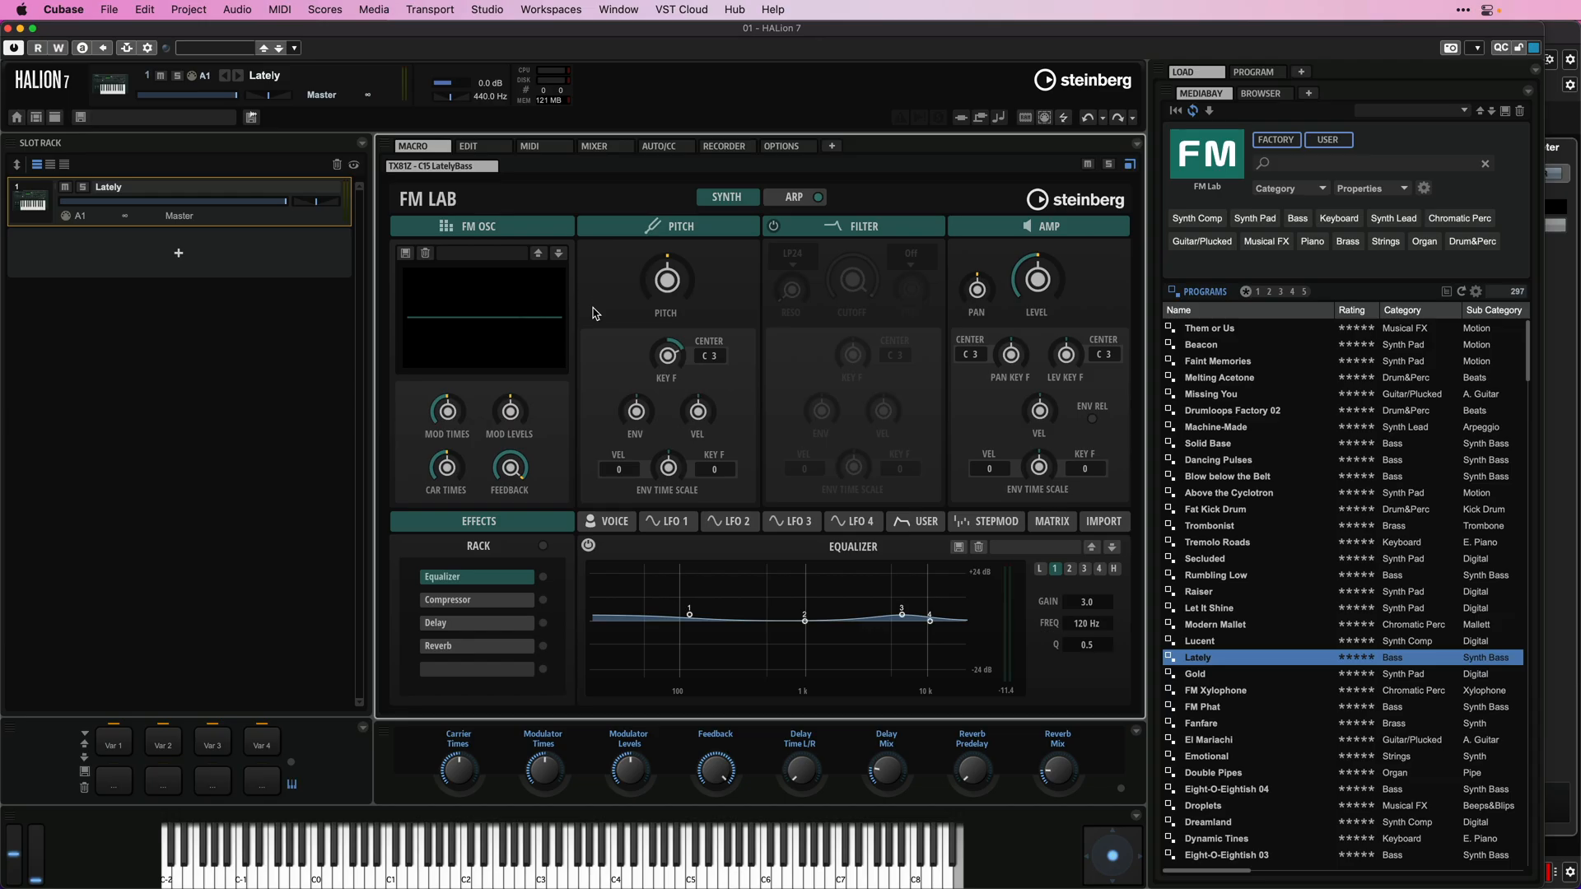
mouse_move(954, 336)
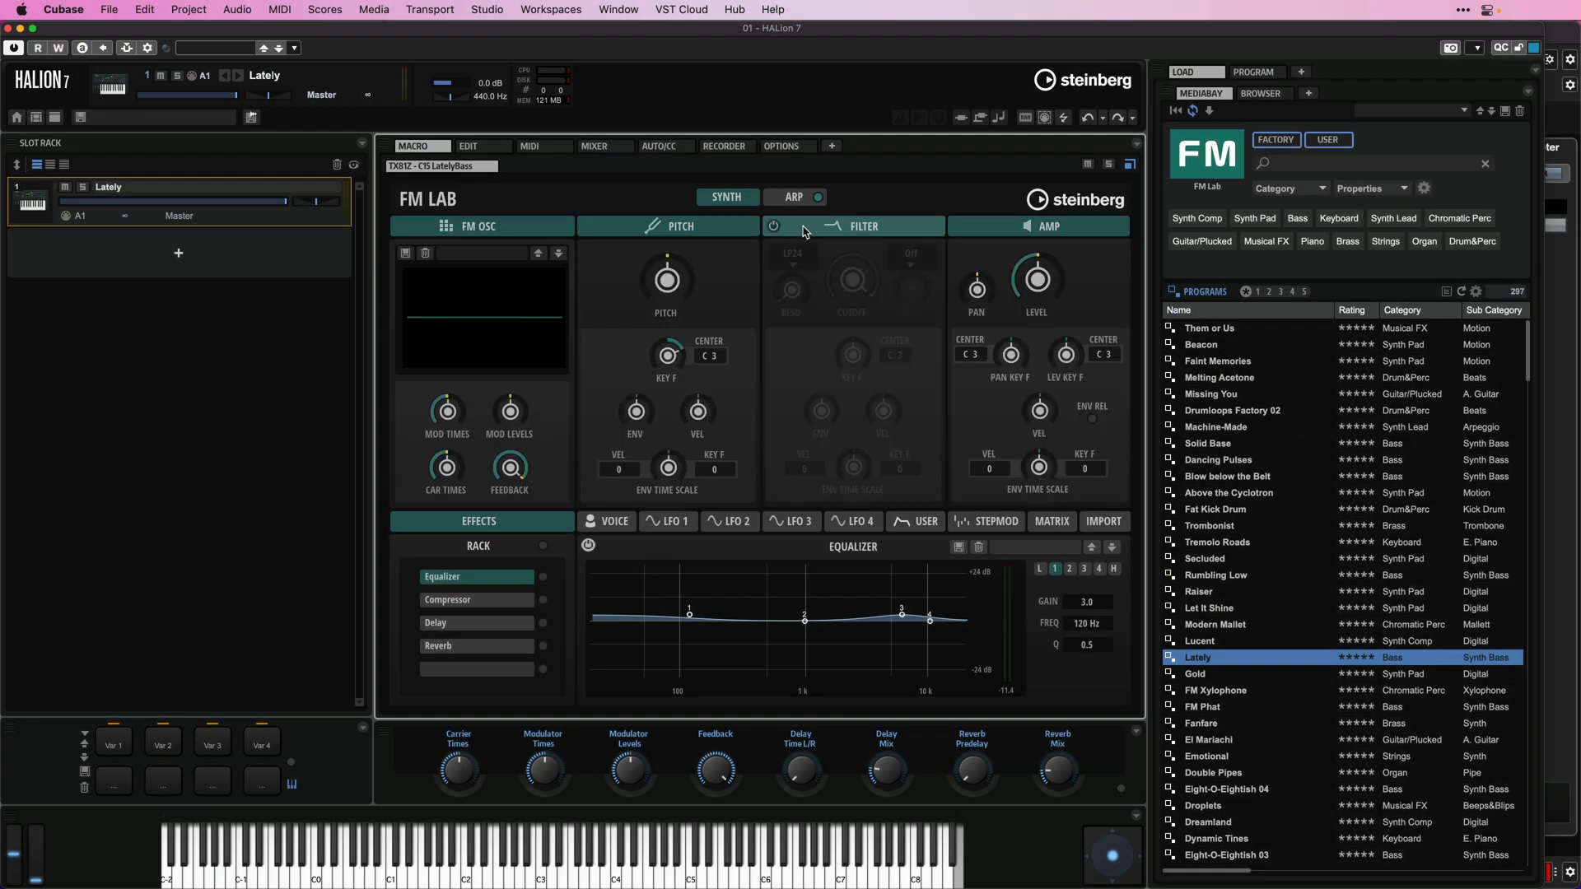
left_click(851, 225)
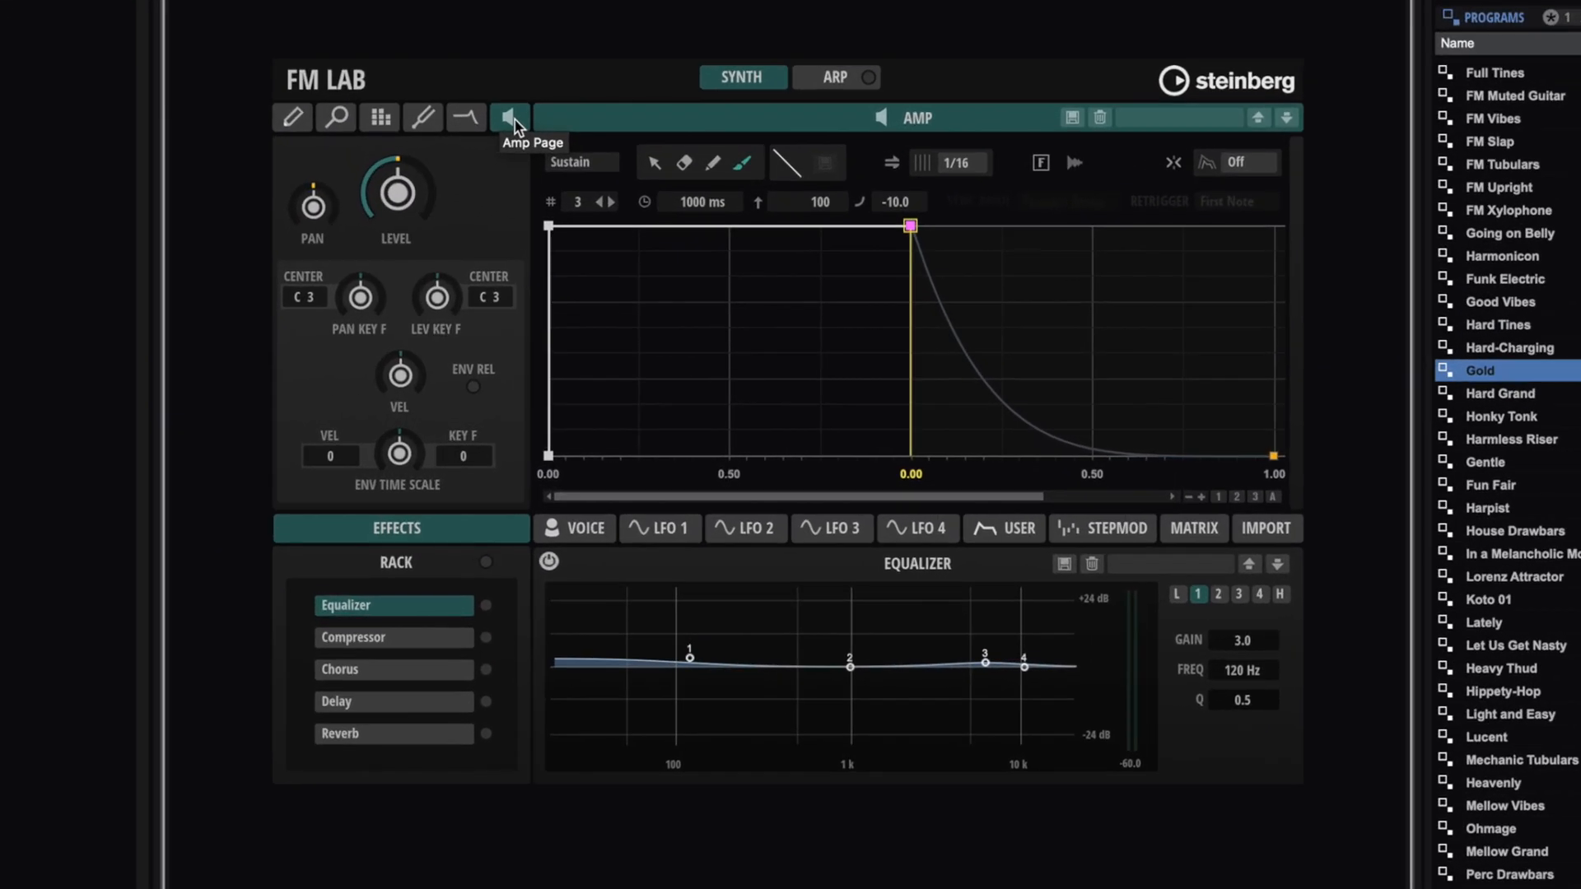
- View the amp and pitch envelopes, then apply the Brass ADSR shape to the filter envelope
left_click(423, 117)
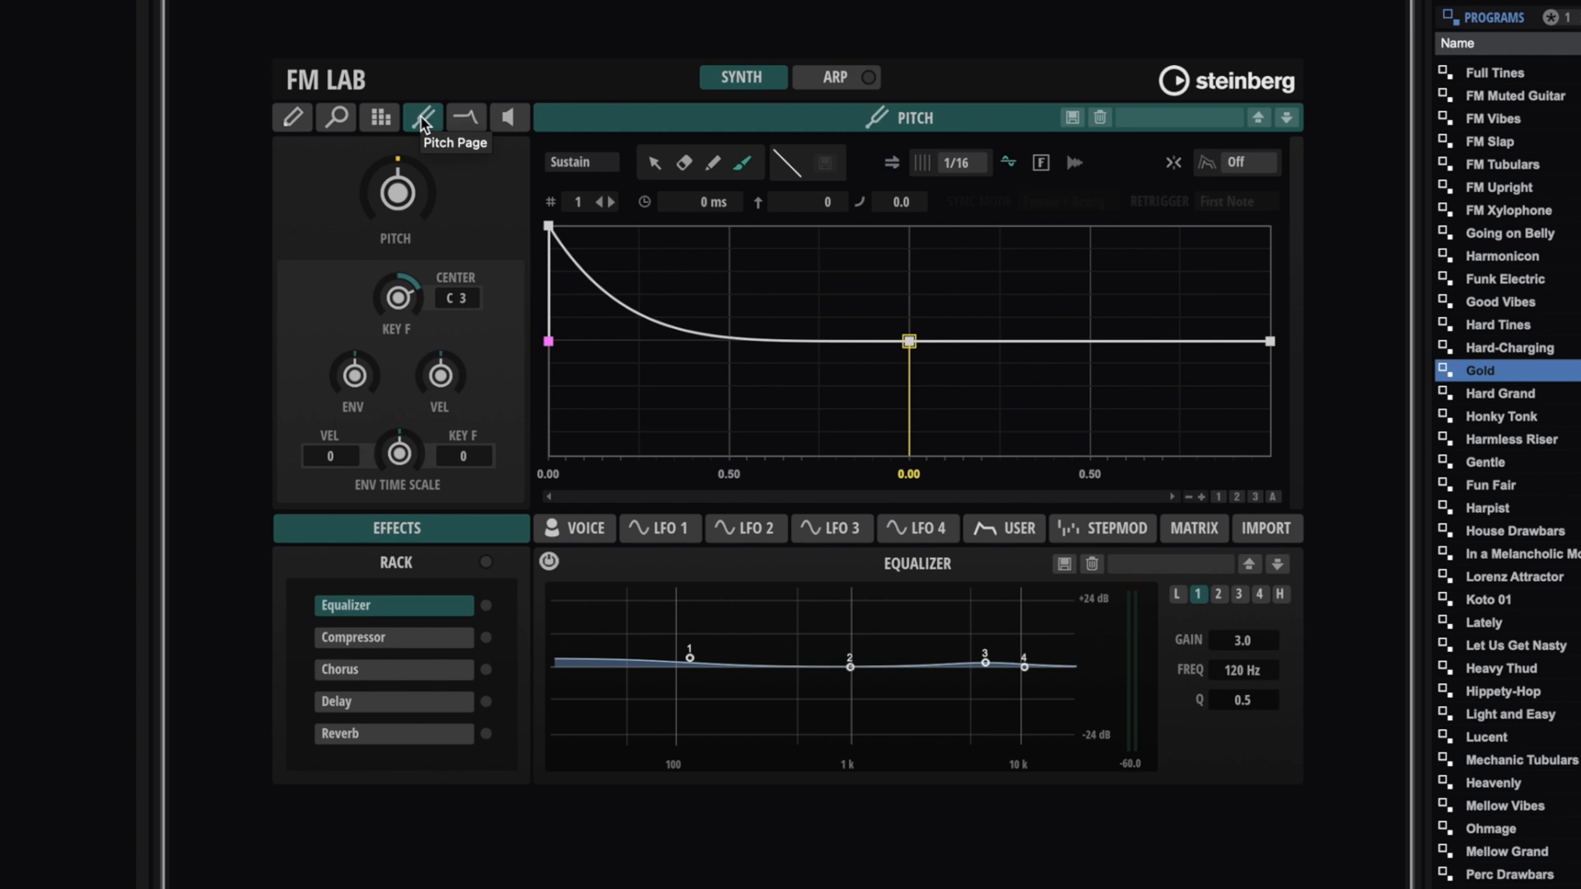
left_click(464, 118)
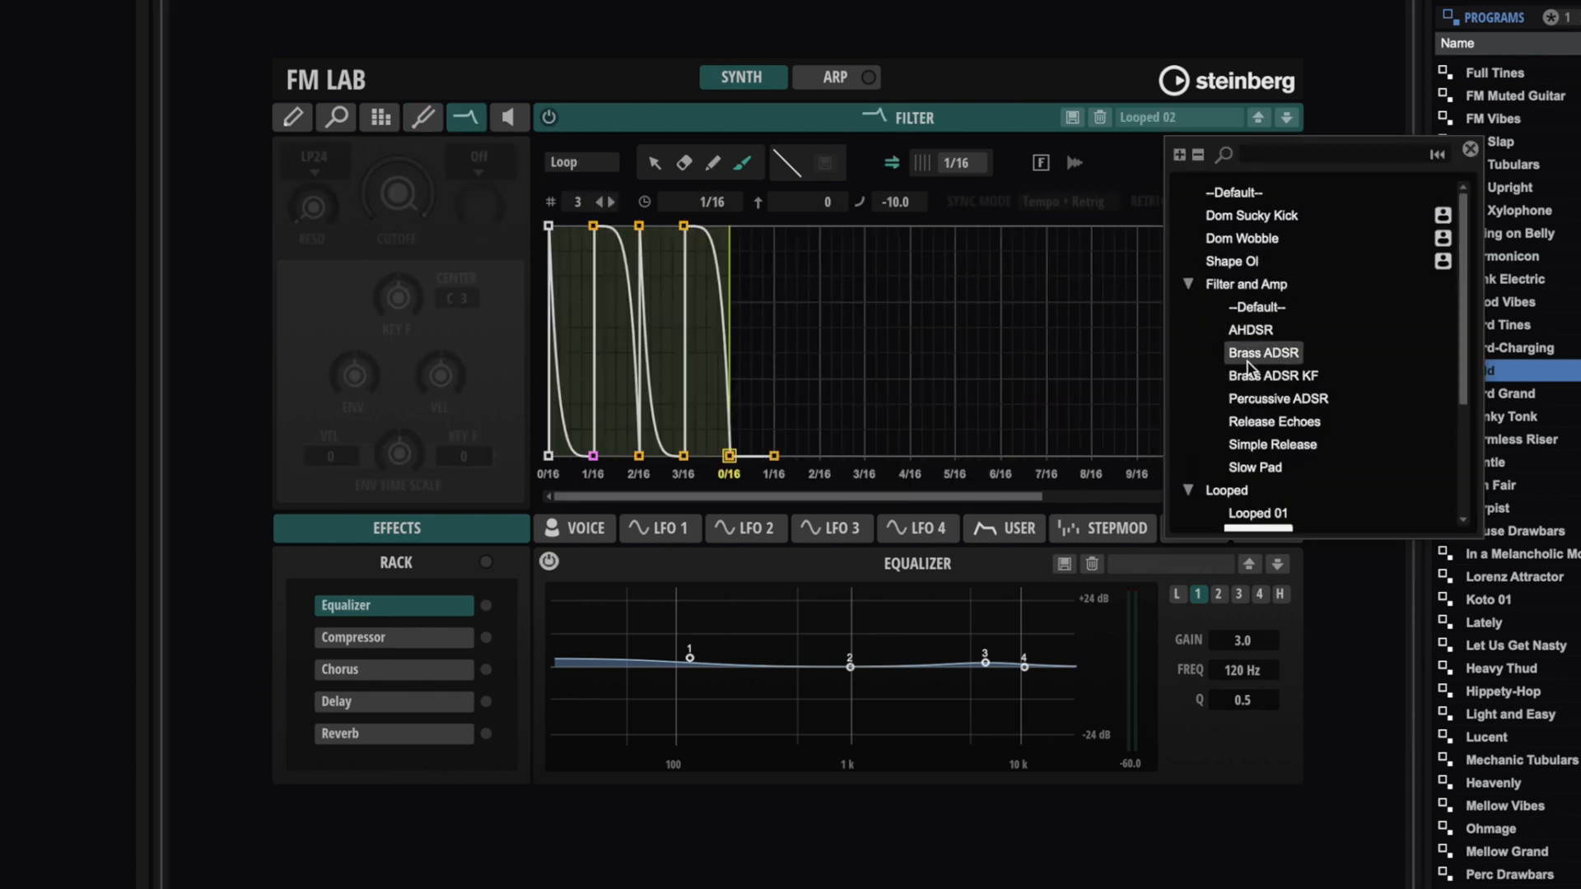
left_click(1241, 238)
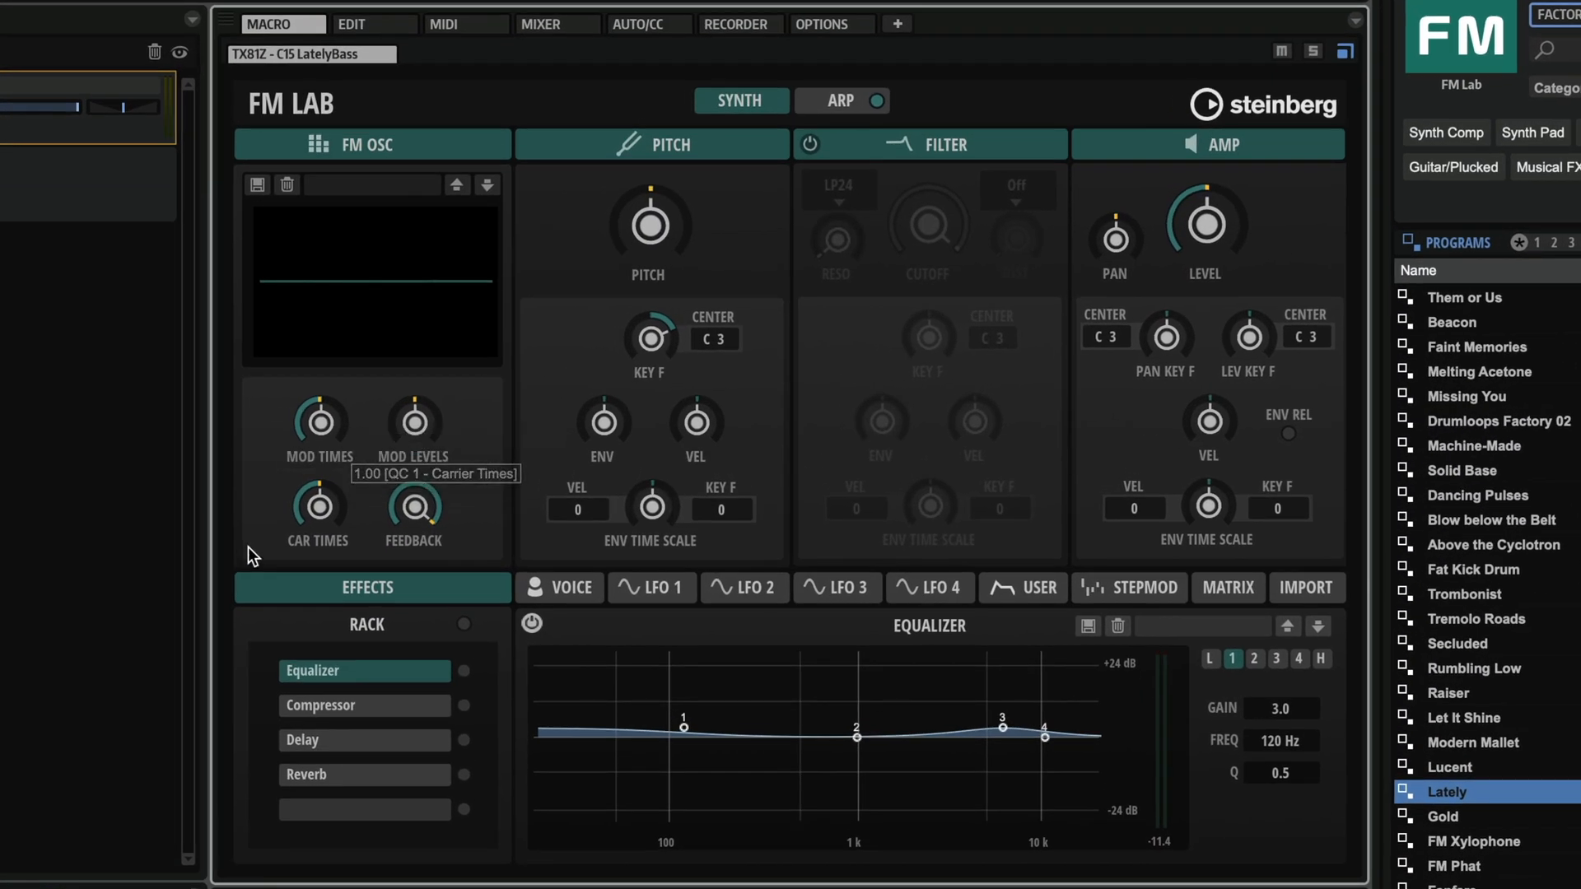
mouse_move(318, 420)
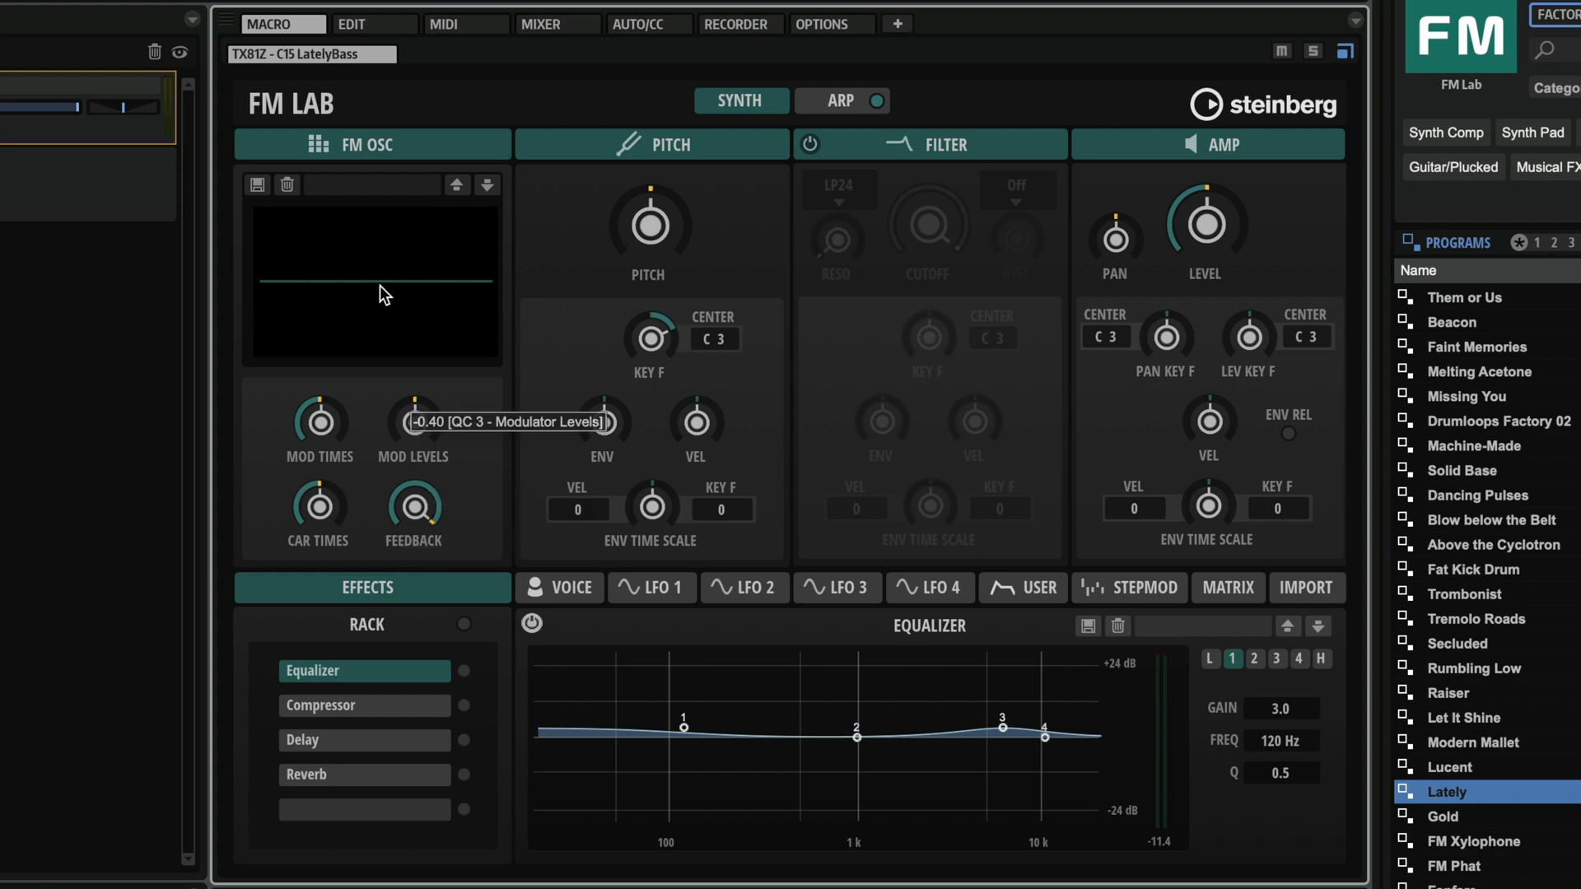
mouse_move(397, 150)
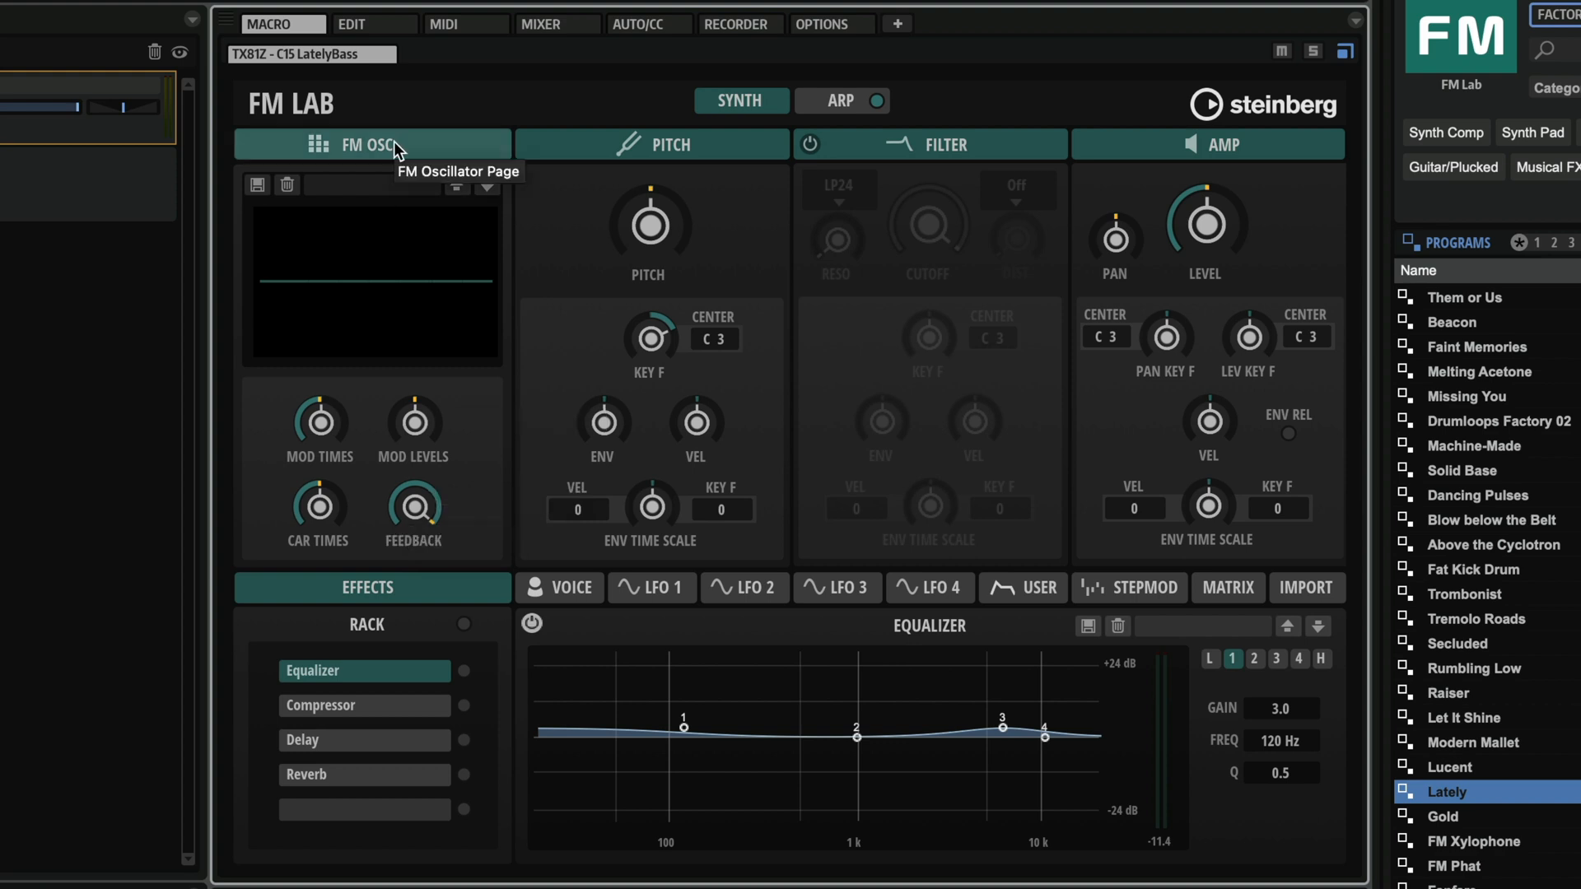
- On the FM OSC page, move the operator editor from operator 1 to OP 2
left_click(370, 145)
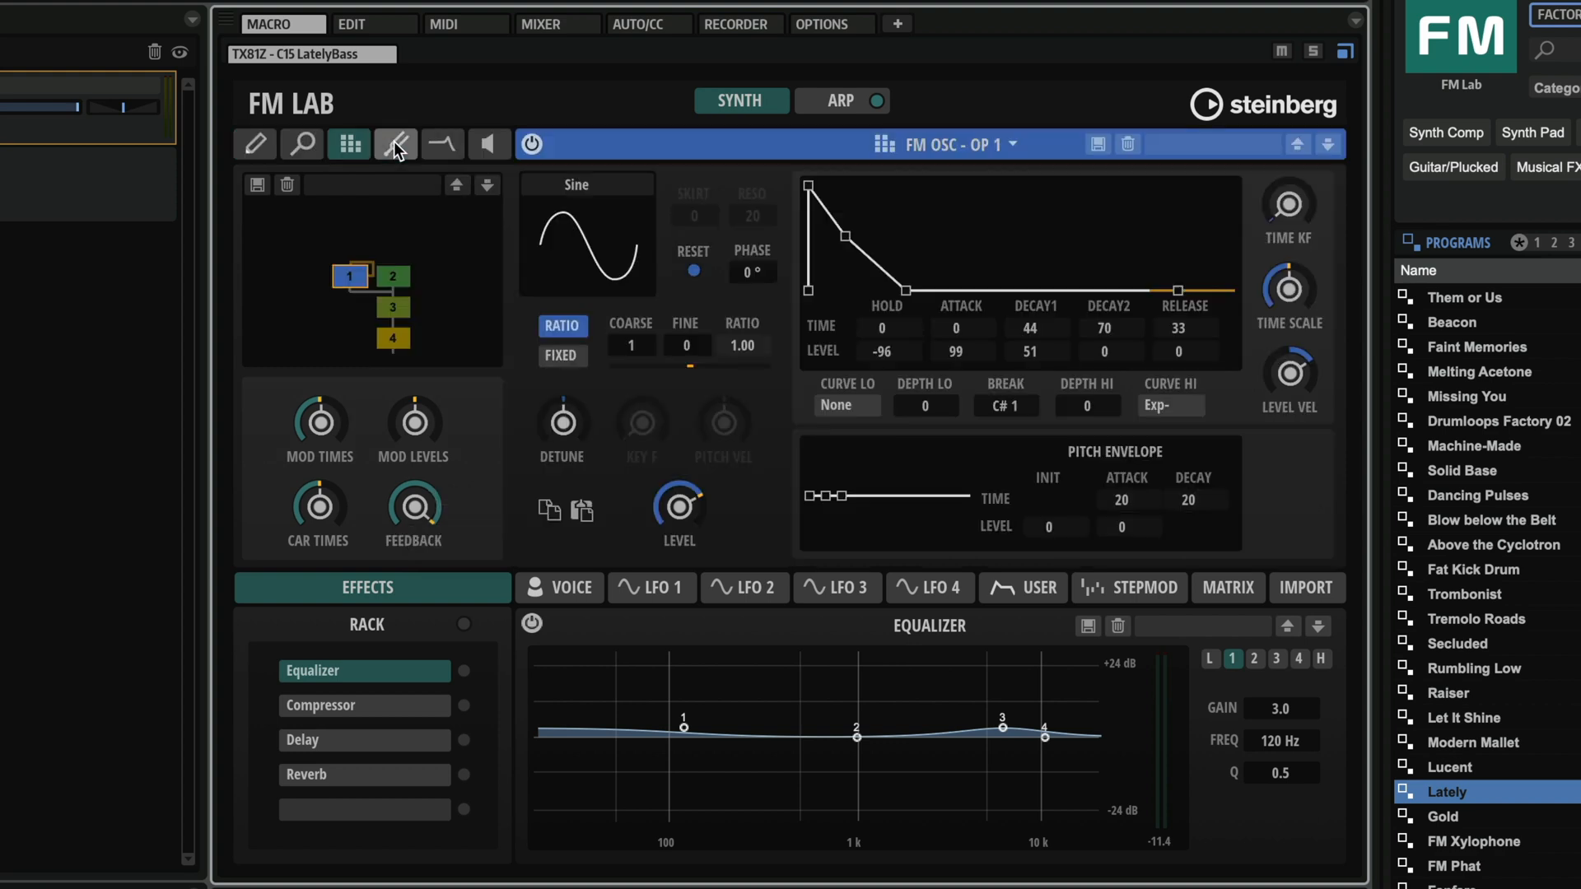
mouse_move(395, 145)
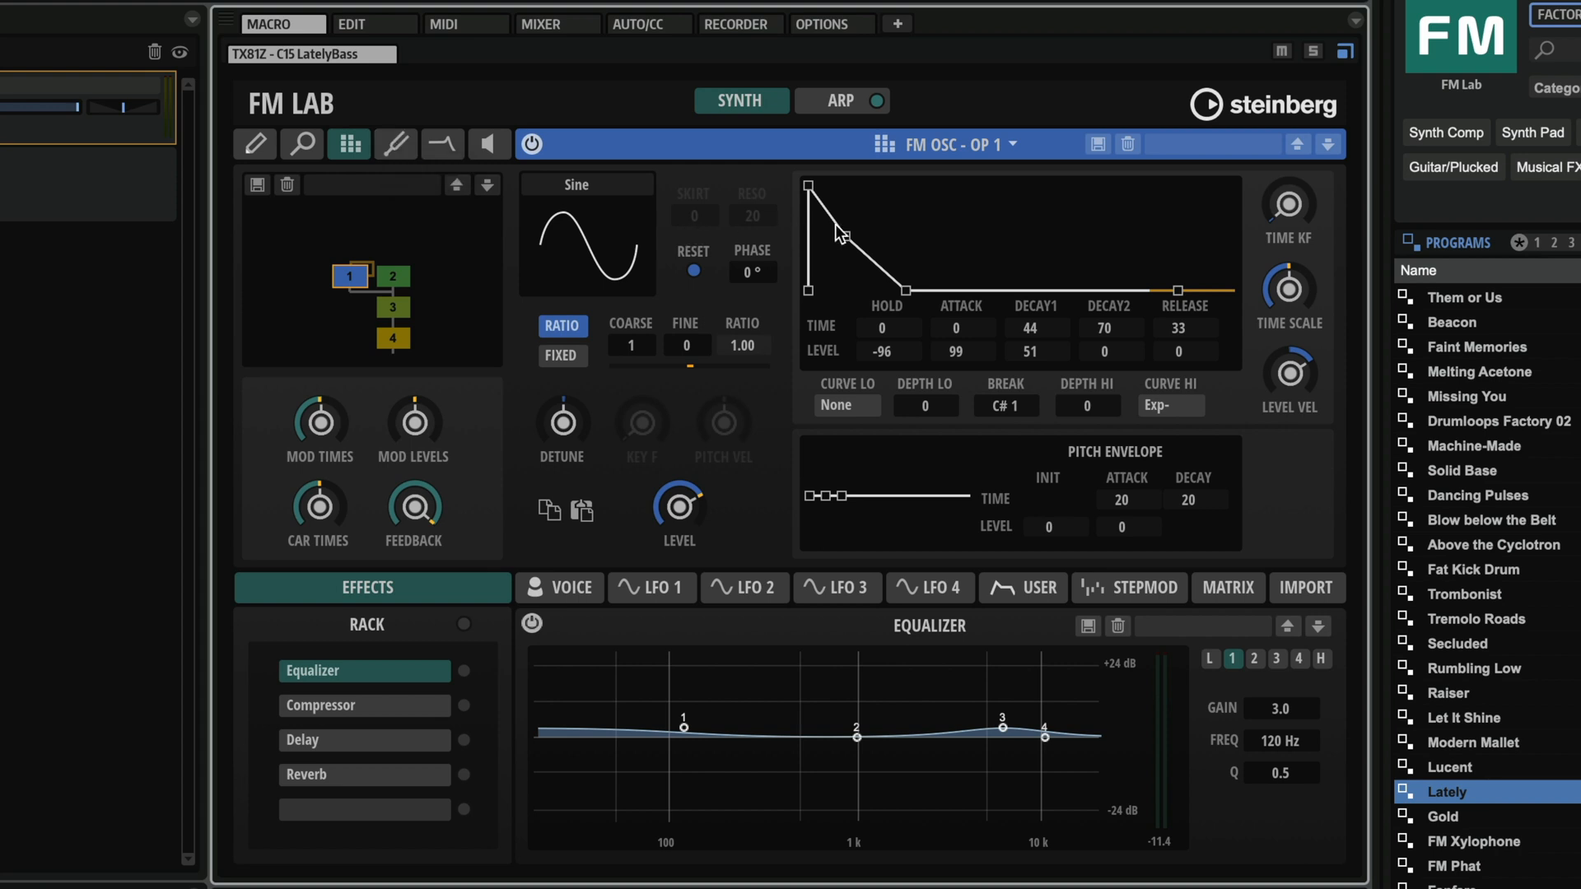
mouse_move(873, 433)
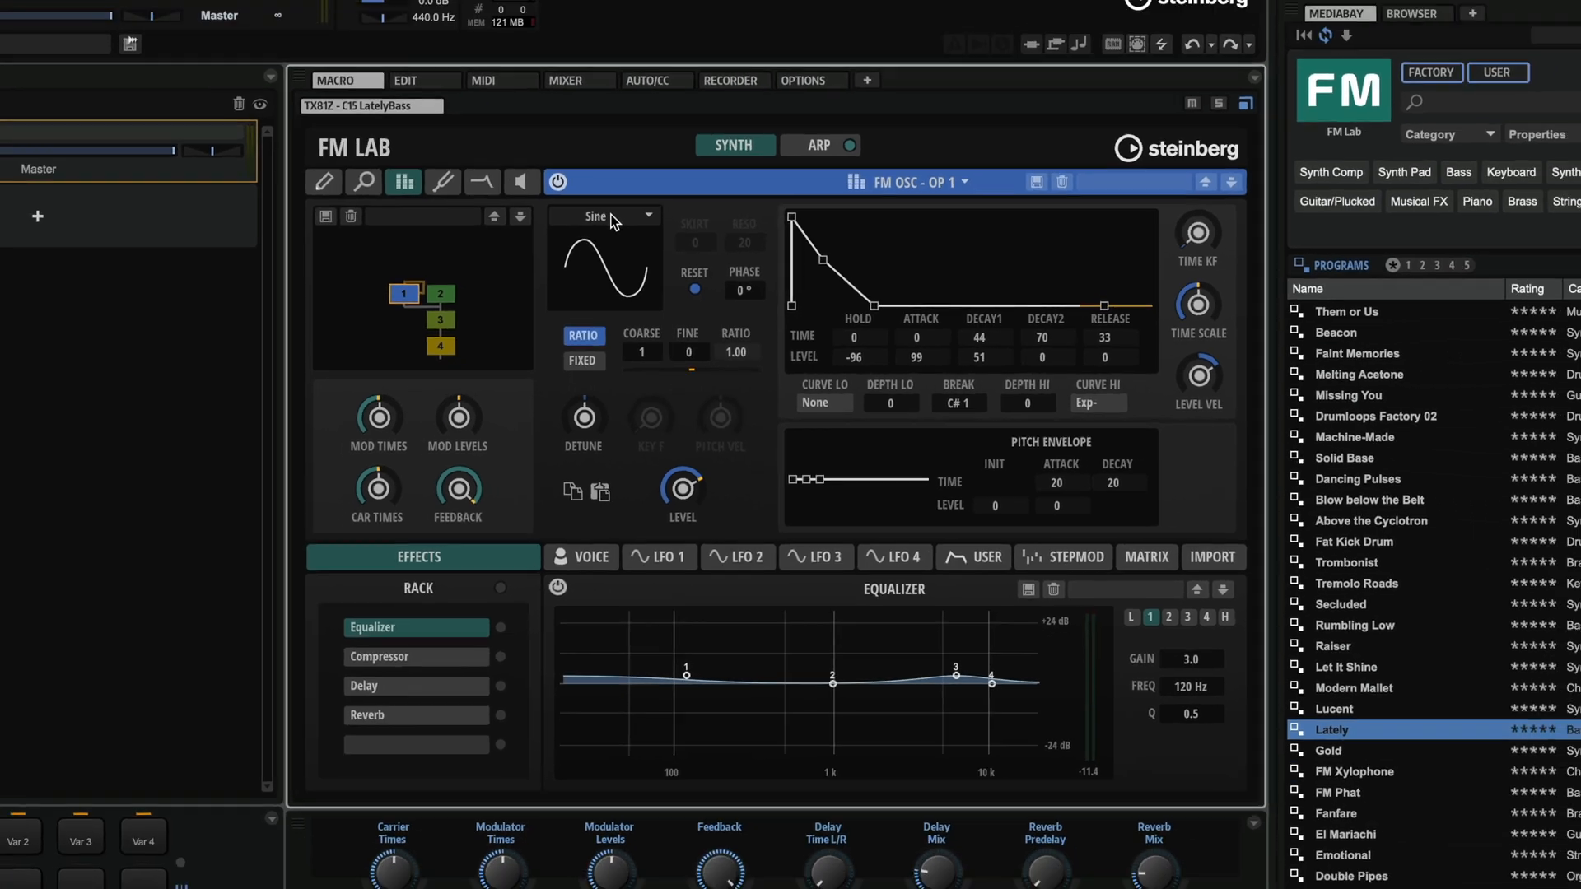
left_click(602, 216)
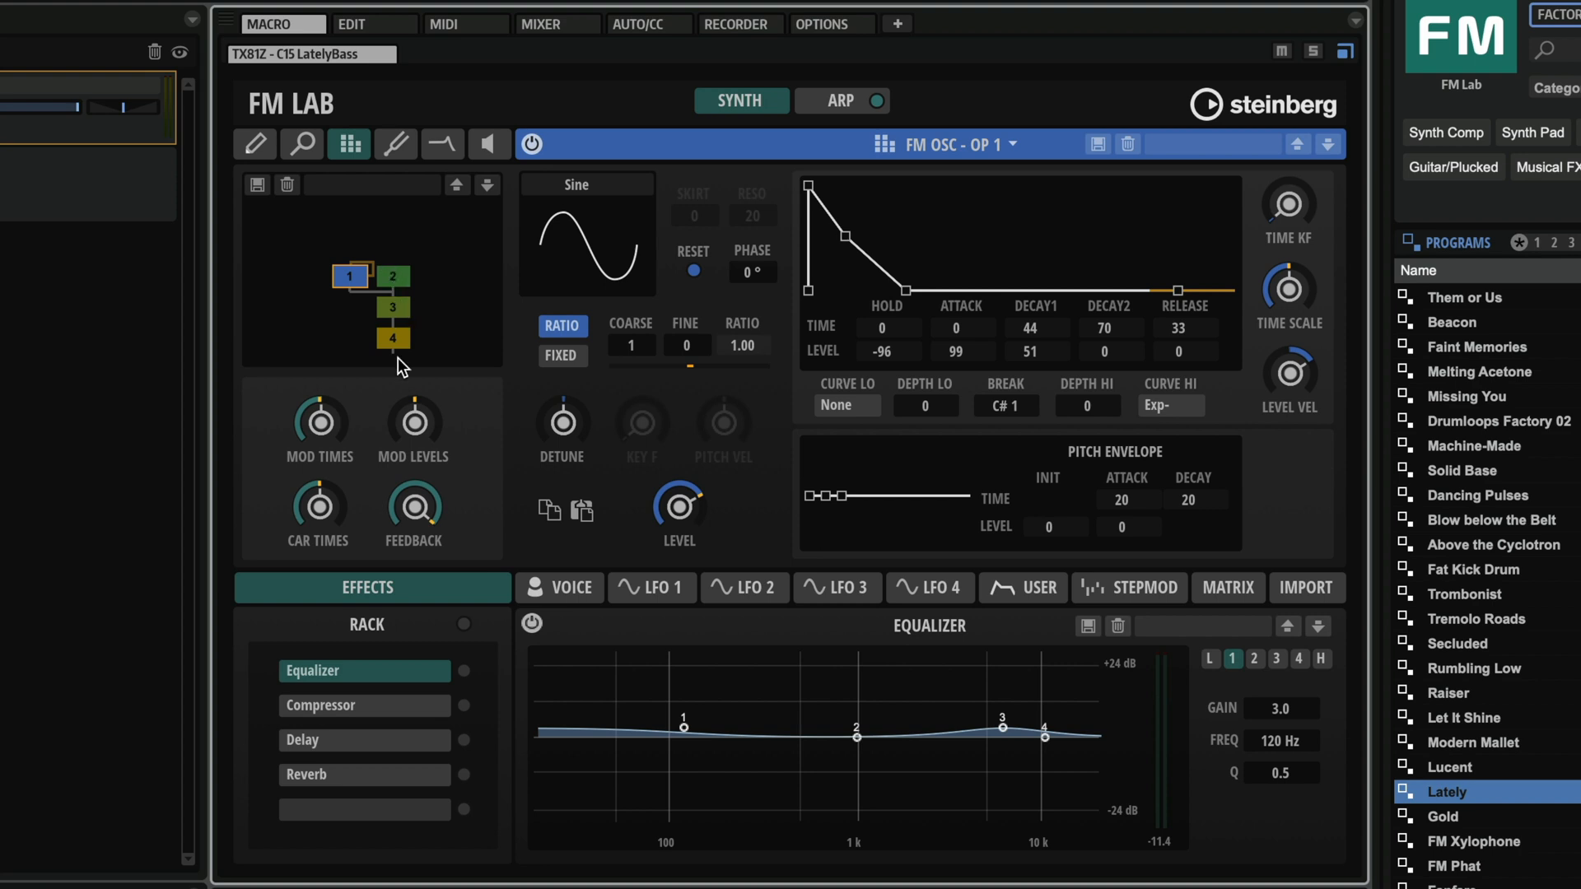
left_click(393, 277)
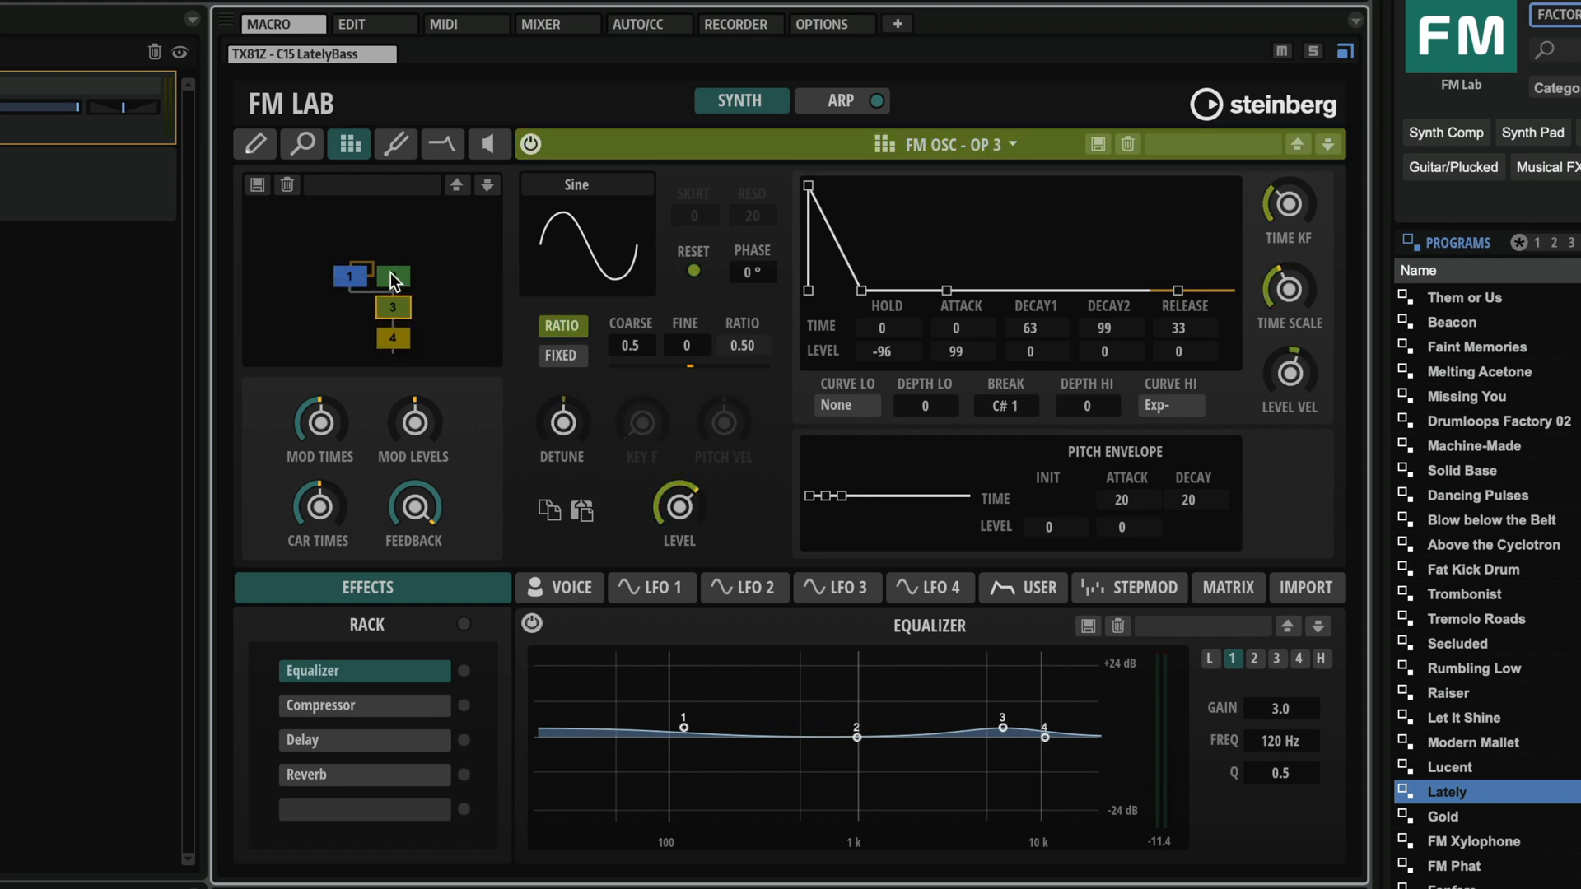
left_click(991, 145)
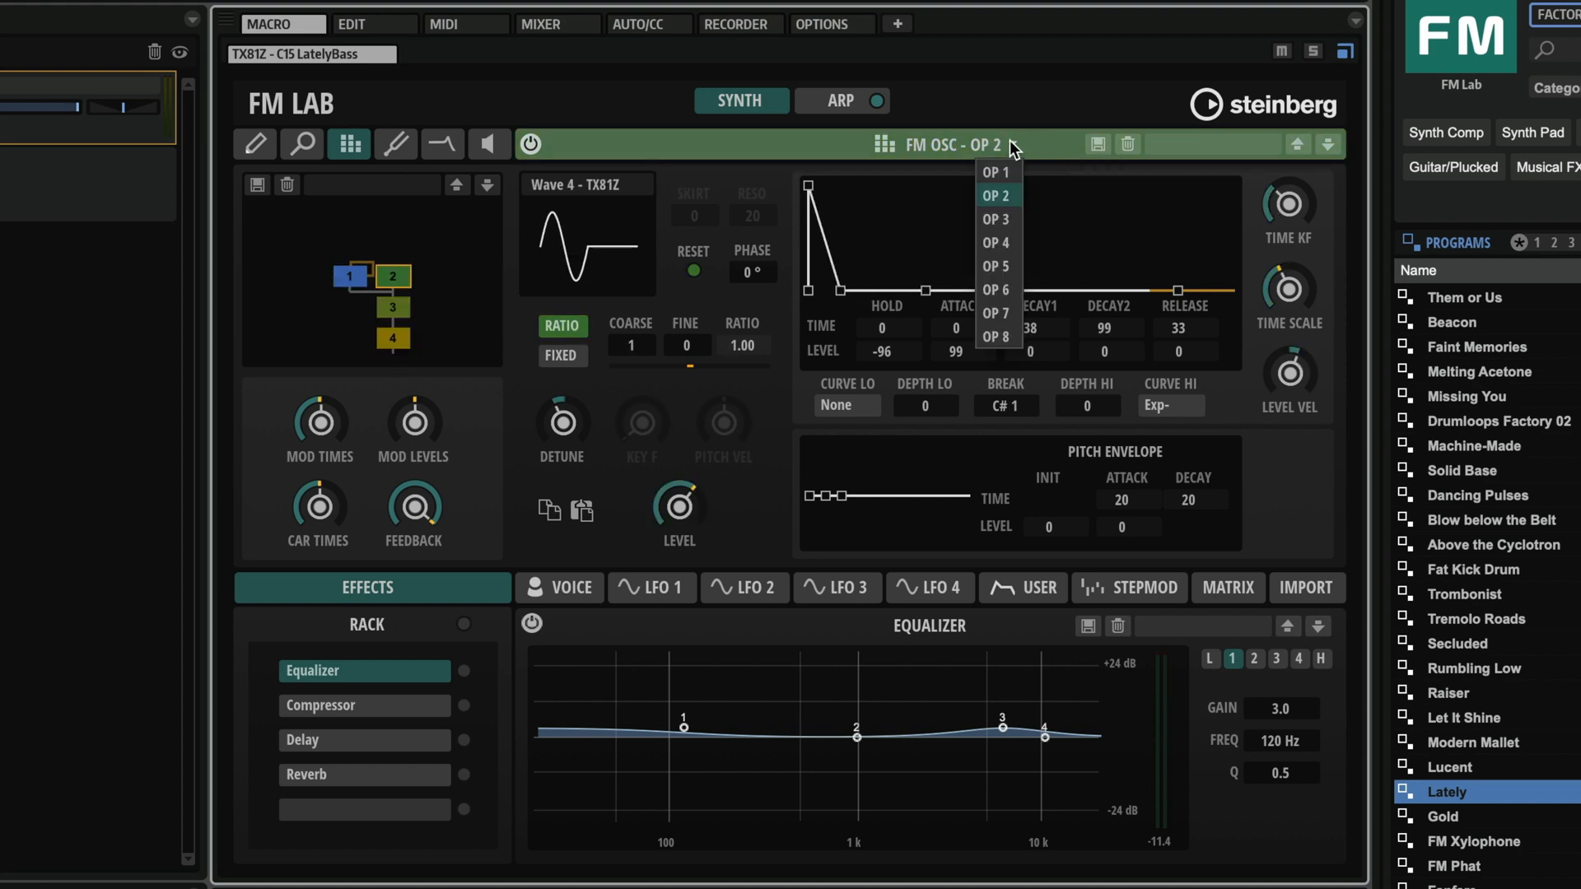
mouse_move(1013, 149)
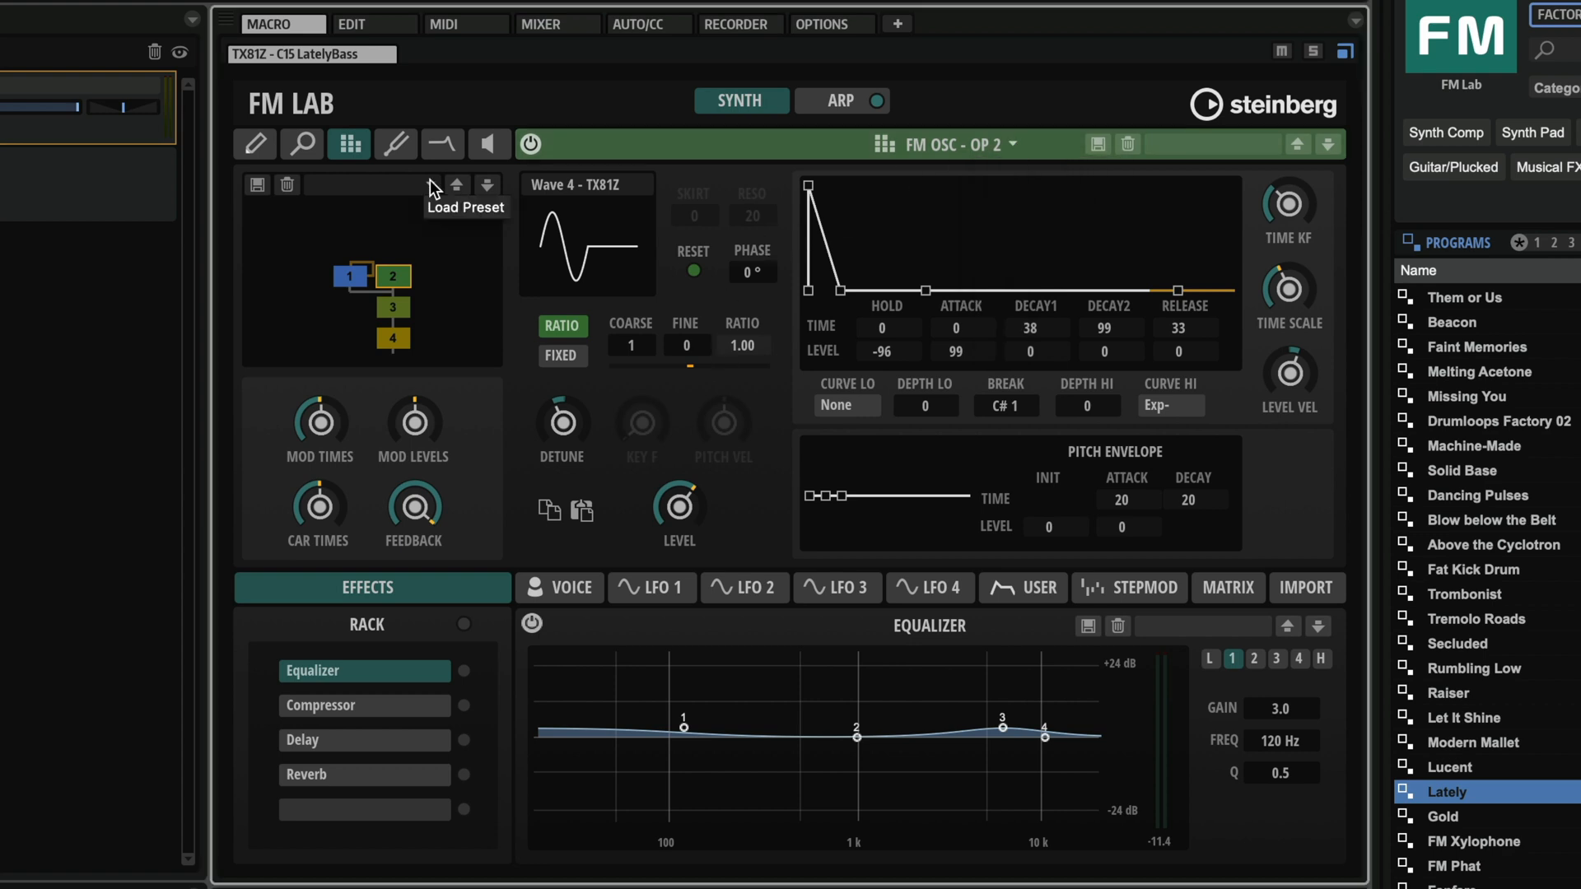
- Scroll the stored algorithm presets from DX7 and FM-X down to the TX81Z entries
left_click(456, 185)
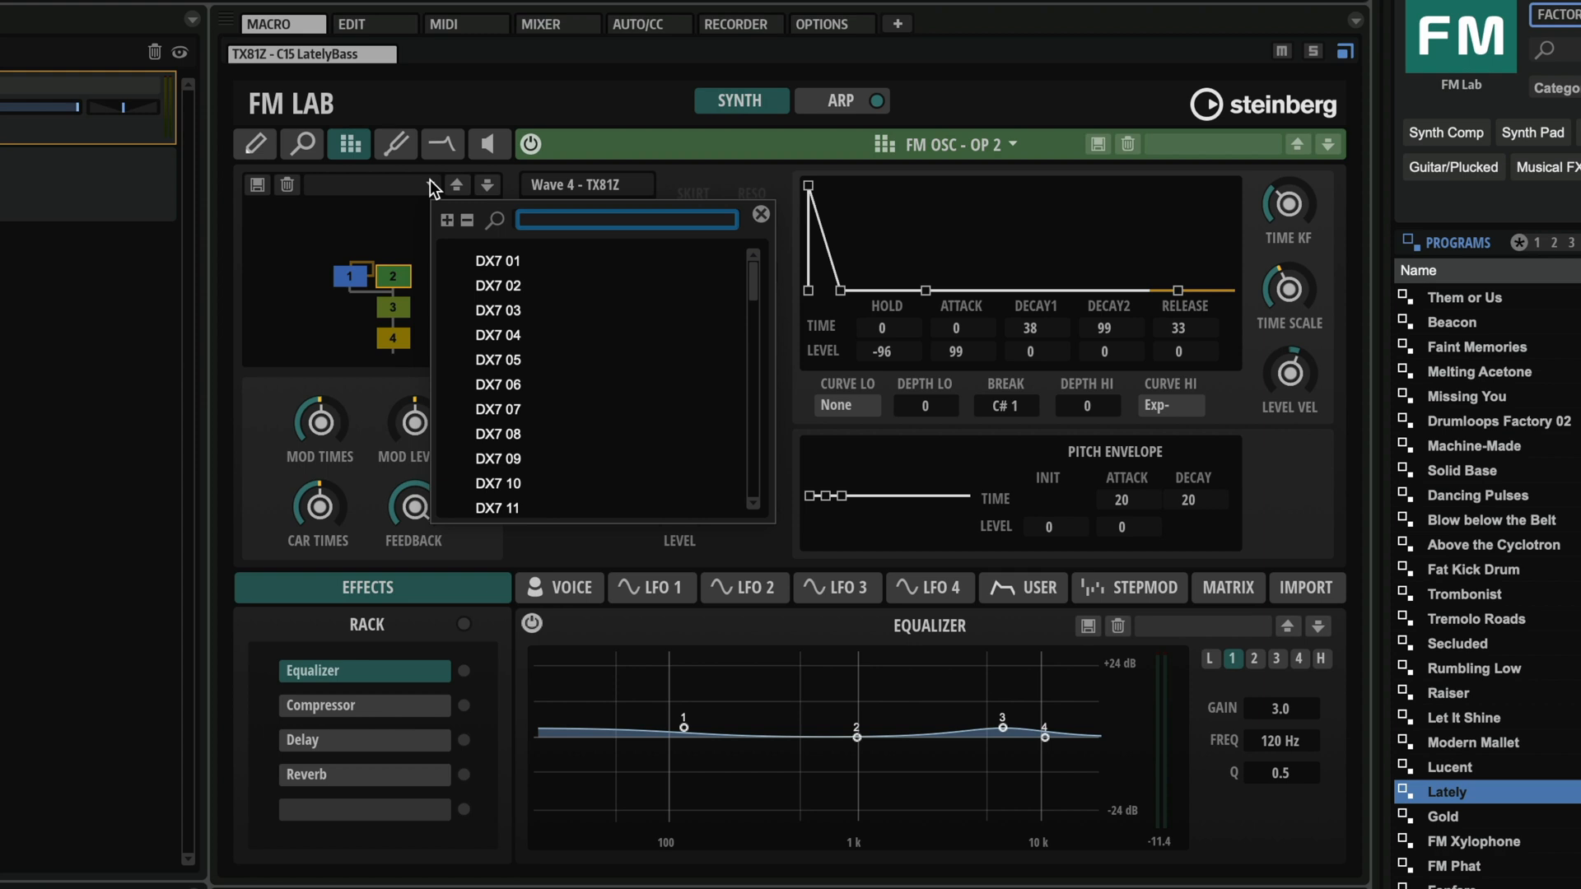
mouse_move(496, 260)
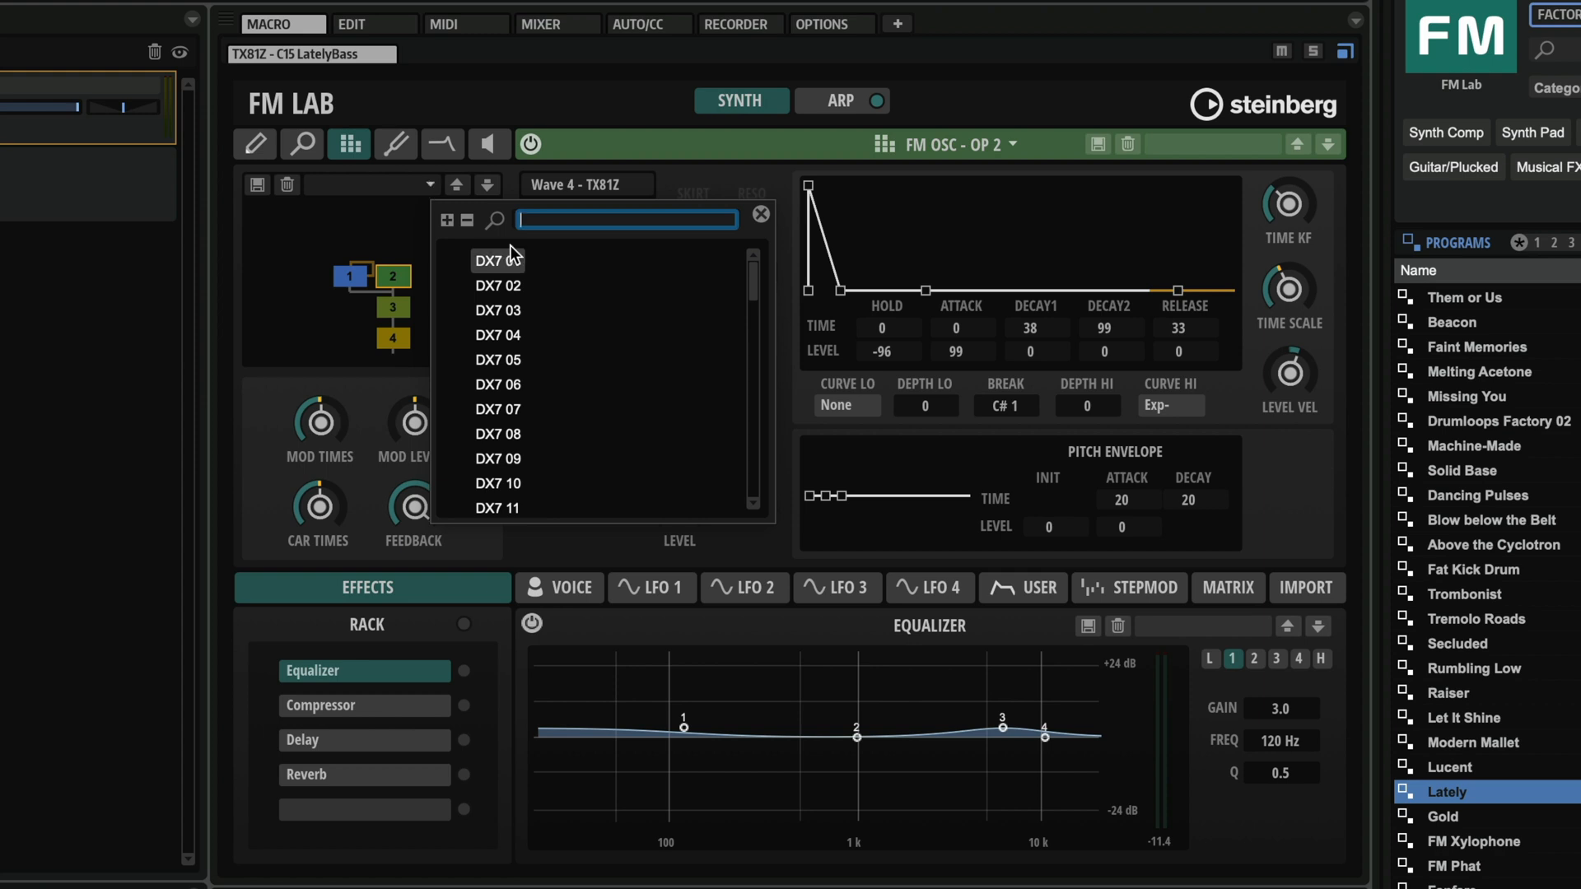
scroll("down", 3)
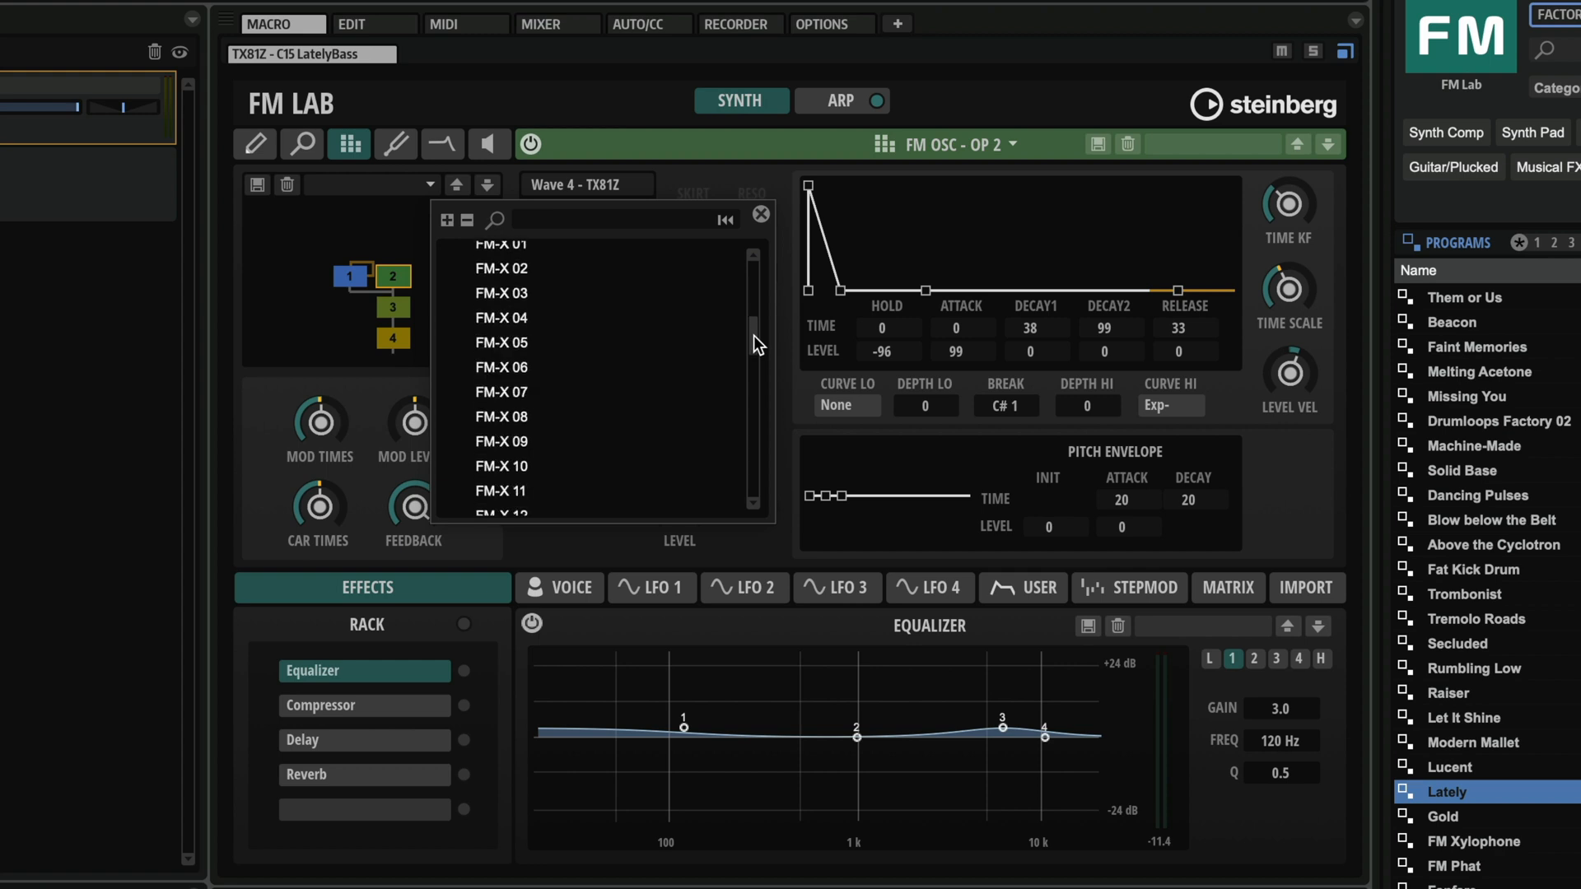
scroll("down", 3)
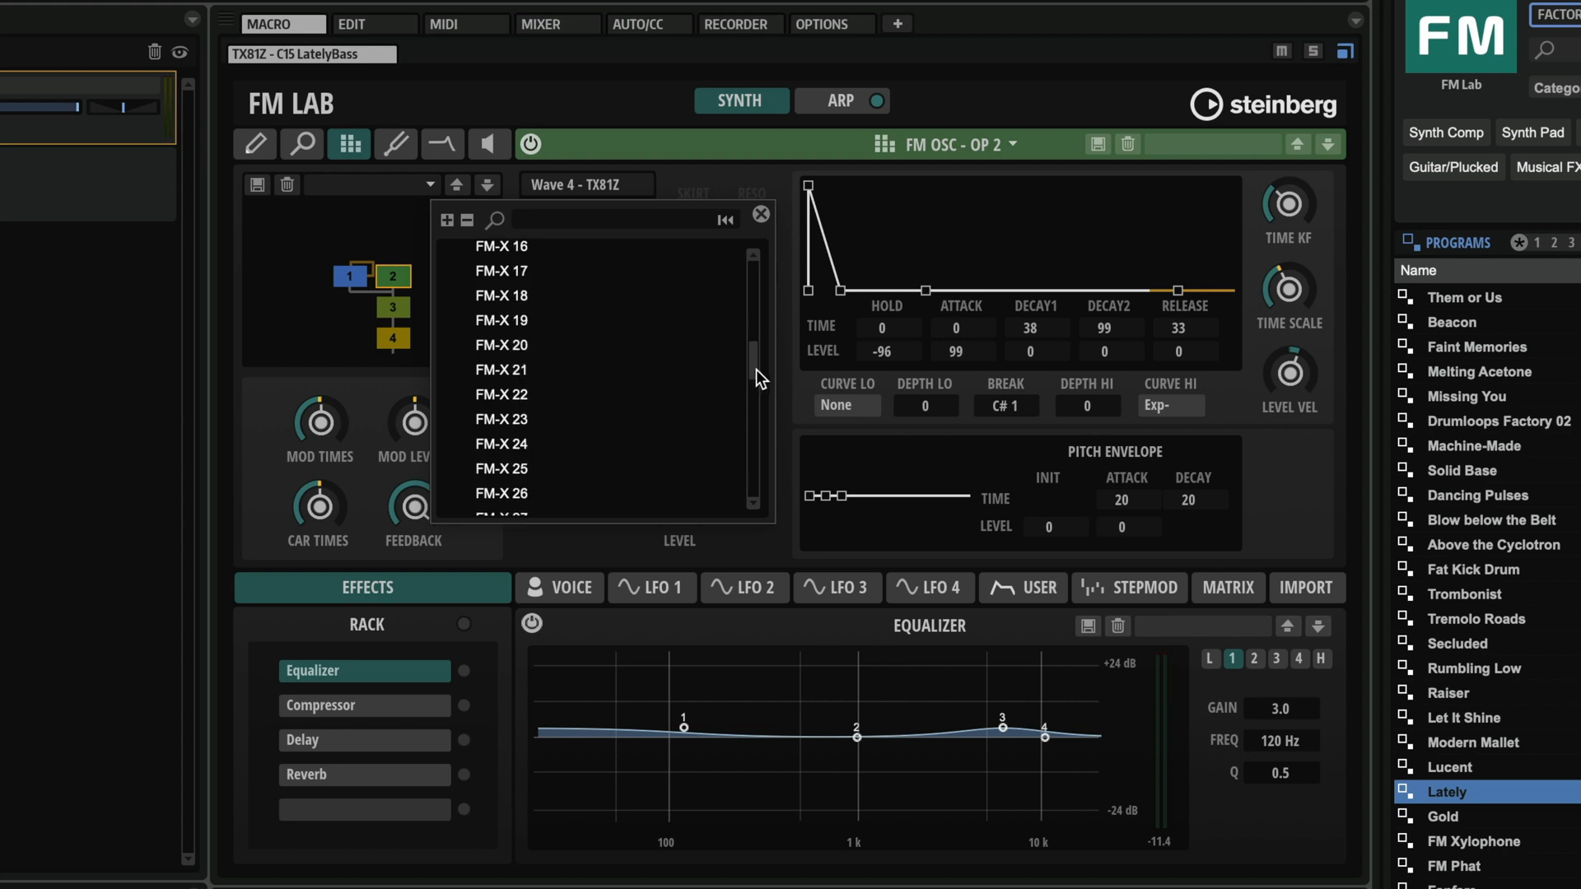
left_click_drag(752, 374, 753, 484)
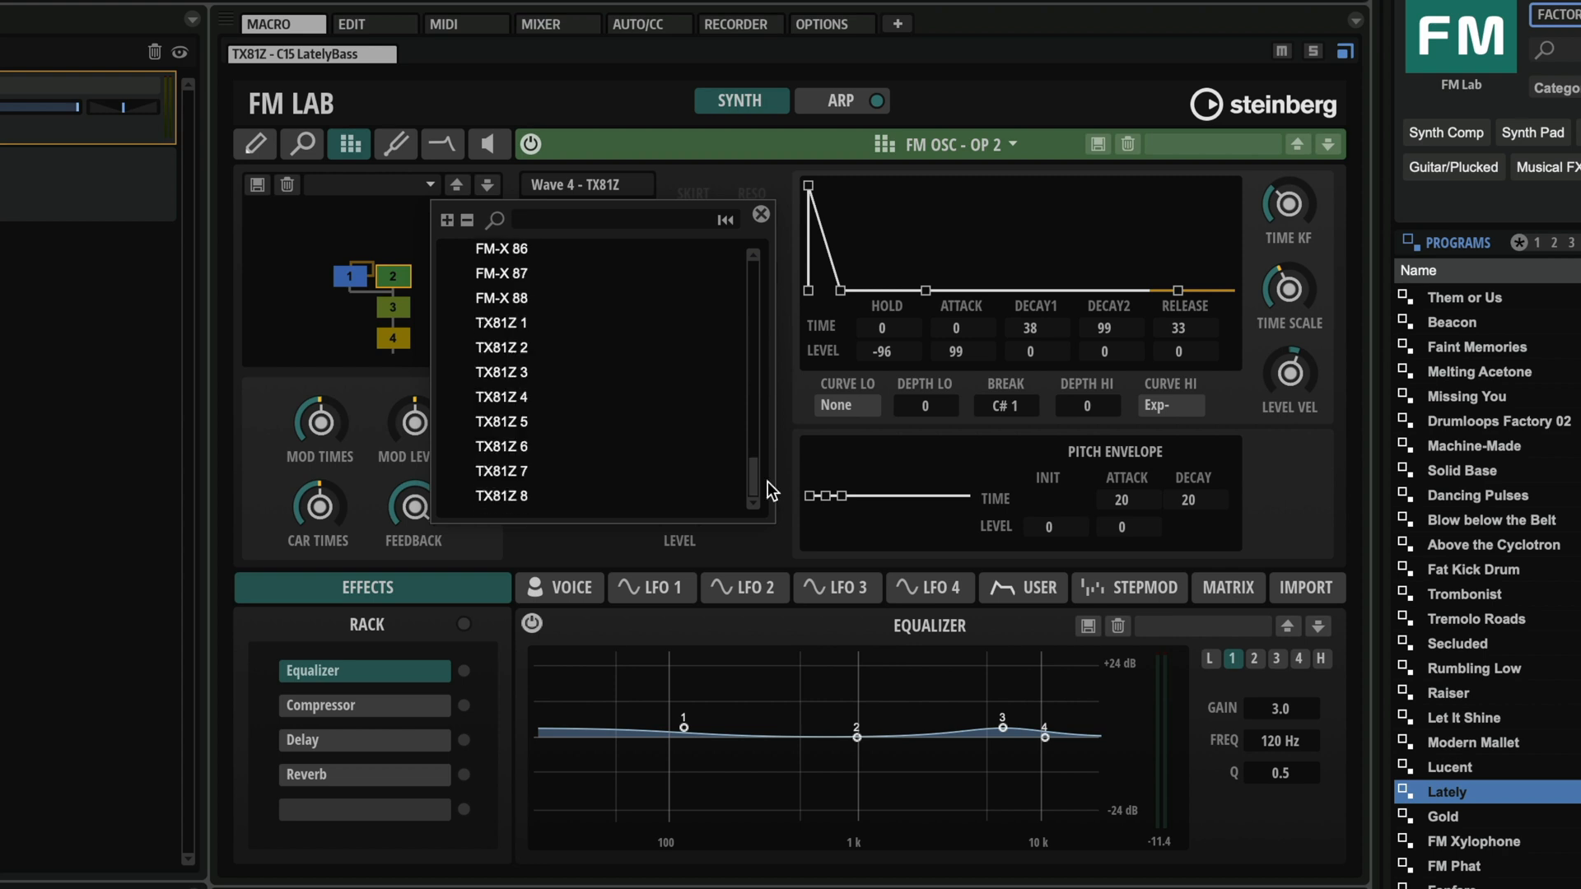
mouse_move(731, 186)
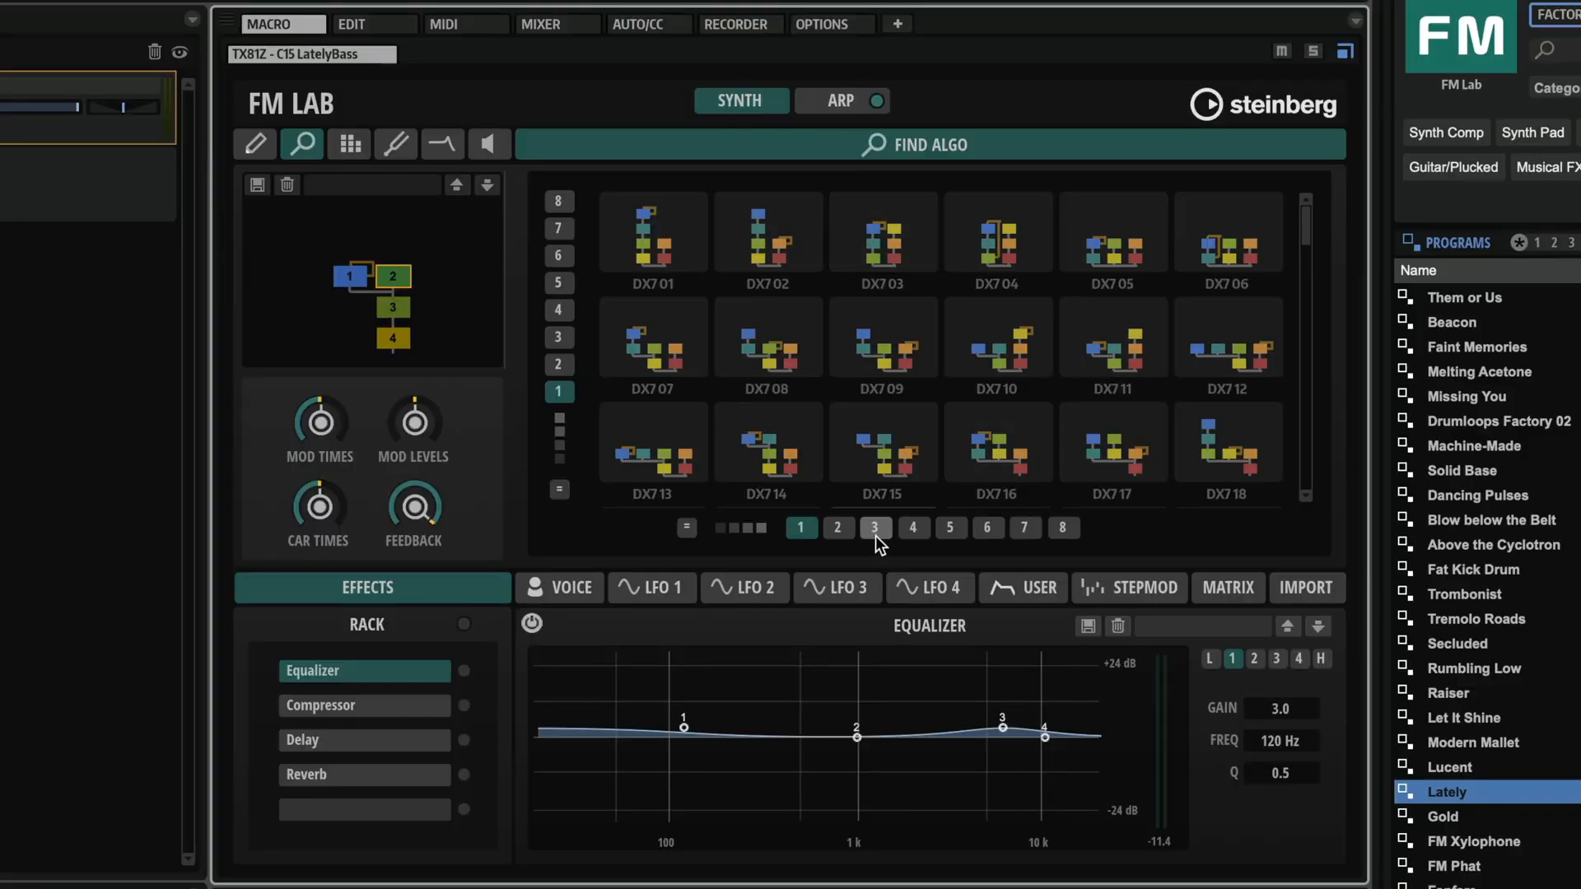
mouse_move(874, 527)
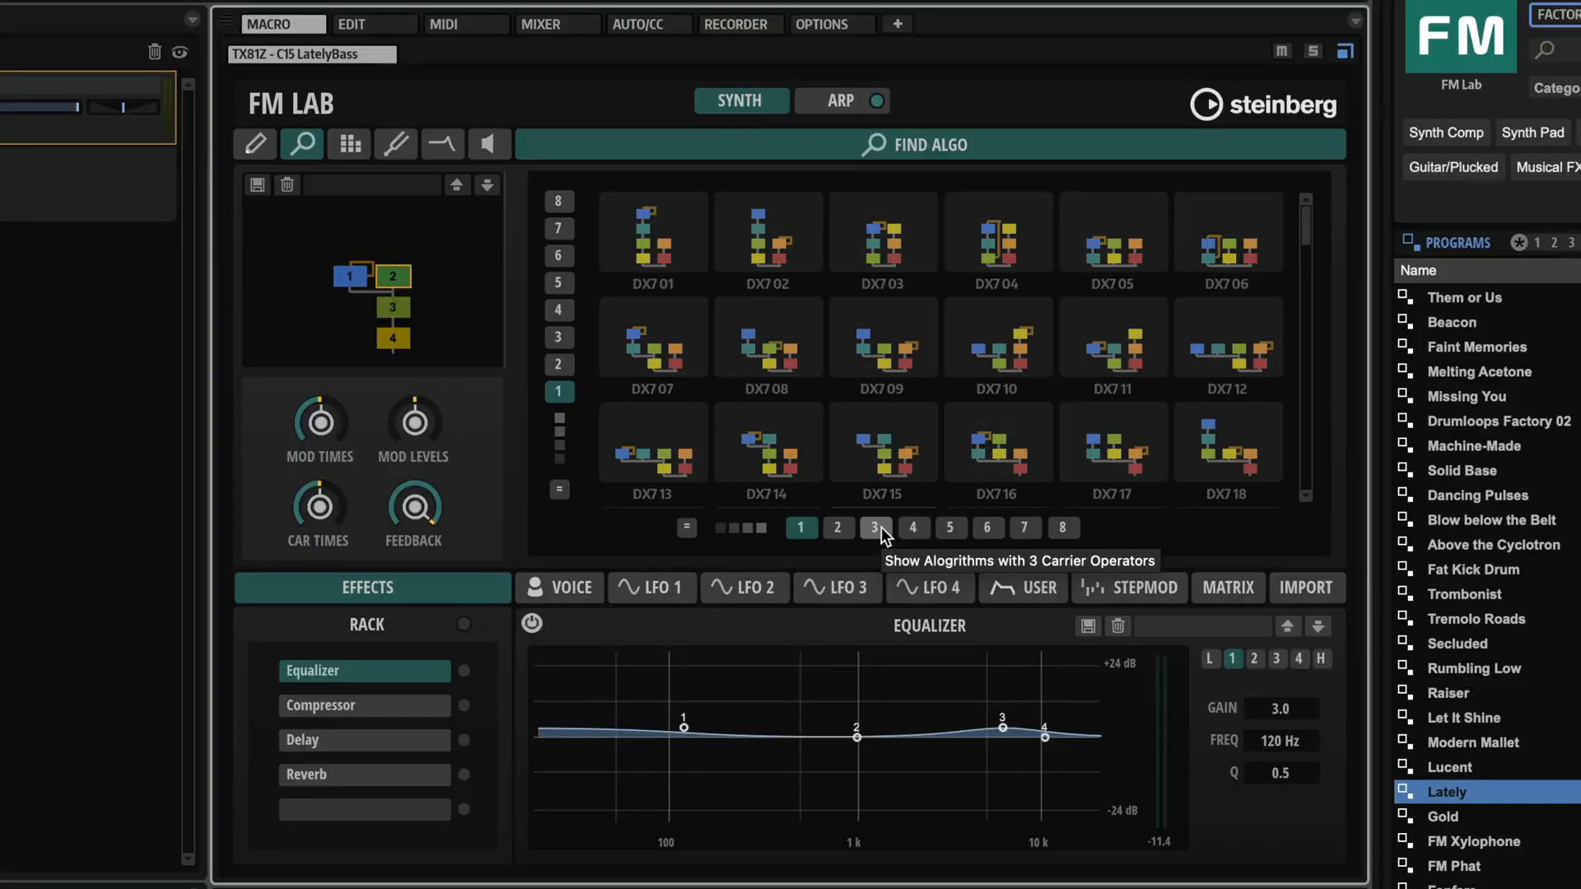
- Filter the algorithm finder to 3 carrier operators and scan the DX7 and FM-X matches
left_click(874, 527)
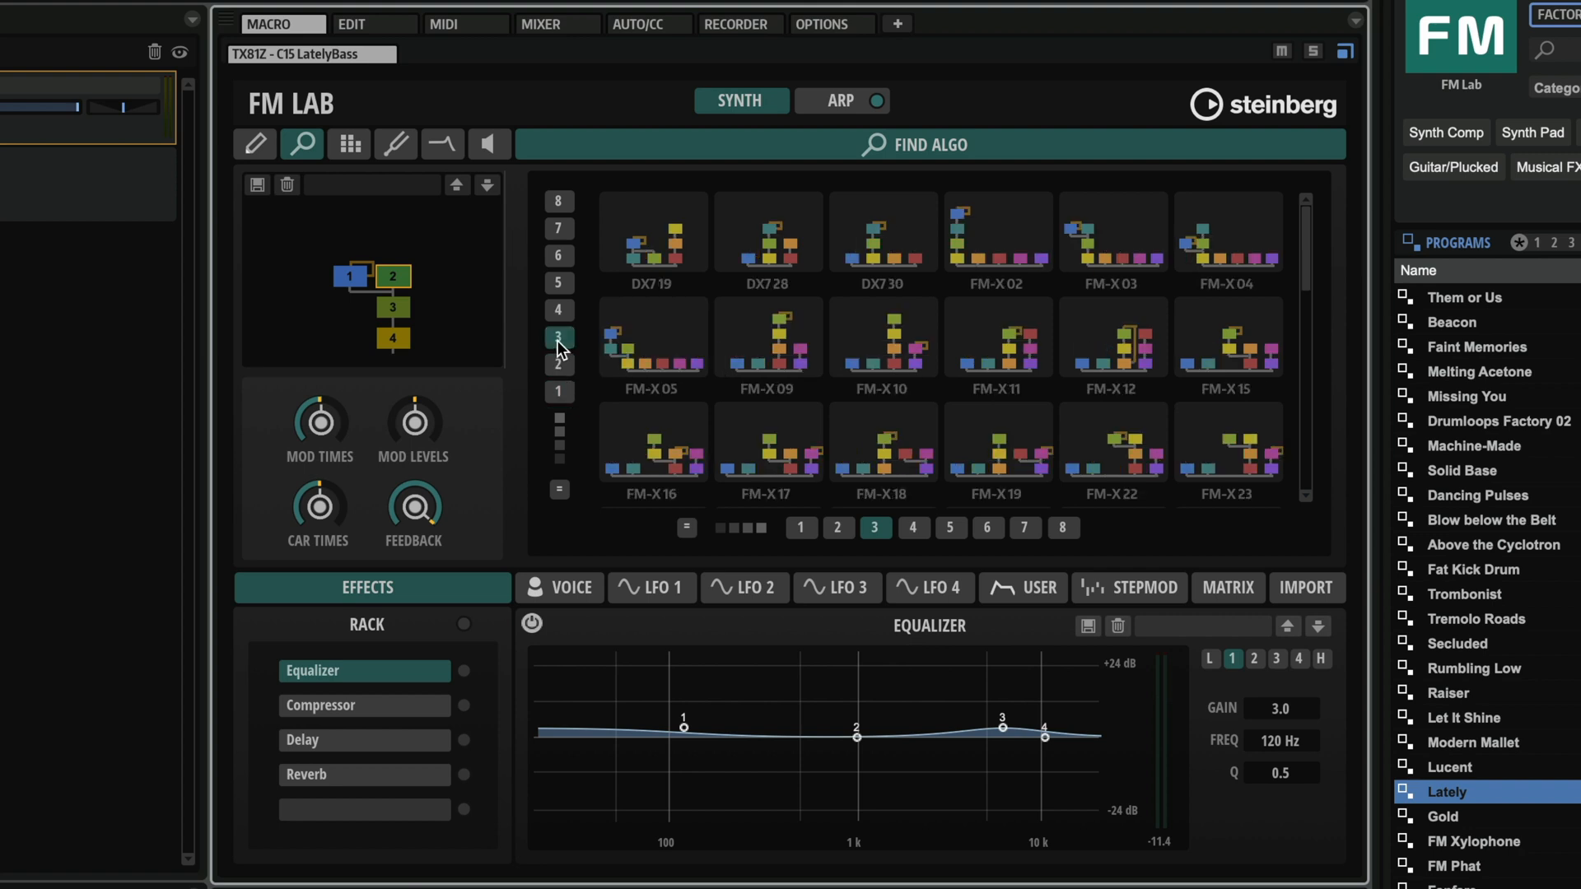
mouse_move(1252, 293)
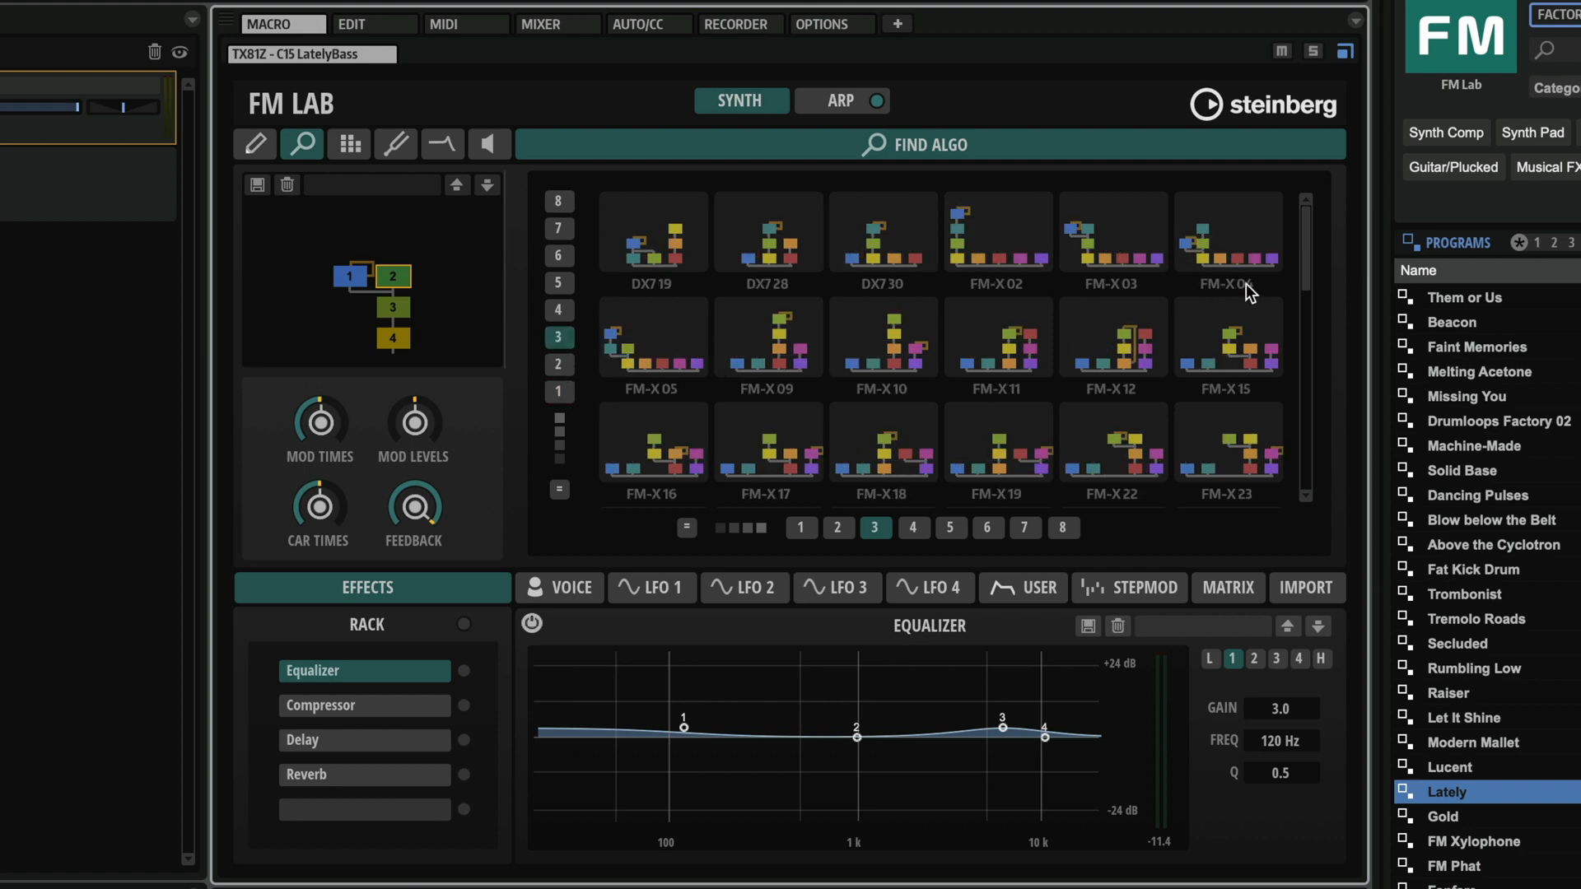
scroll("down", 3)
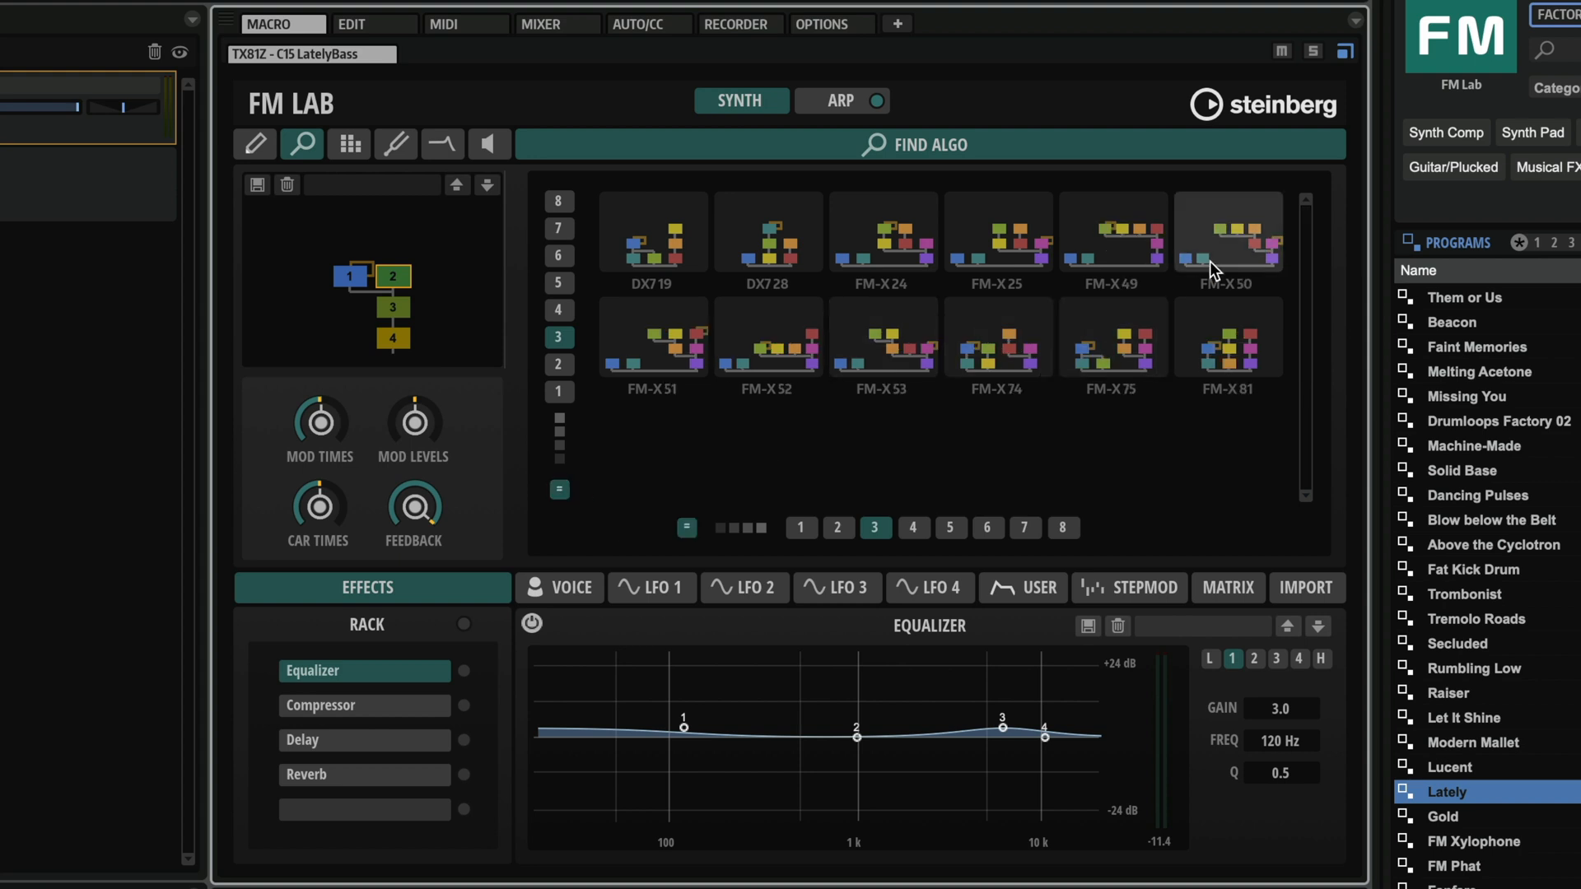
left_click(253, 143)
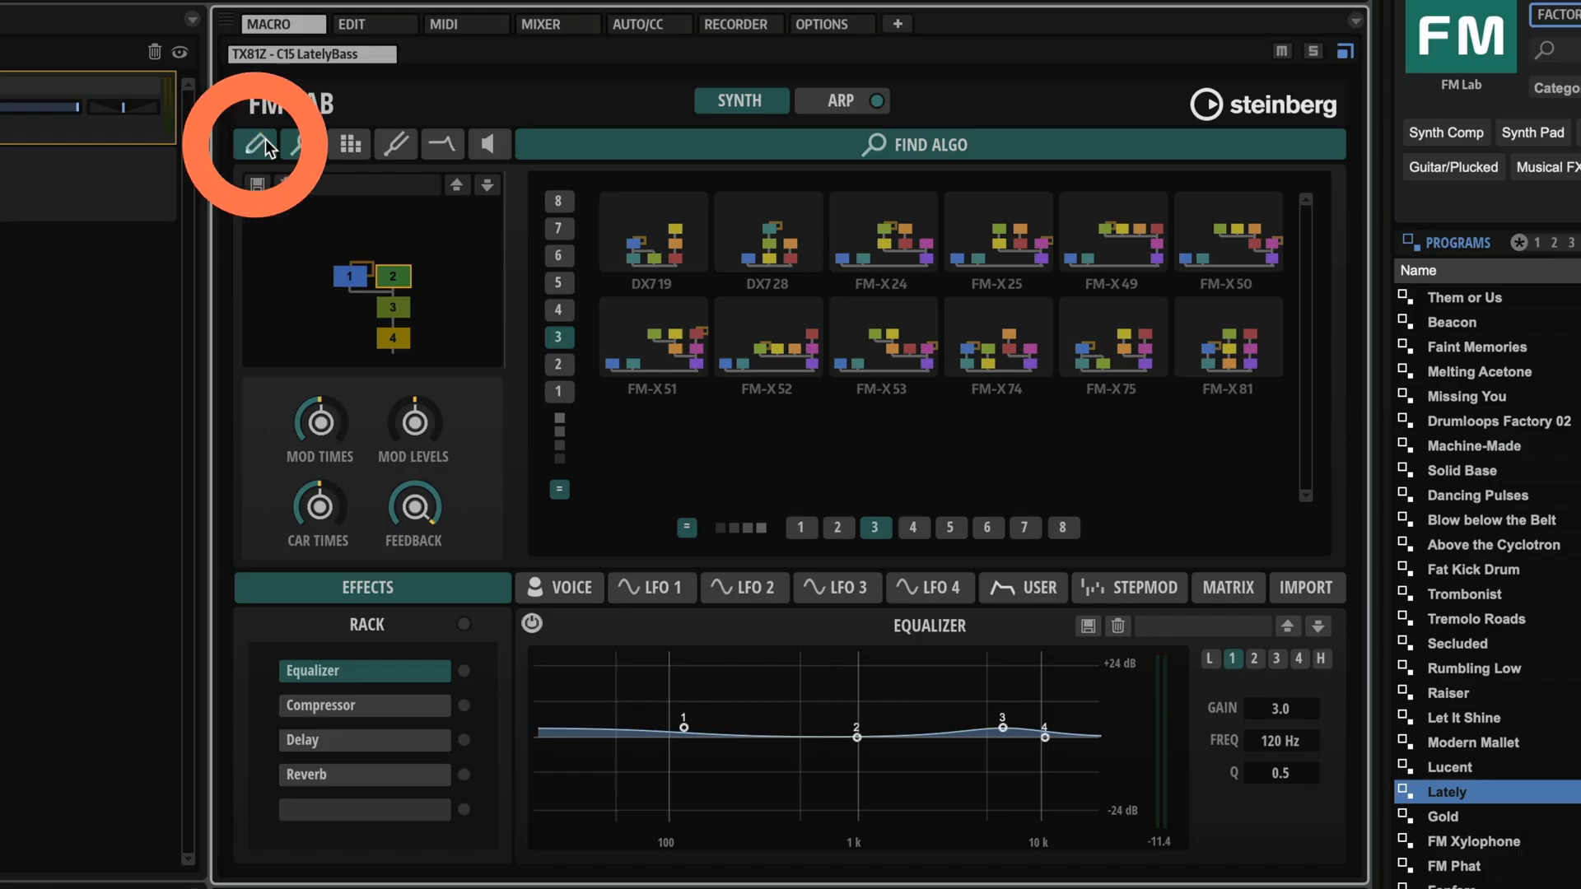
- In the Algorithm Editor, wire operators 6–8 as a second stack and lower OP8's output level
left_click(257, 143)
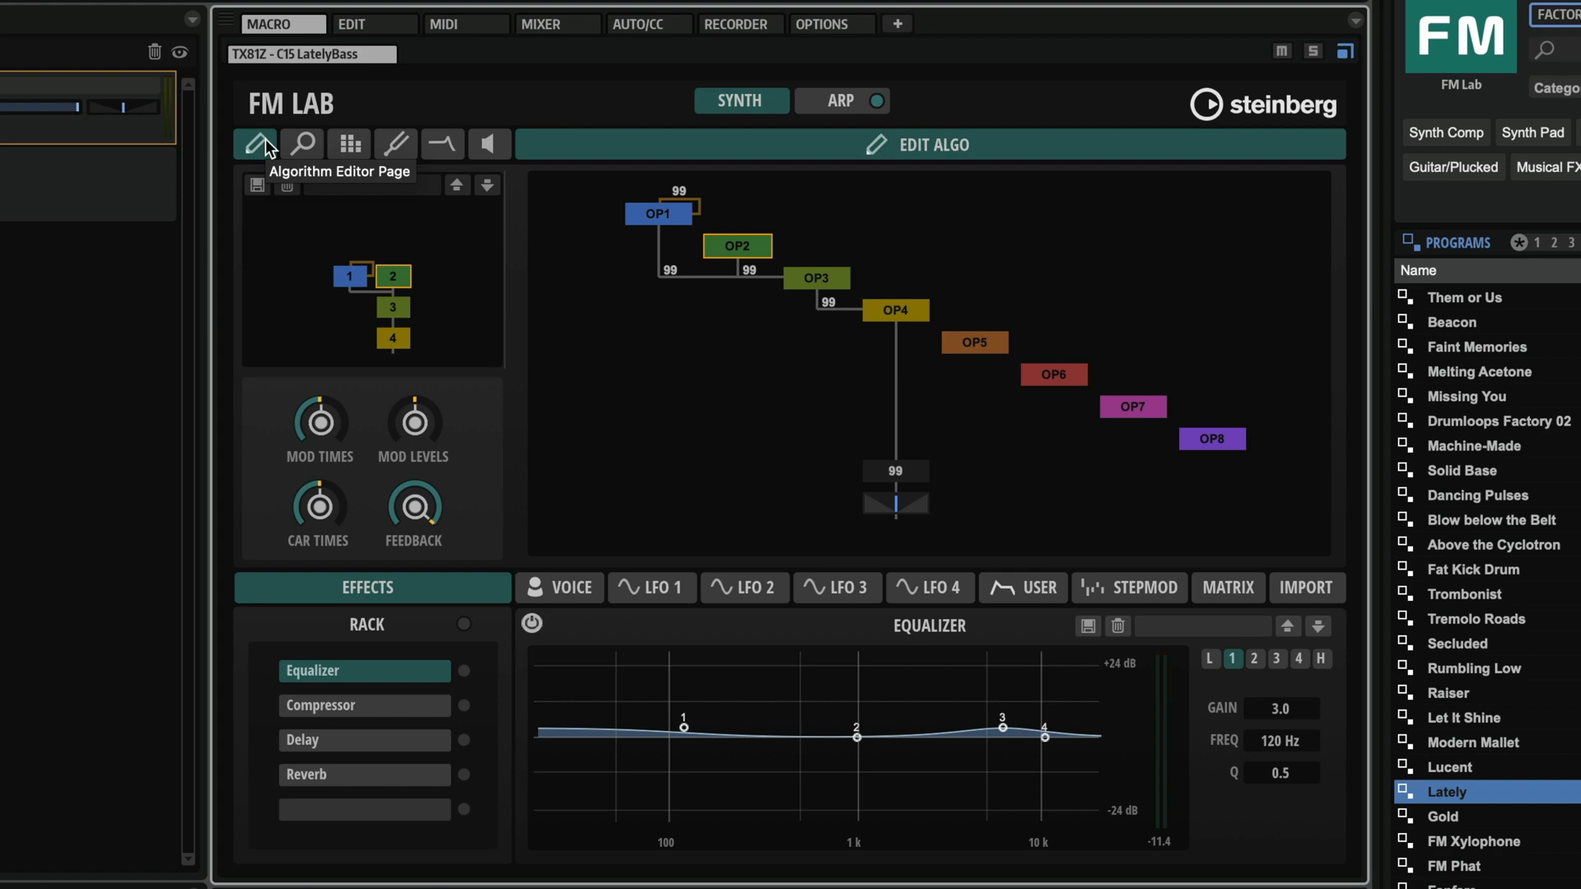
mouse_move(1021, 588)
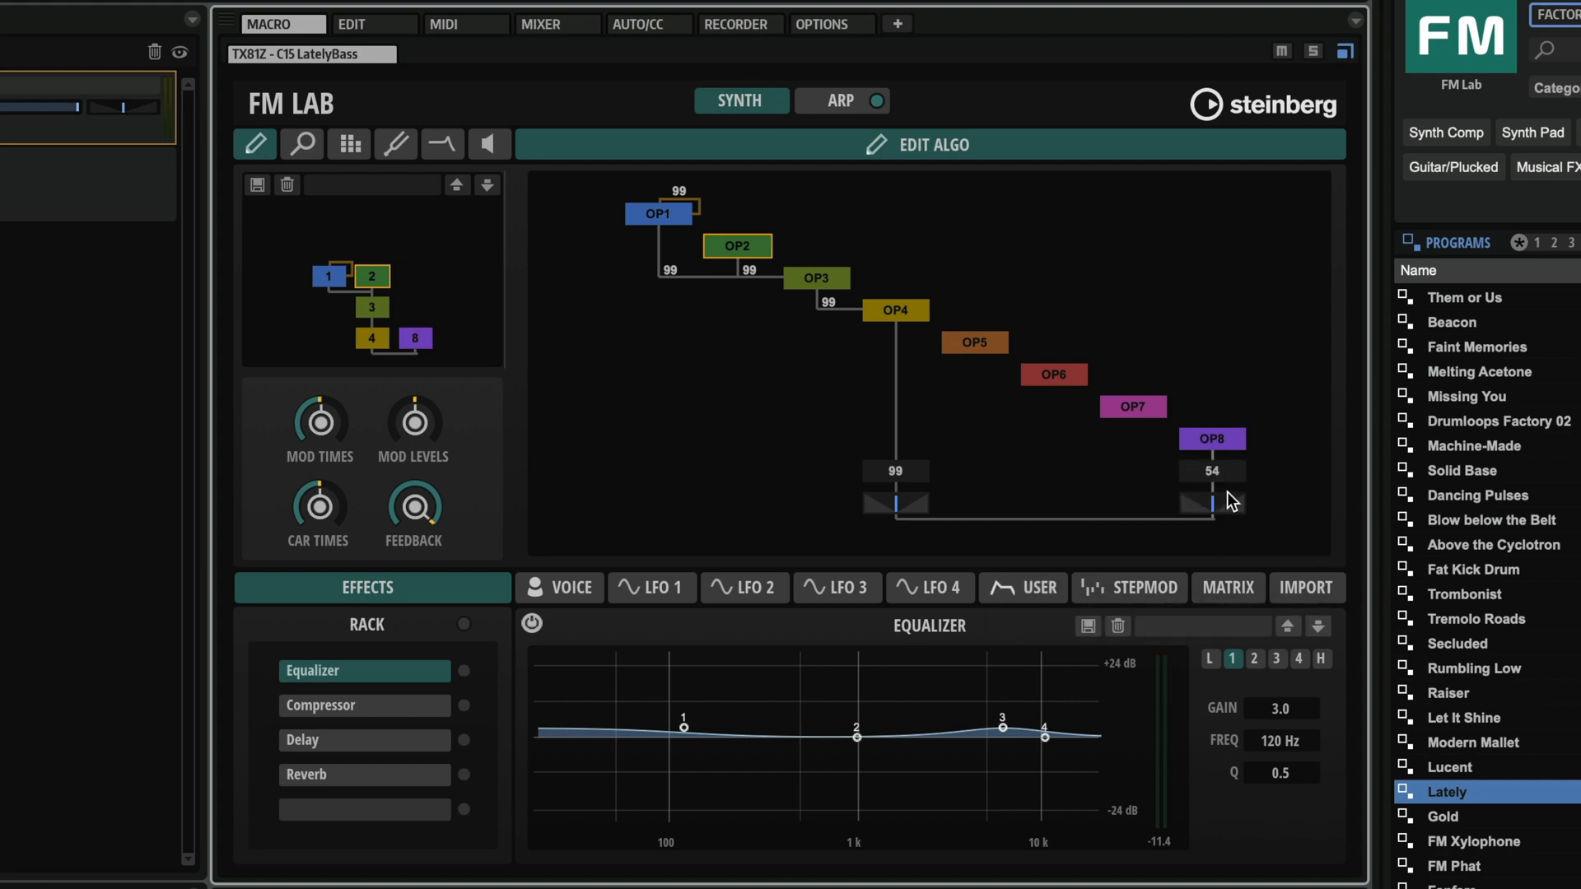
left_click_drag(1230, 498, 1210, 447)
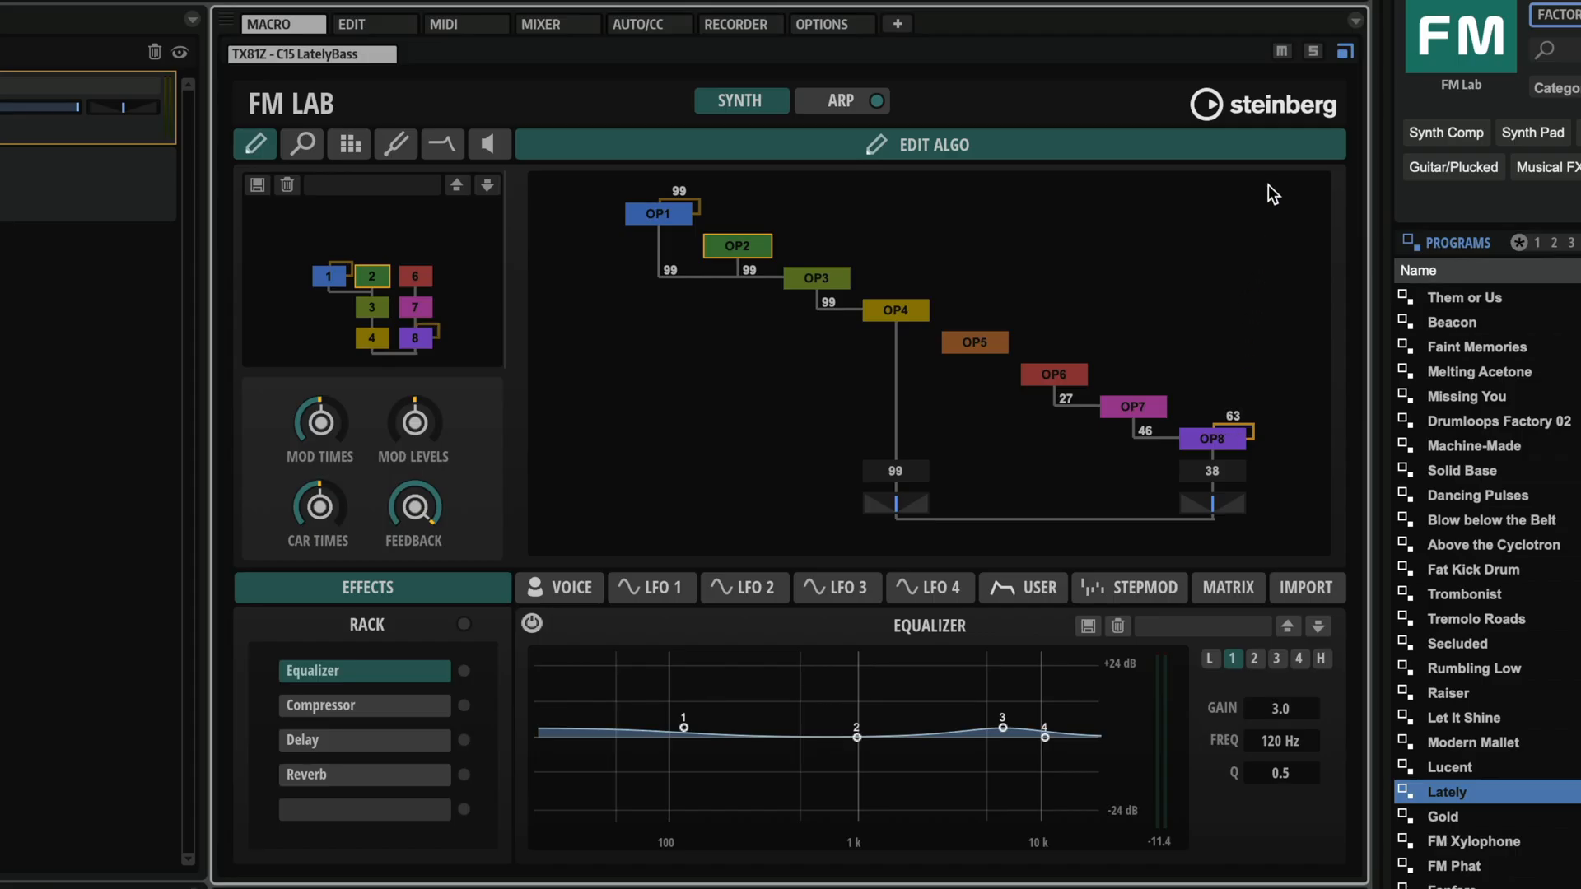
mouse_move(1238, 415)
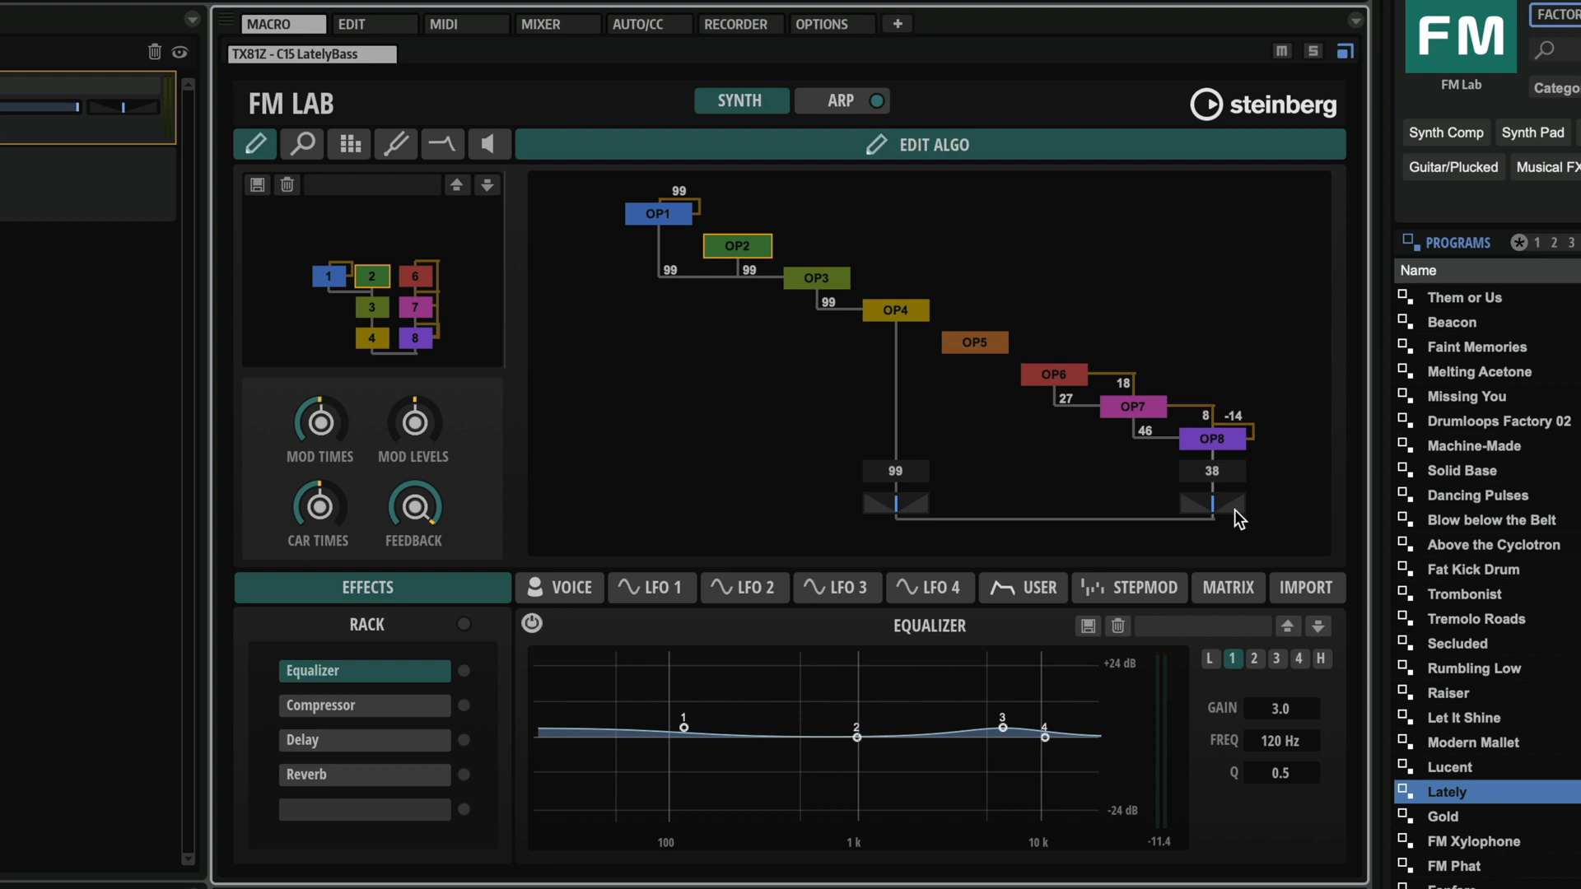
mouse_move(1222, 512)
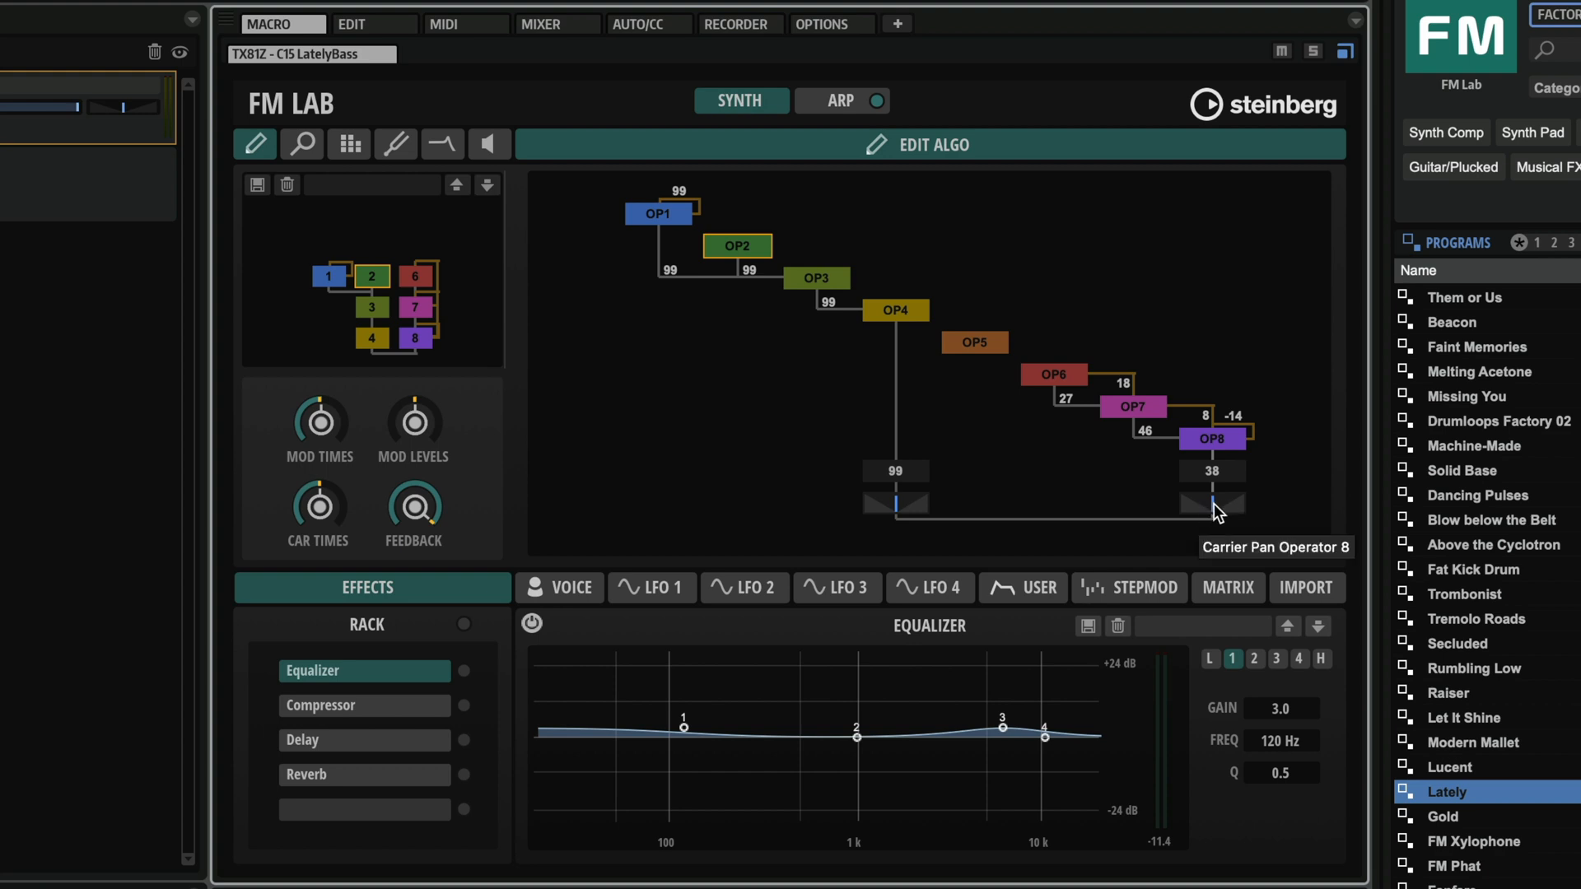
mouse_move(874, 509)
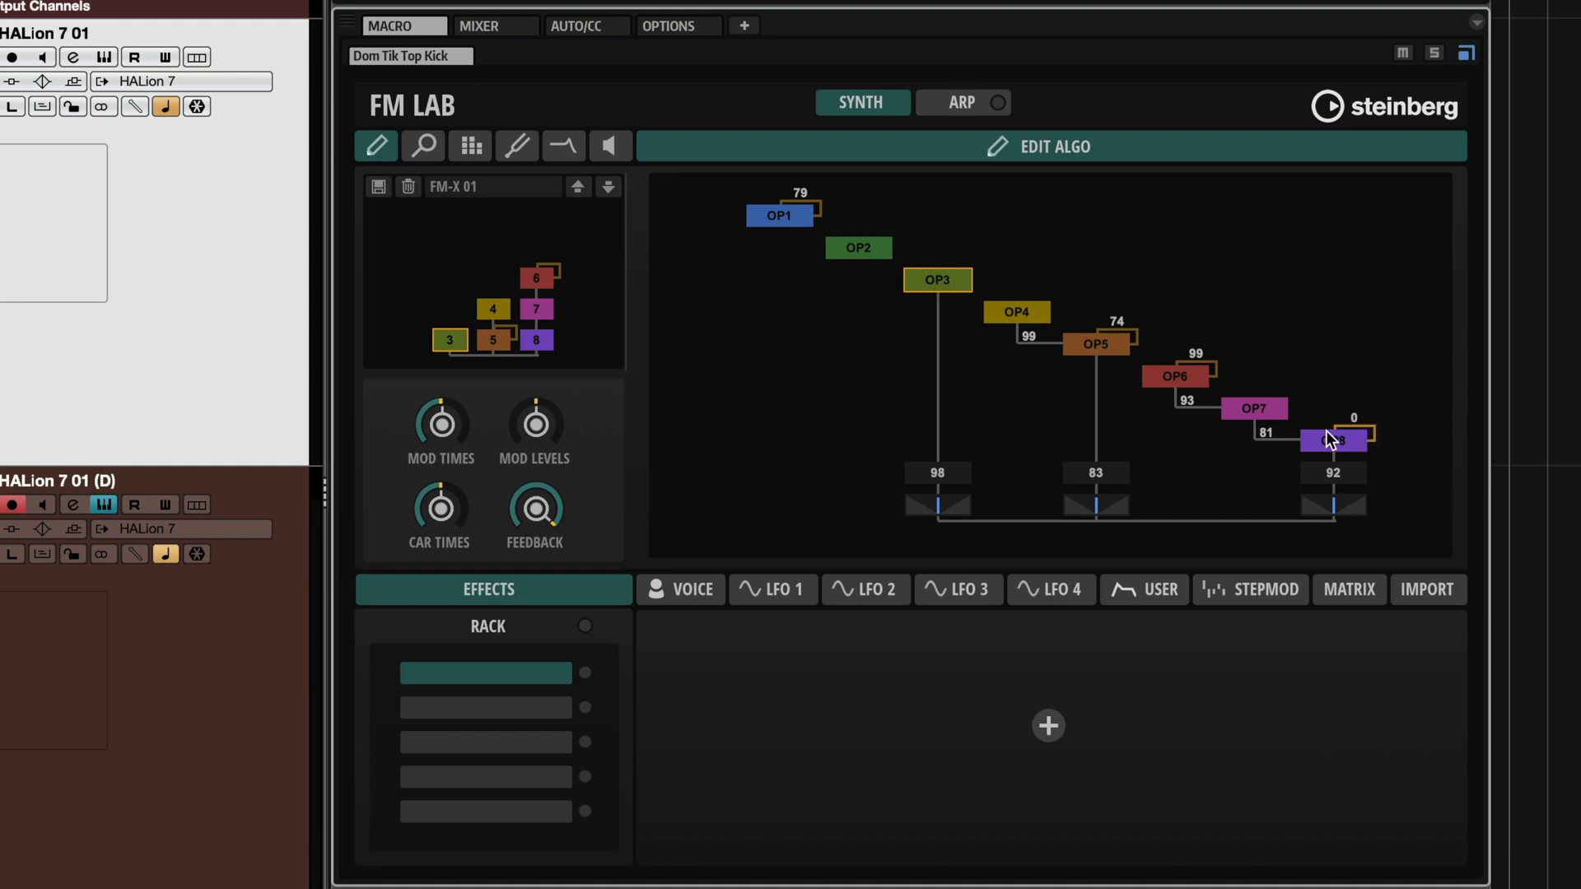
- Select the Equalizer slot in Lately's effects rack
left_click(1333, 441)
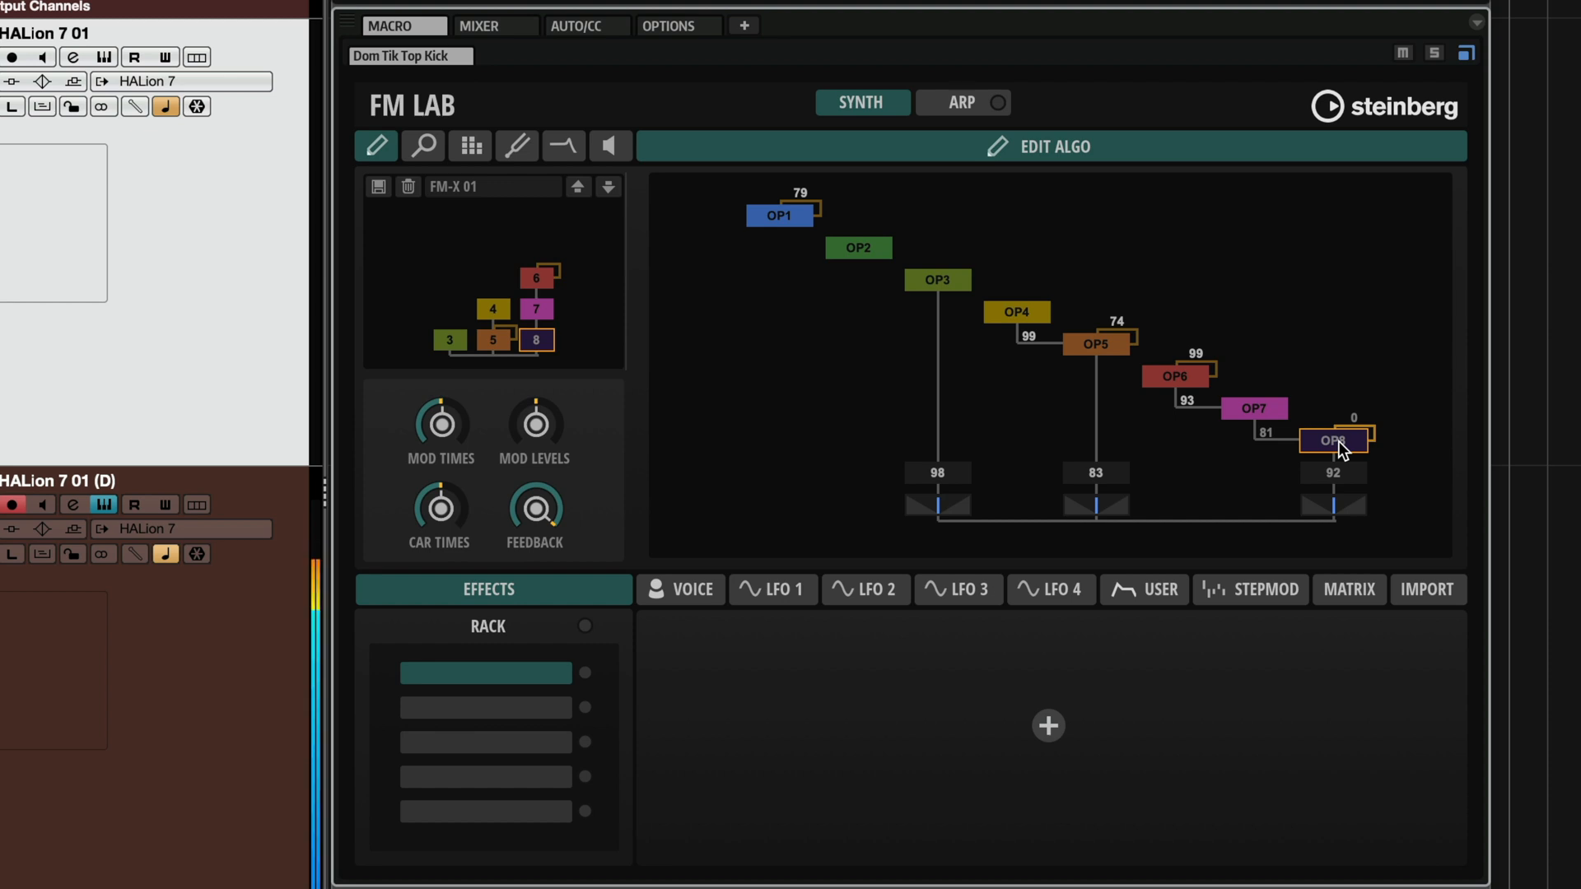
left_click(1333, 441)
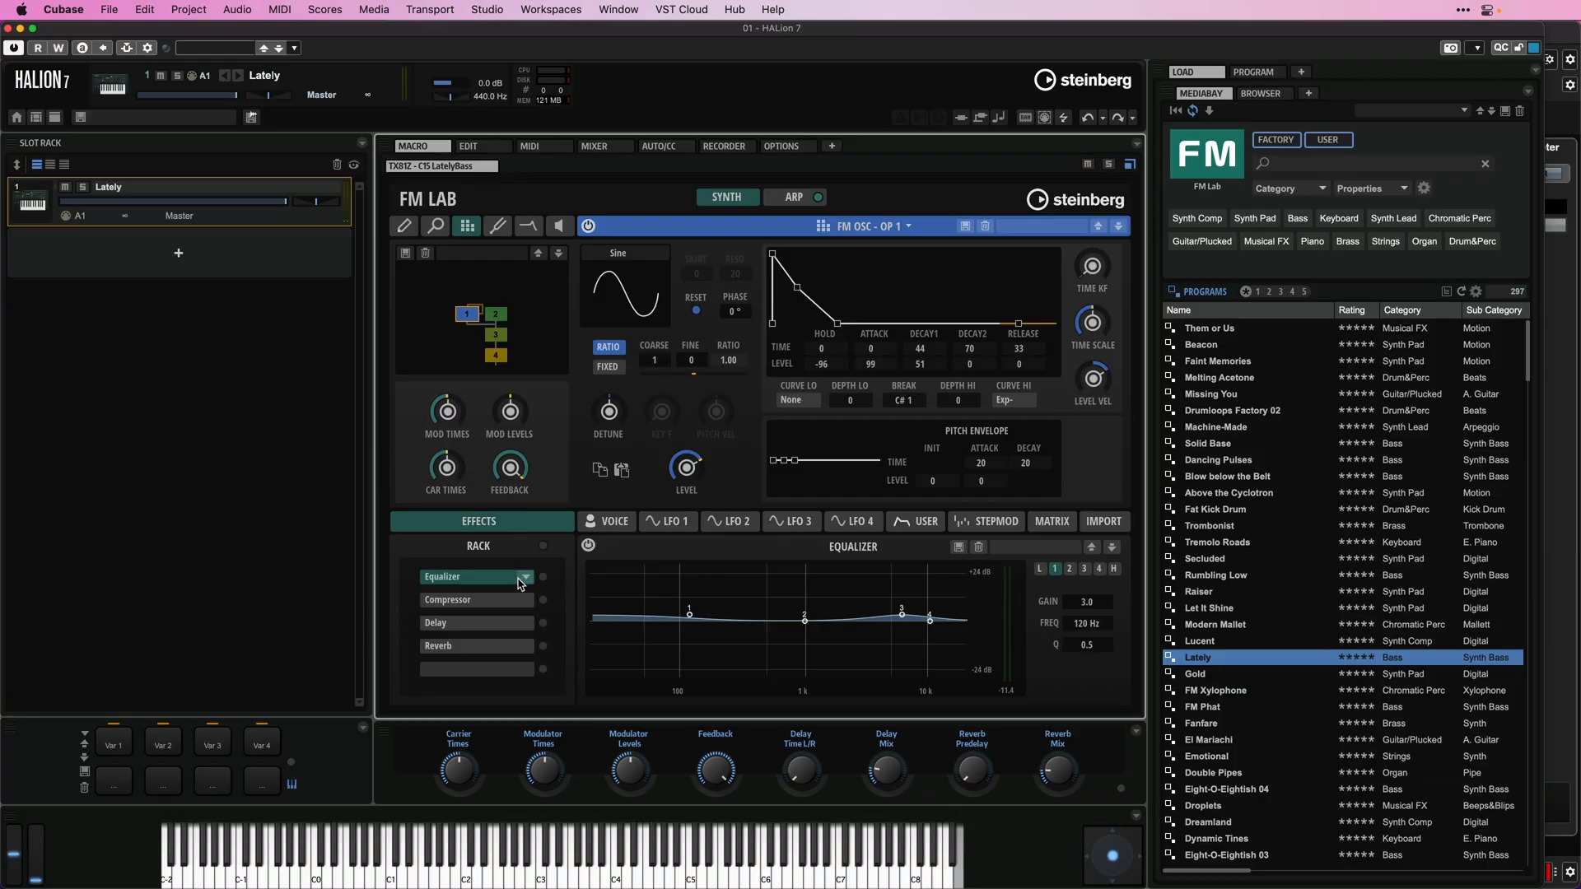
- Show the Equalizer and Compressor settings, then the LFO 2 page
left_click(524, 576)
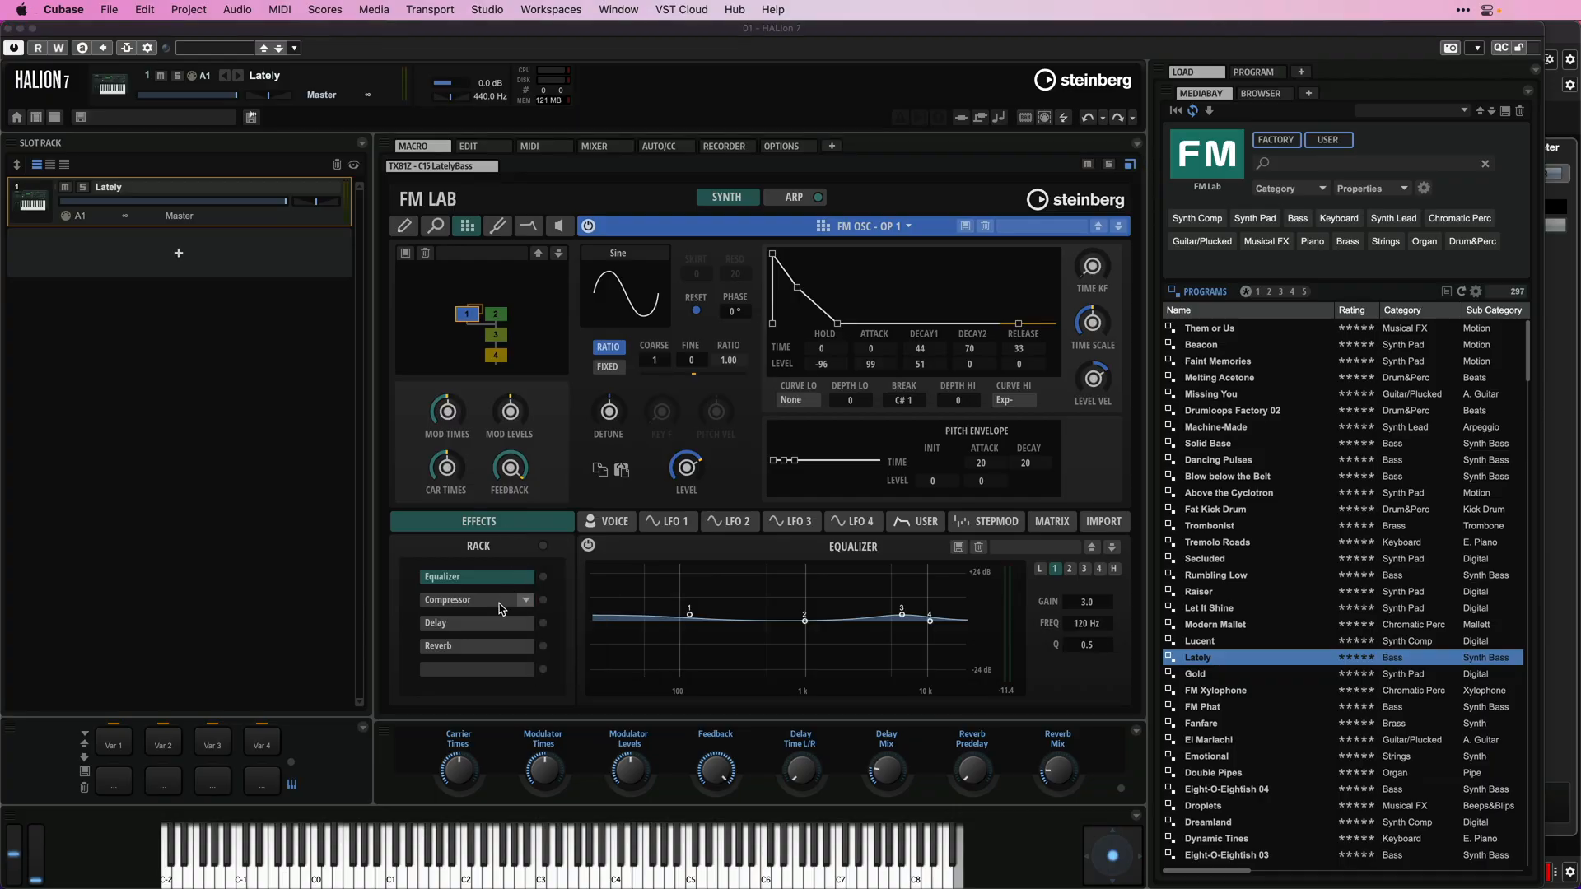
left_click(479, 669)
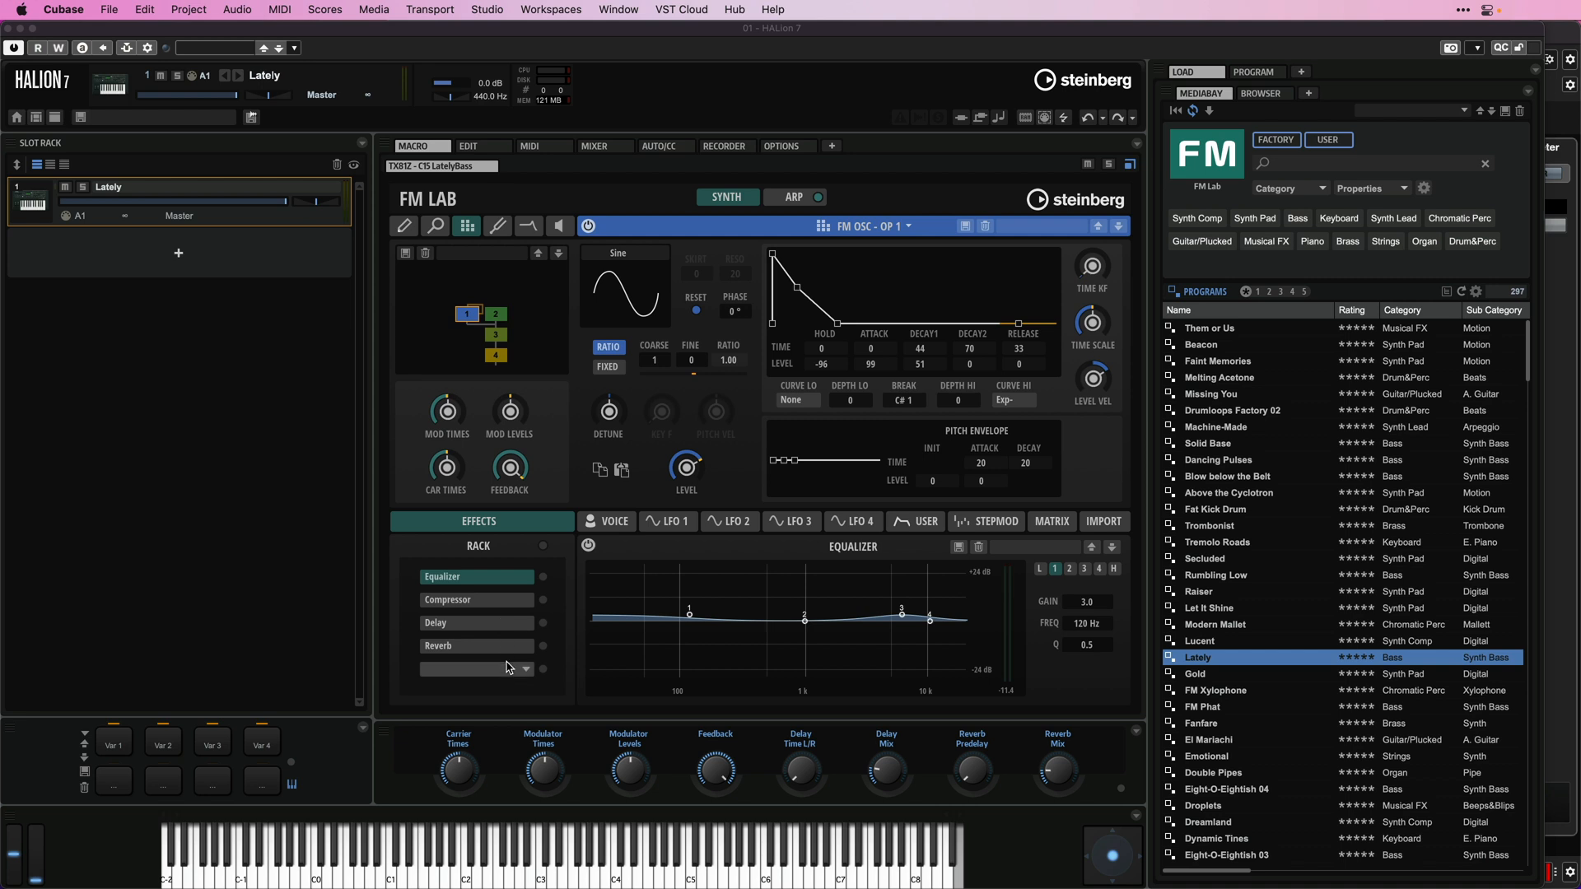
left_click(667, 522)
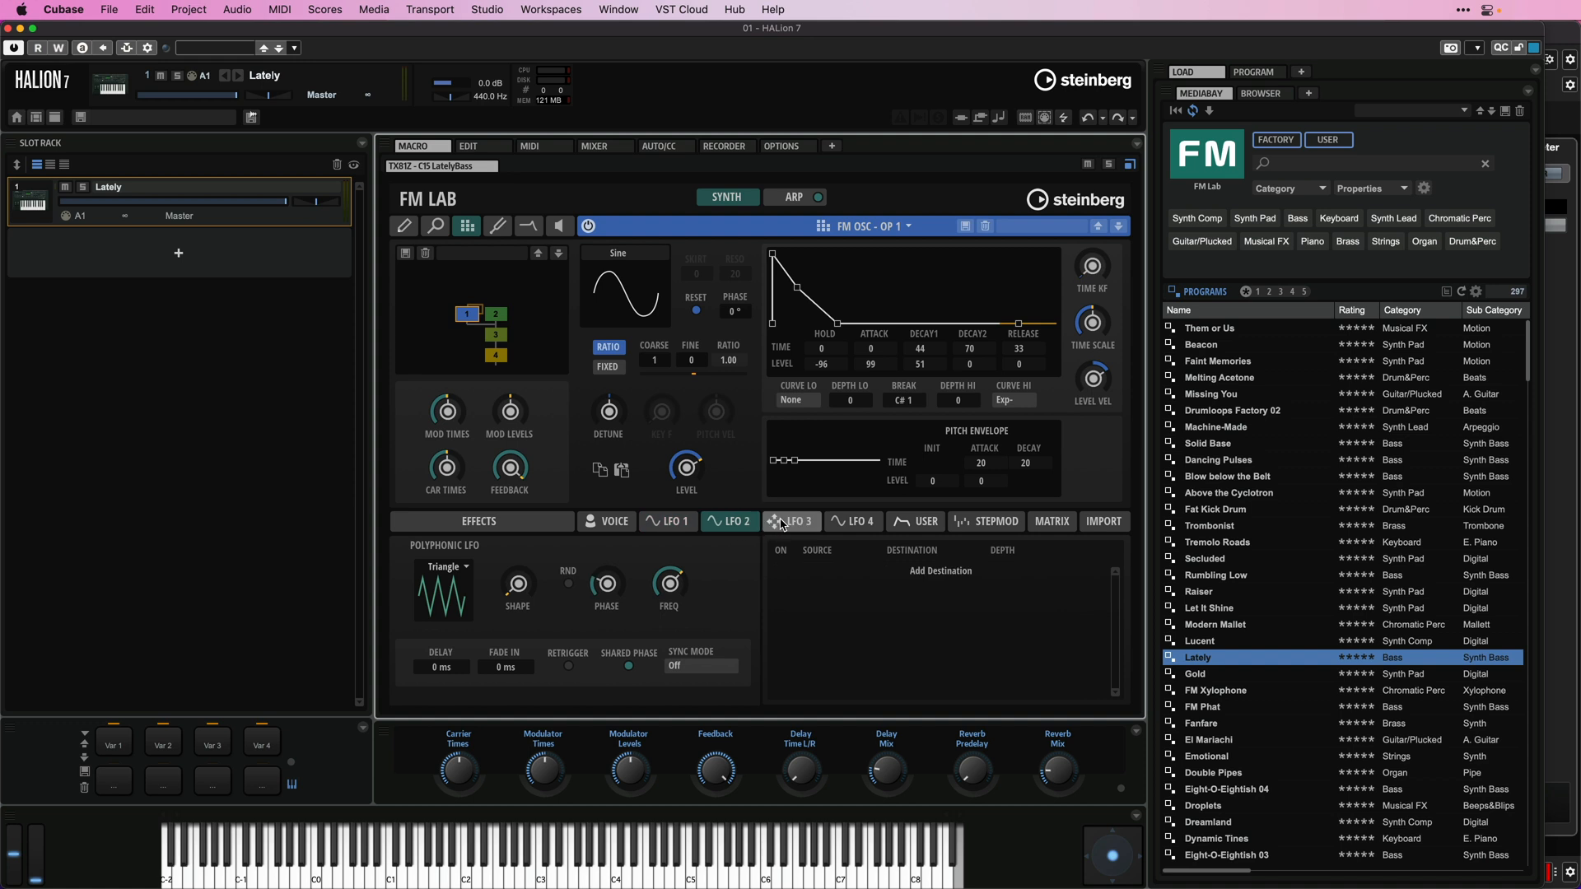
- Step through the User envelope, StepMod and Matrix pages to the FM patch Import page
left_click(919, 522)
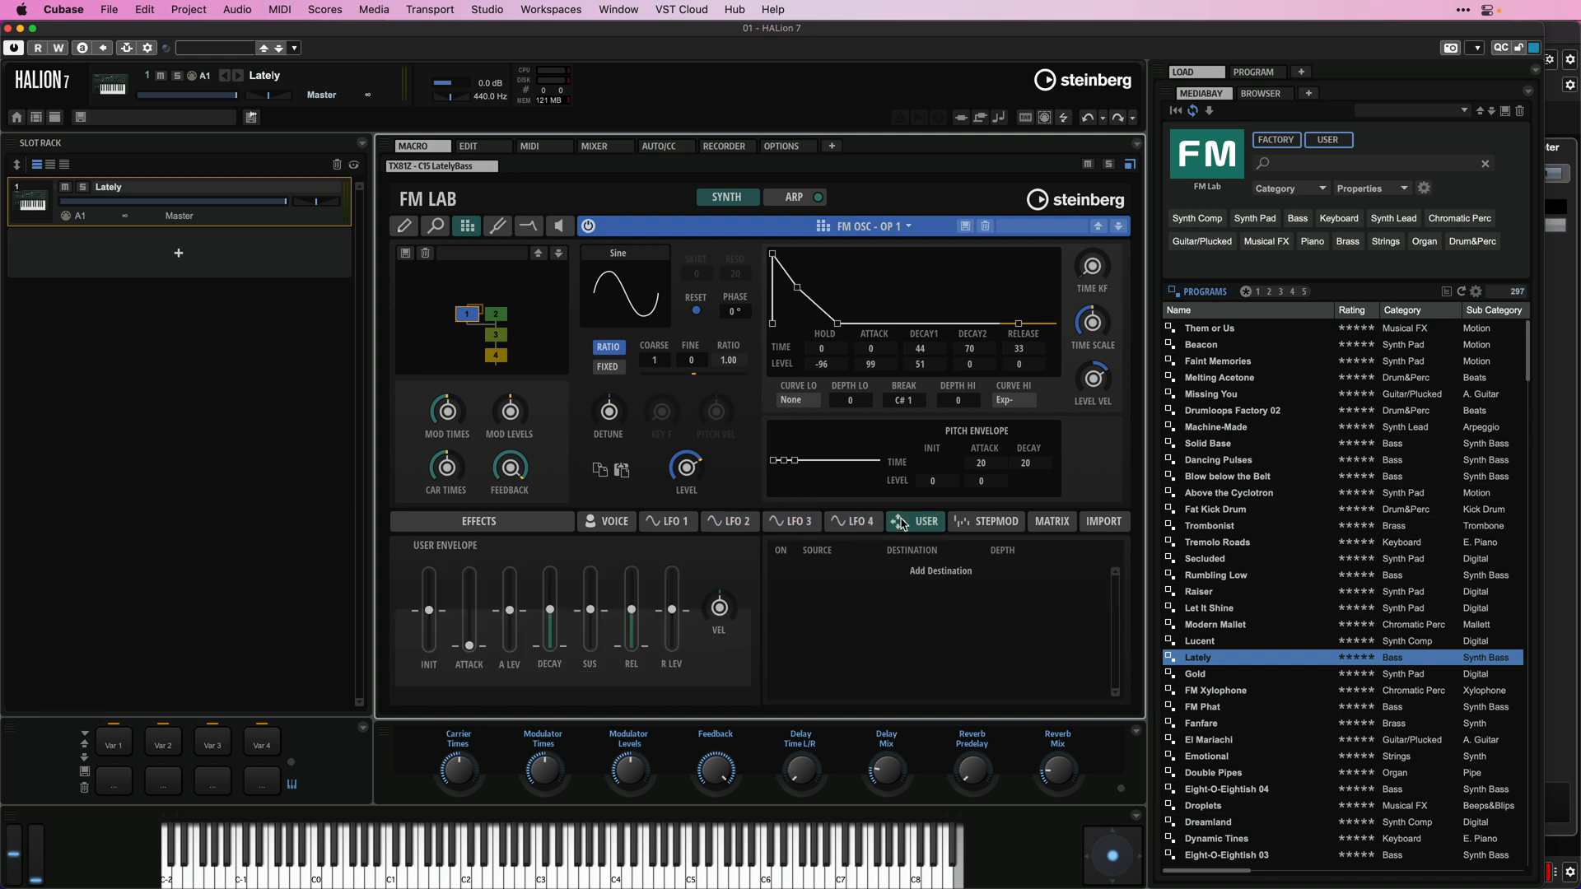
left_click(986, 522)
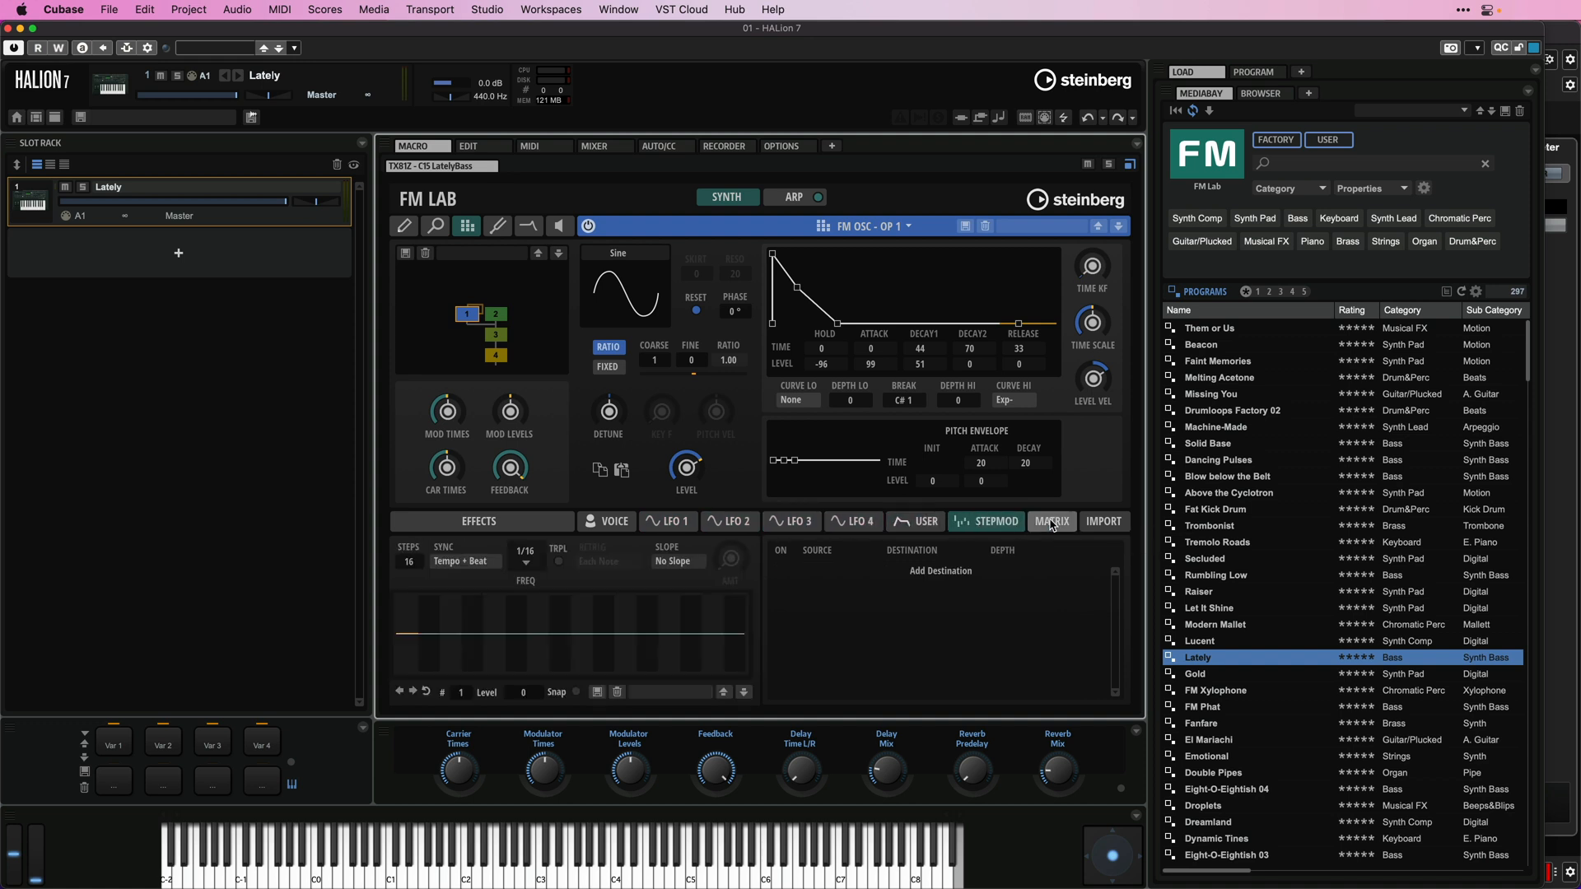
left_click(1051, 522)
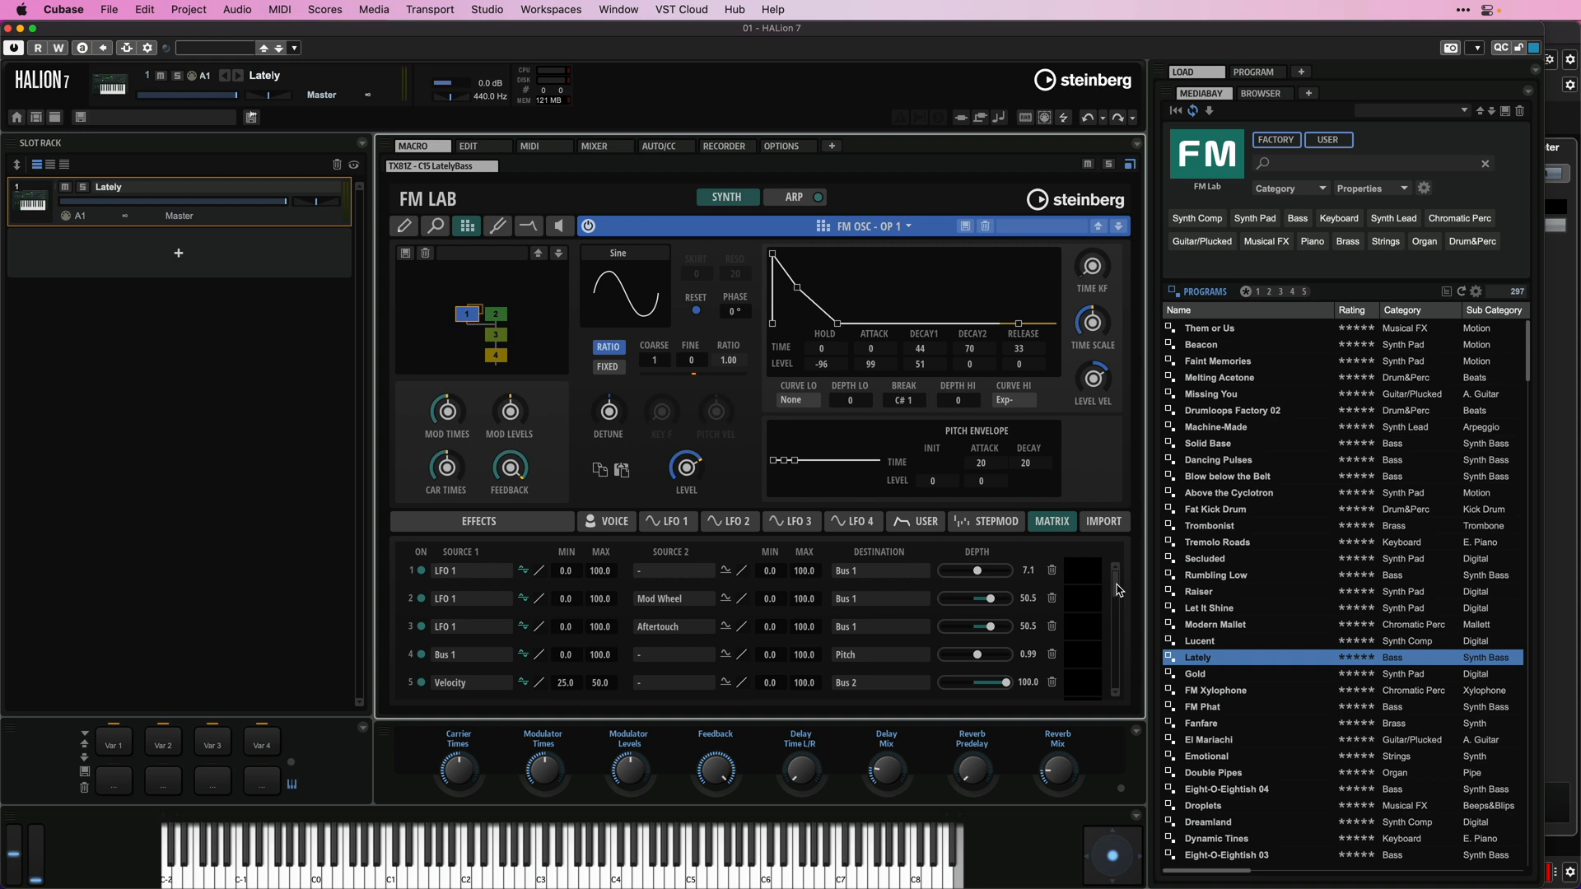
left_click(1101, 522)
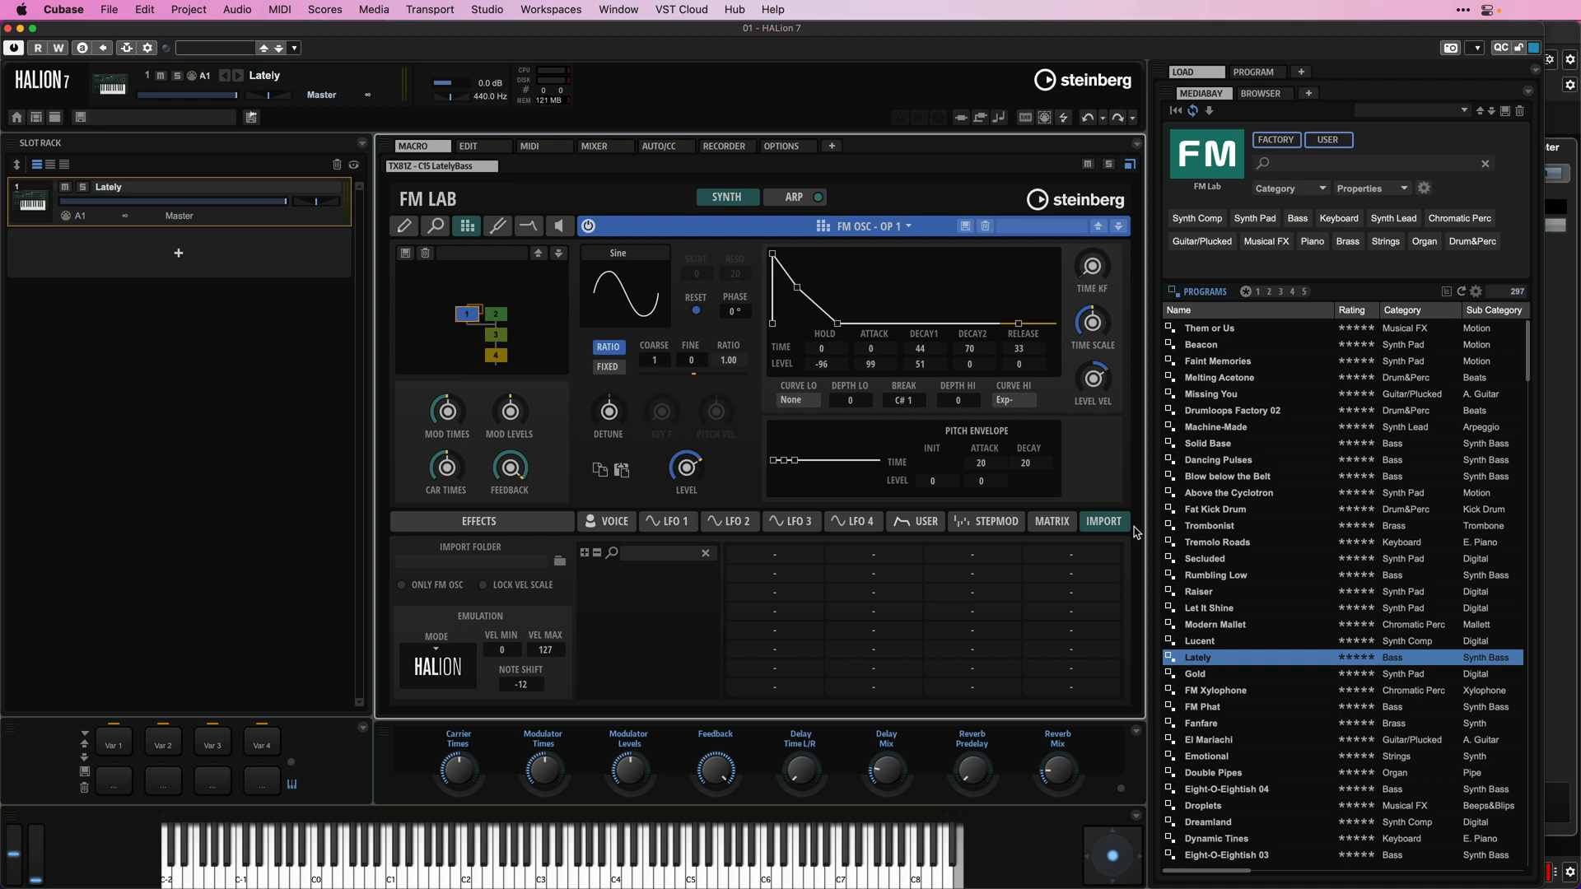
mouse_move(464, 685)
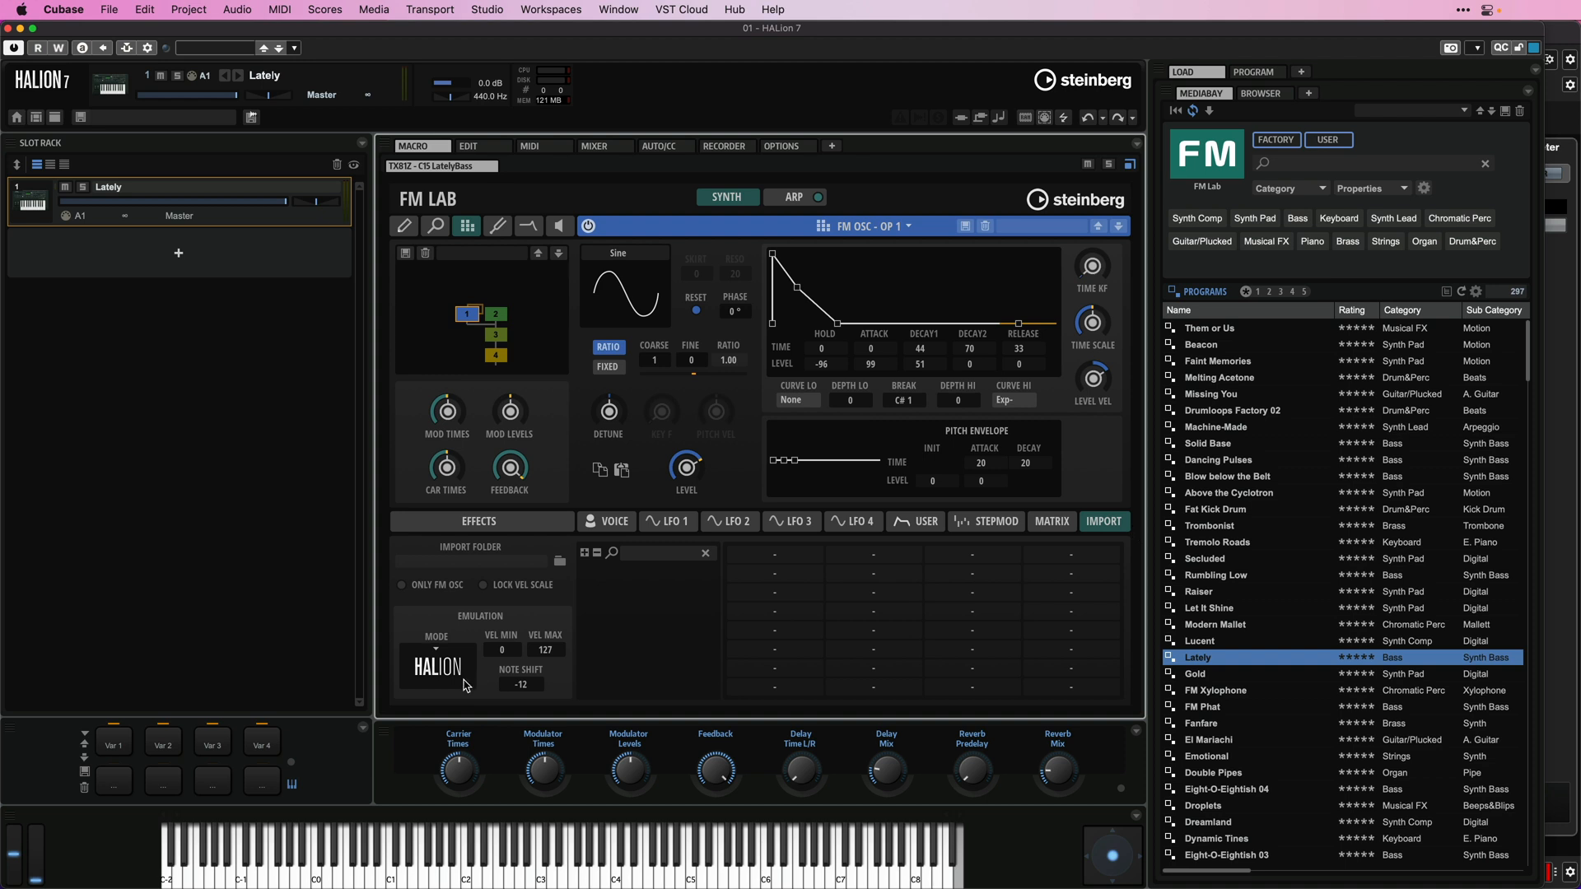
mouse_move(439, 652)
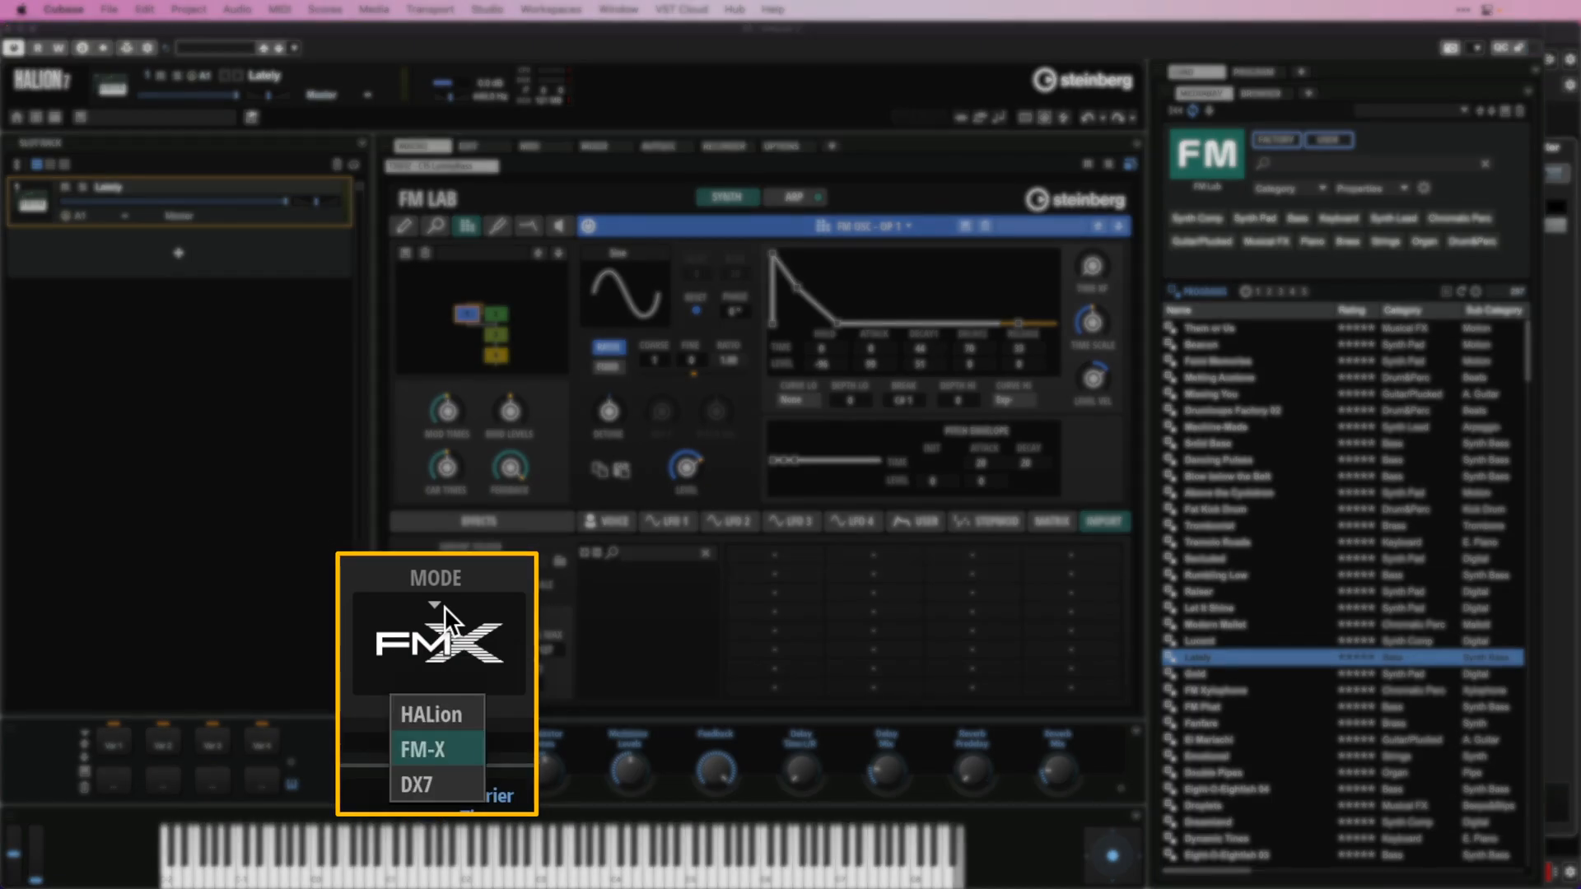
- Choose FM-X as the import emulation mode
left_click(415, 783)
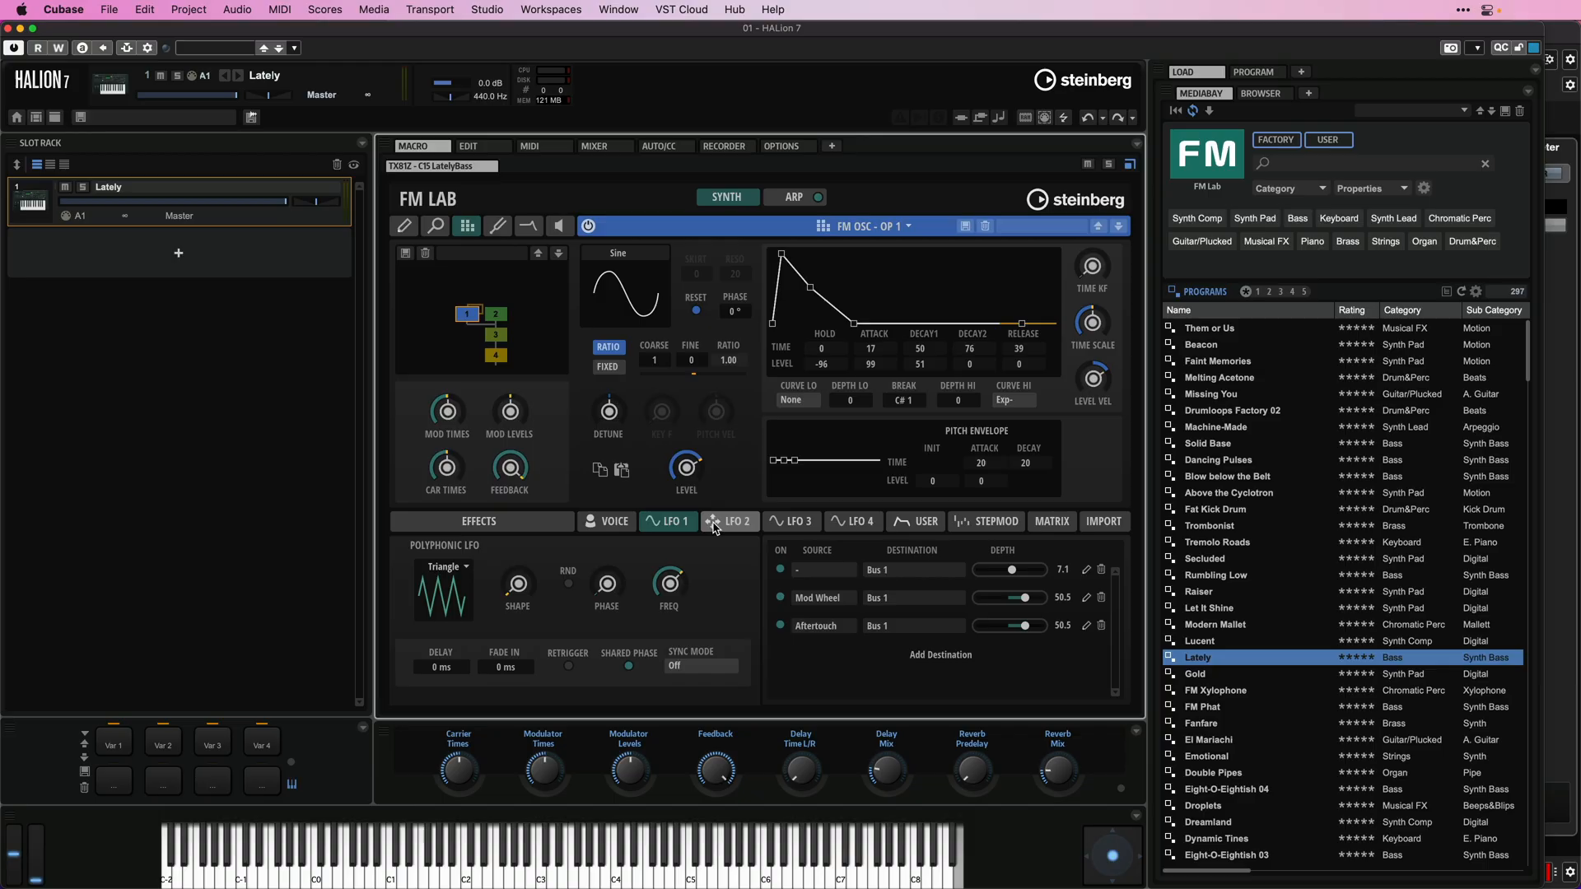
- Assign LFO 1 to FM Operator 1 Level and show its modulation destinations
left_click(667, 521)
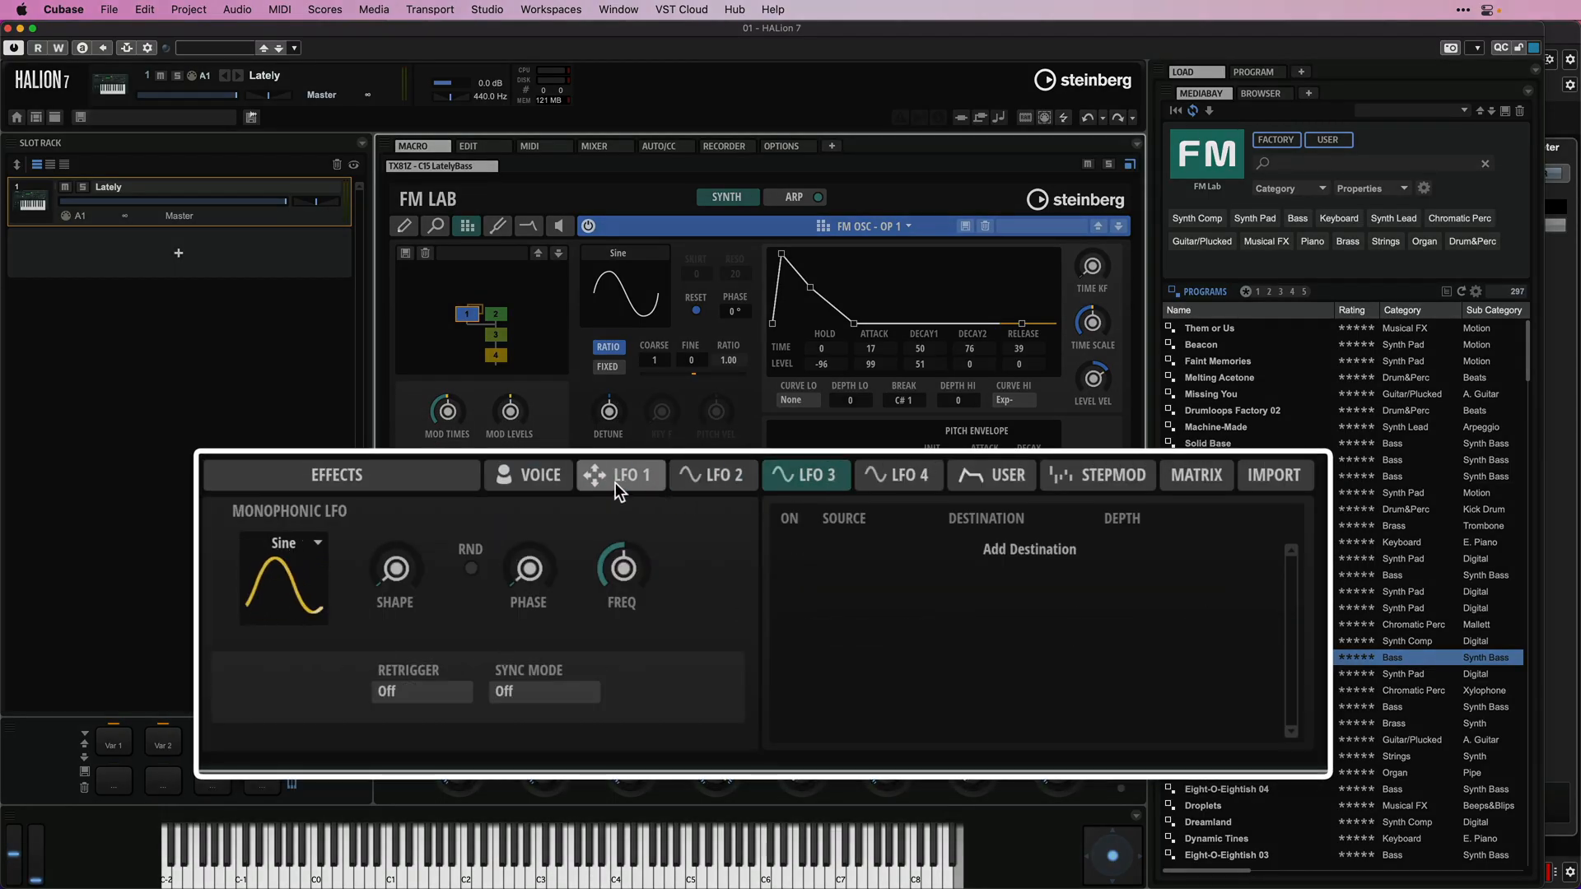
left_click(621, 474)
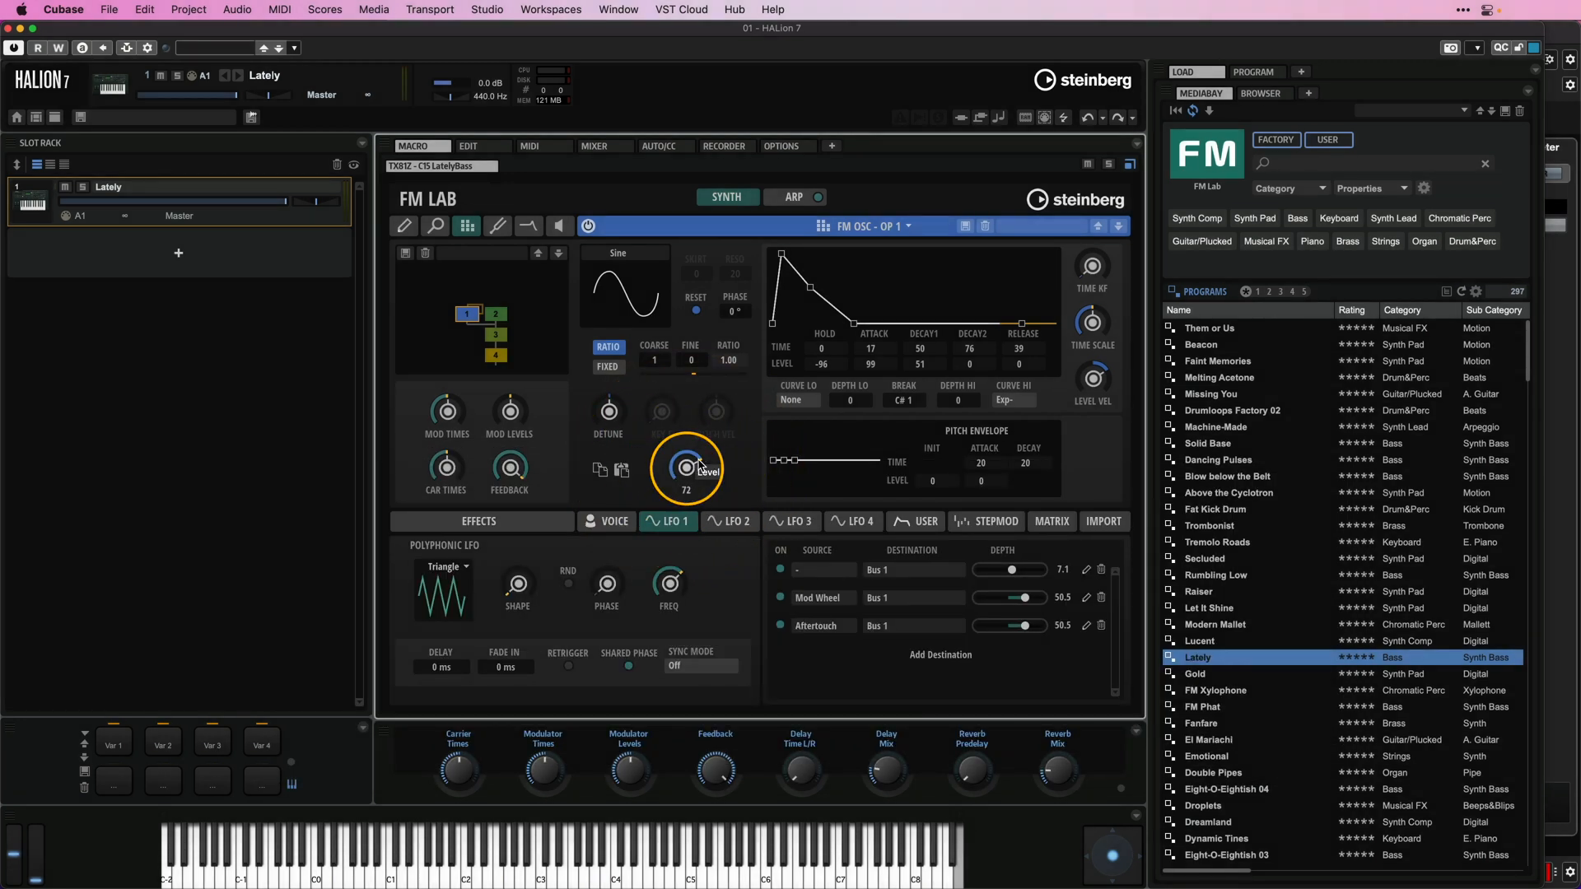
mouse_move(654, 522)
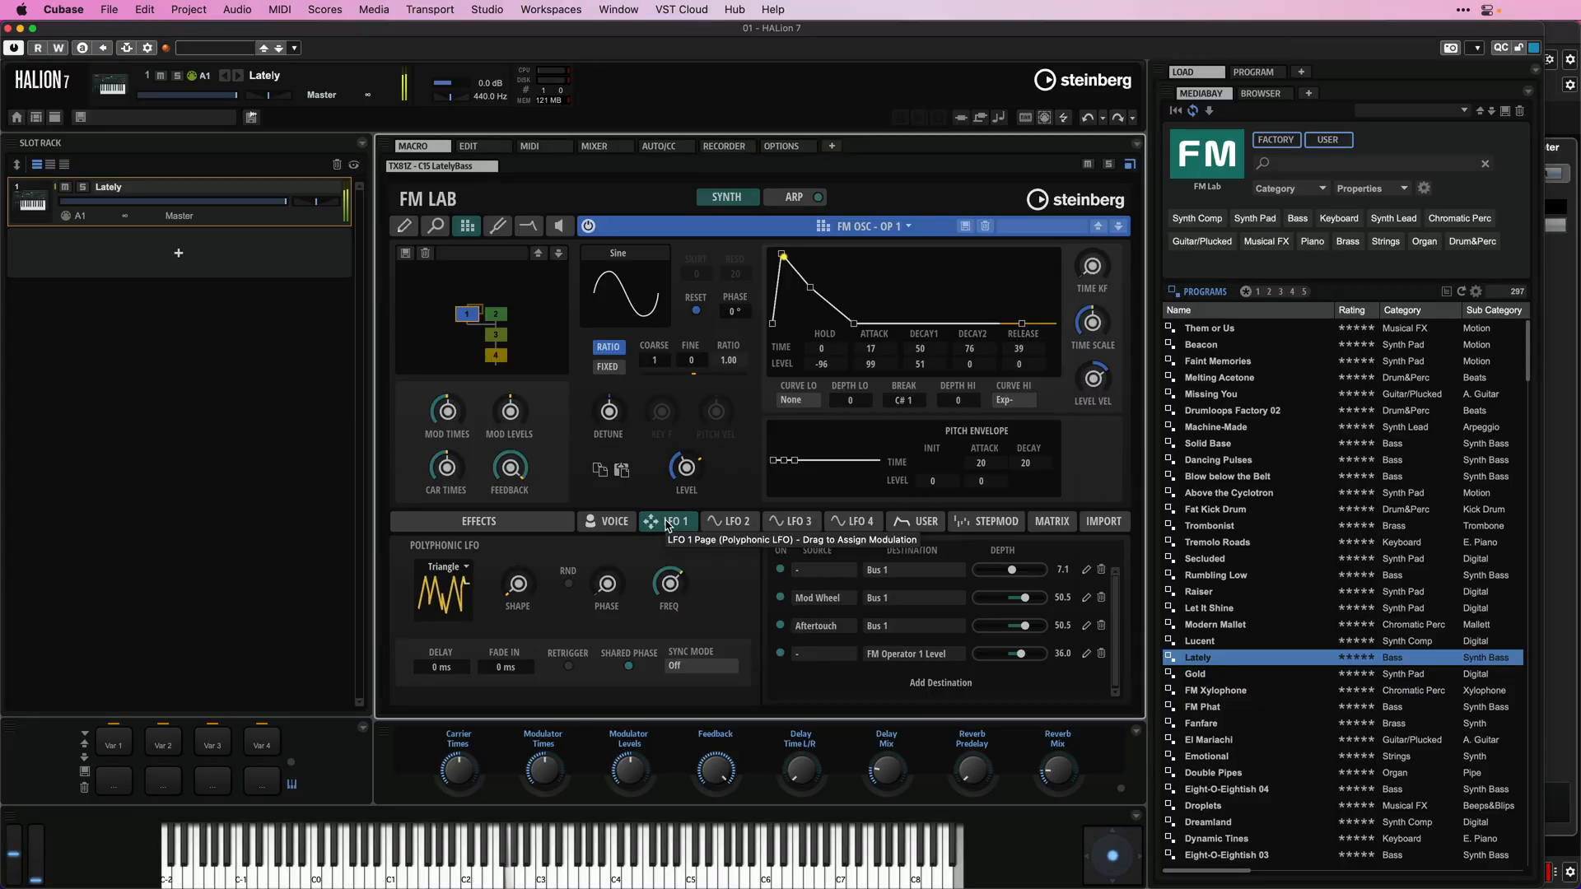
left_click(816, 196)
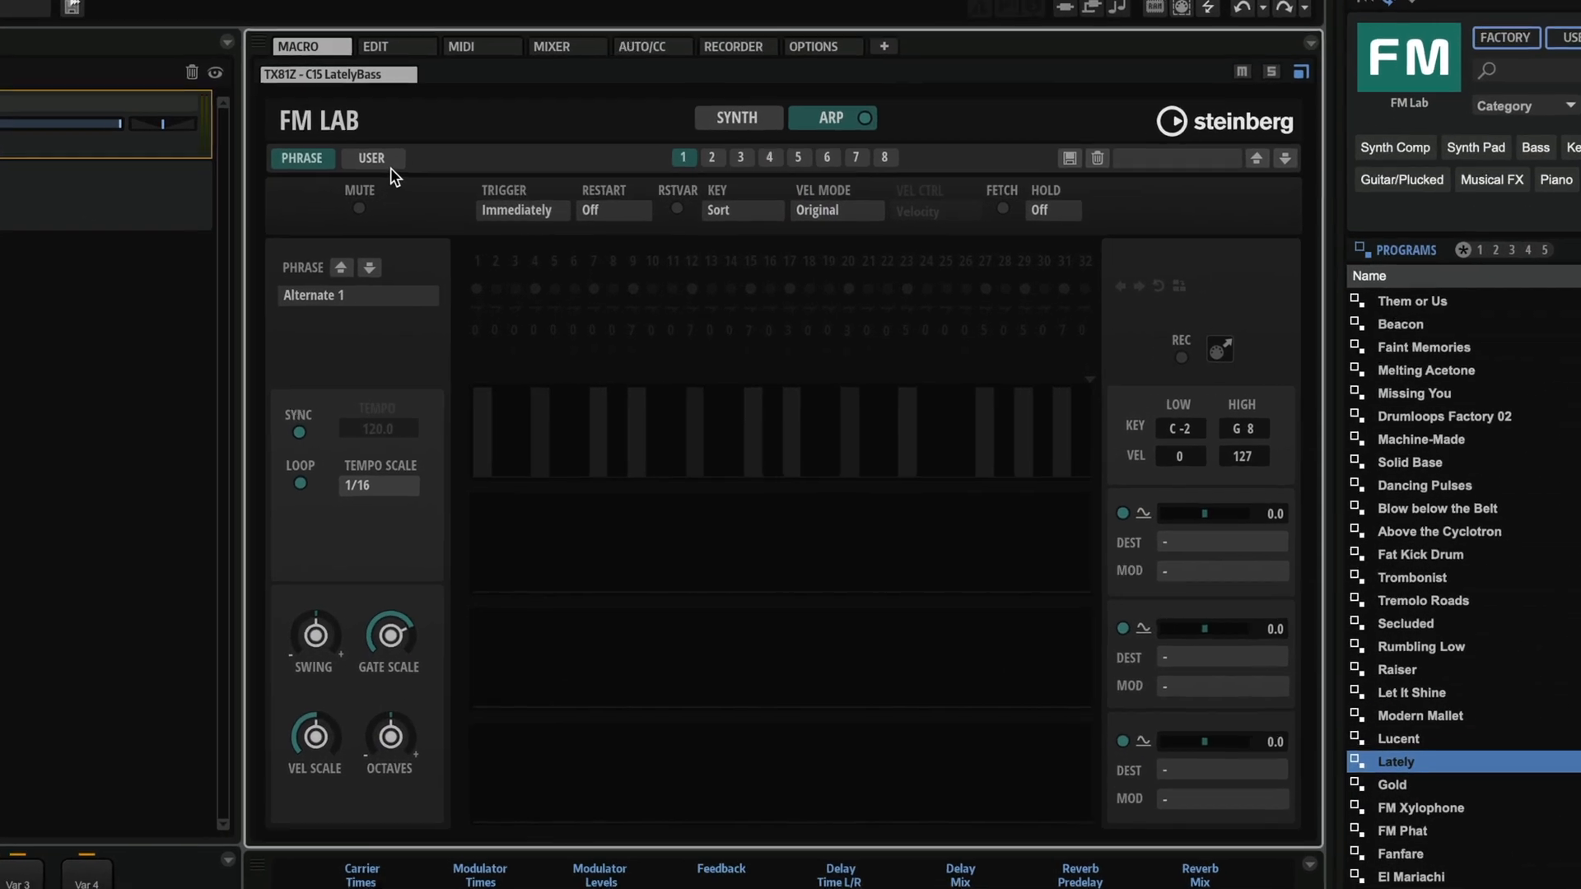
- Switch the arpeggiator from the preset phrase to the user step pattern
left_click(370, 158)
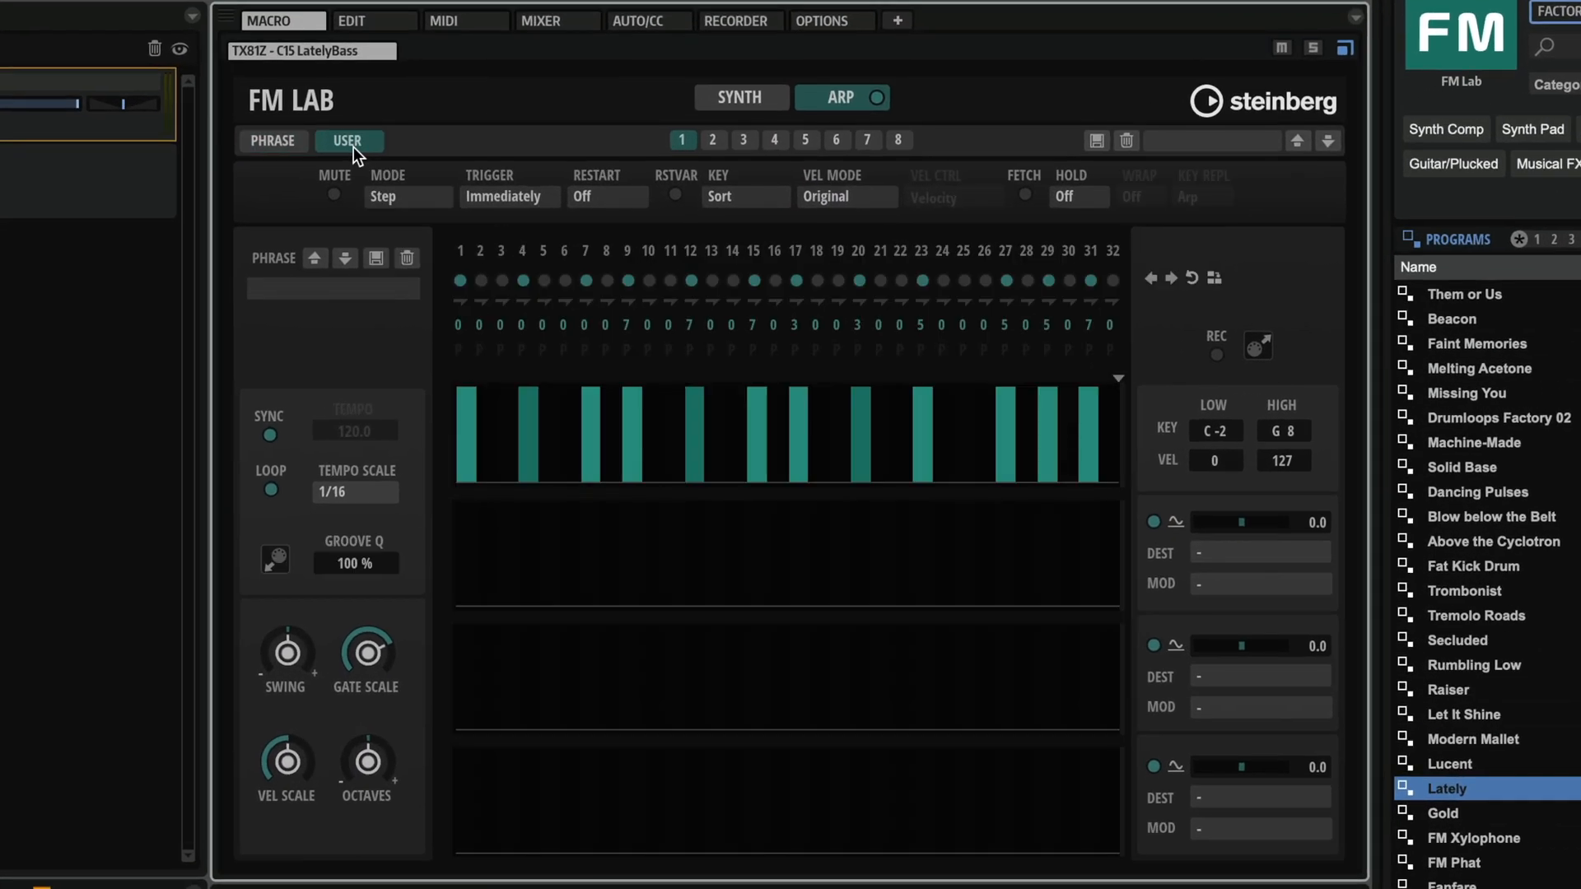
left_click(271, 141)
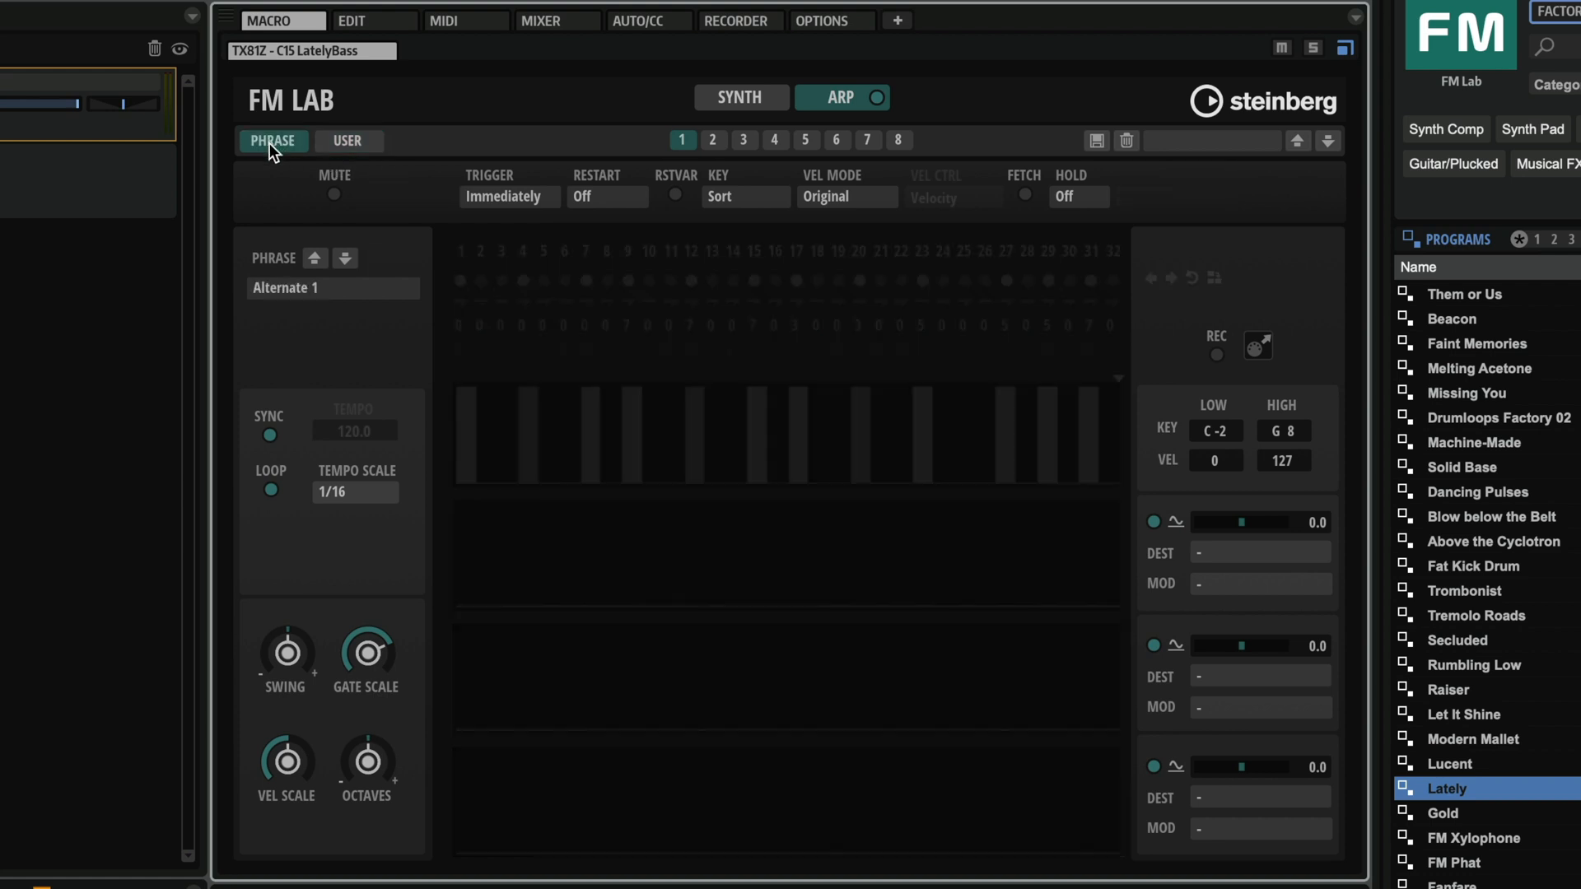
left_click(331, 288)
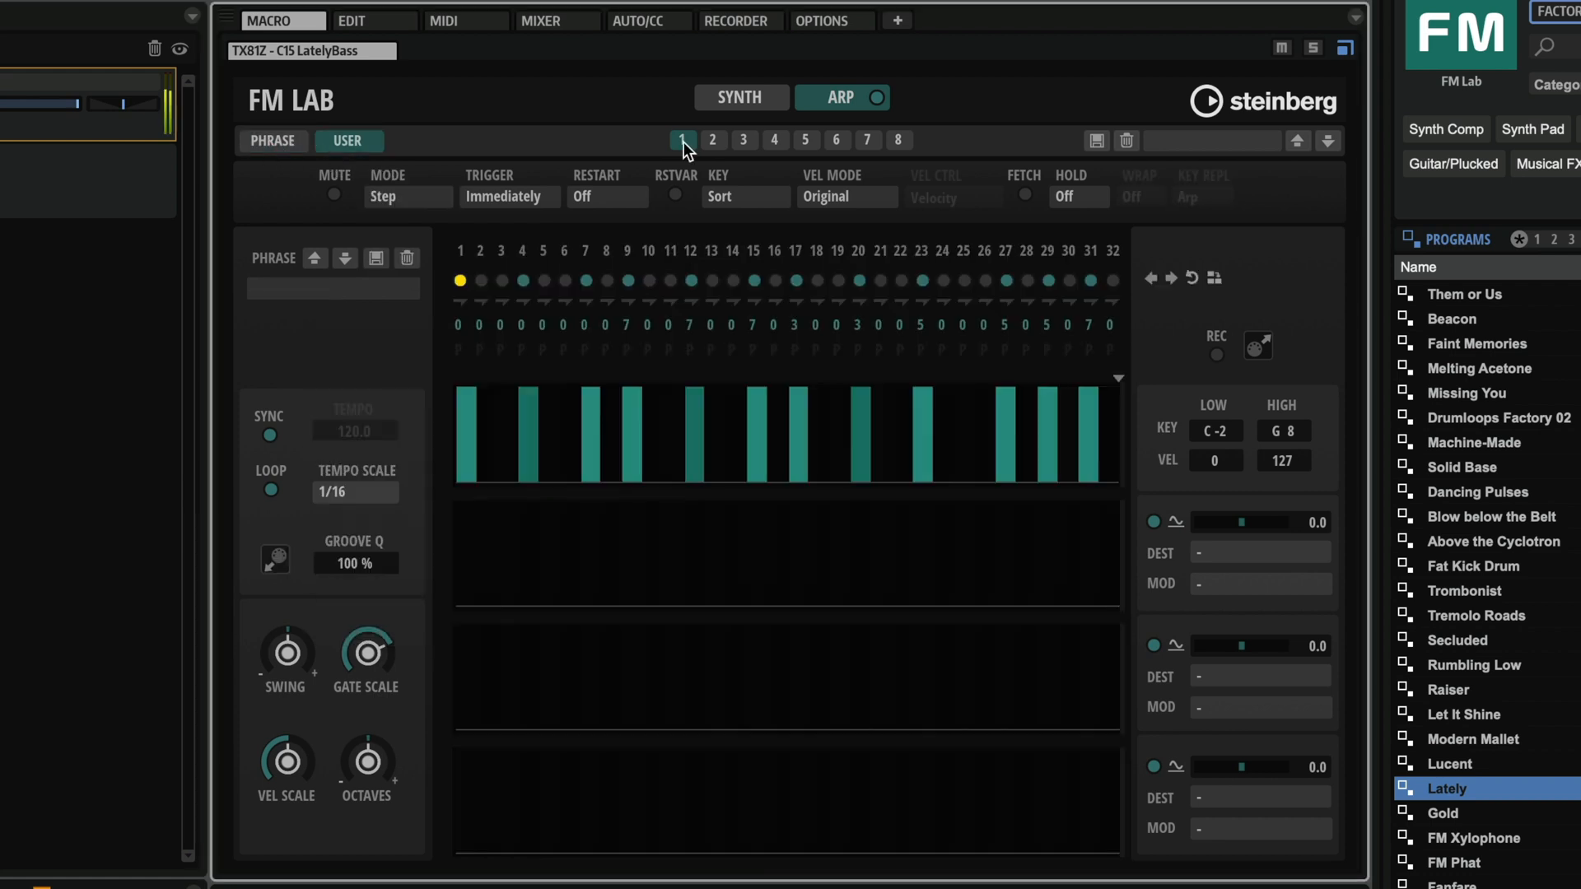
- Select arpeggio variation 4 with its own step pattern
left_click(773, 140)
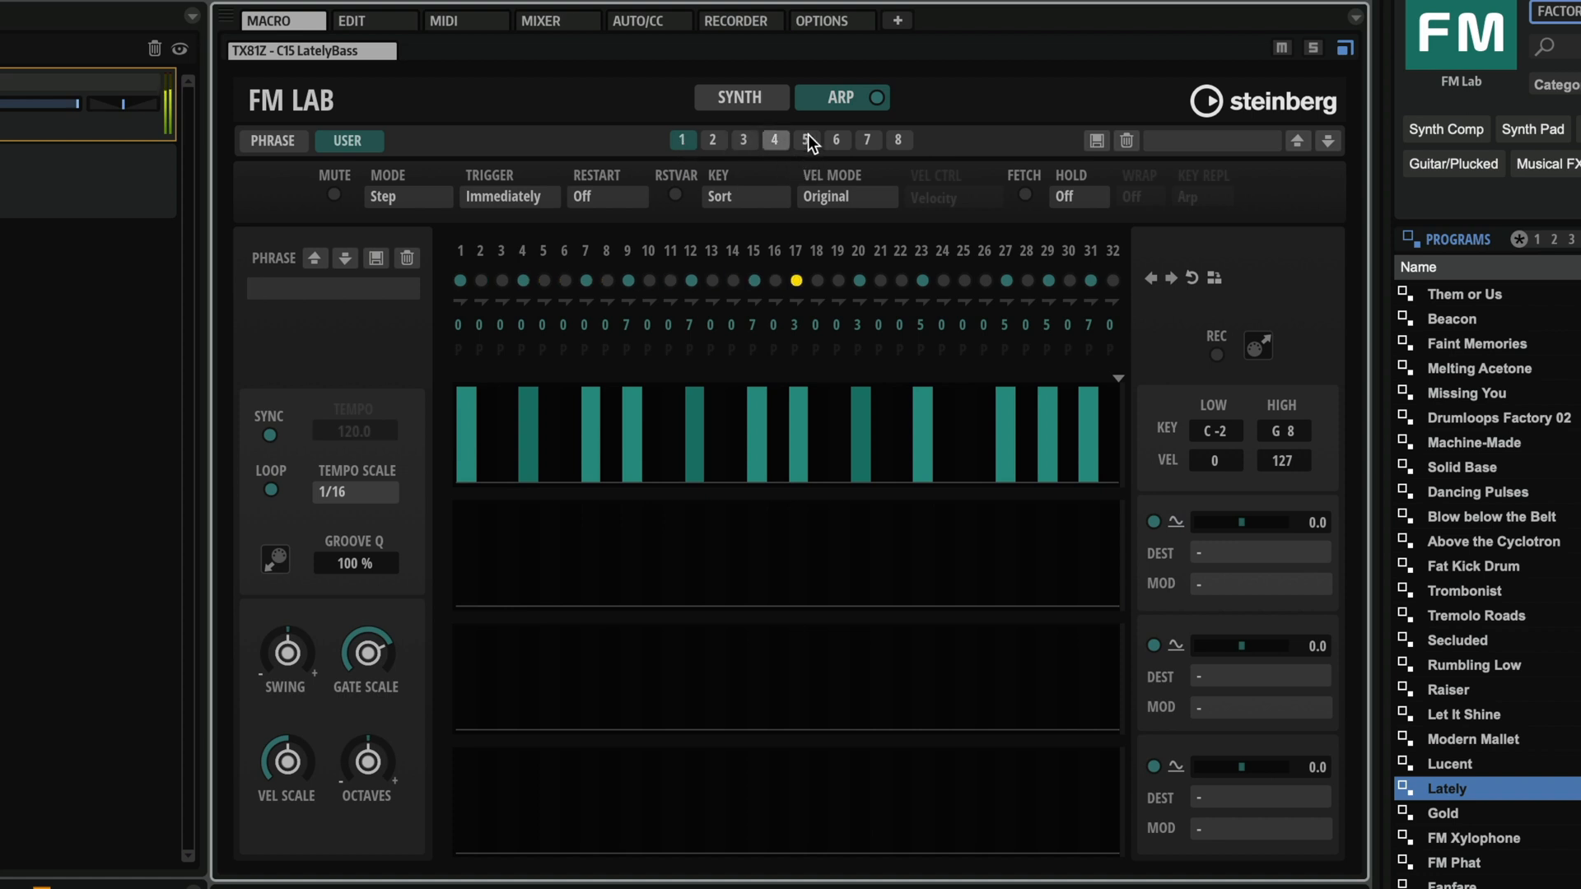
left_click(774, 138)
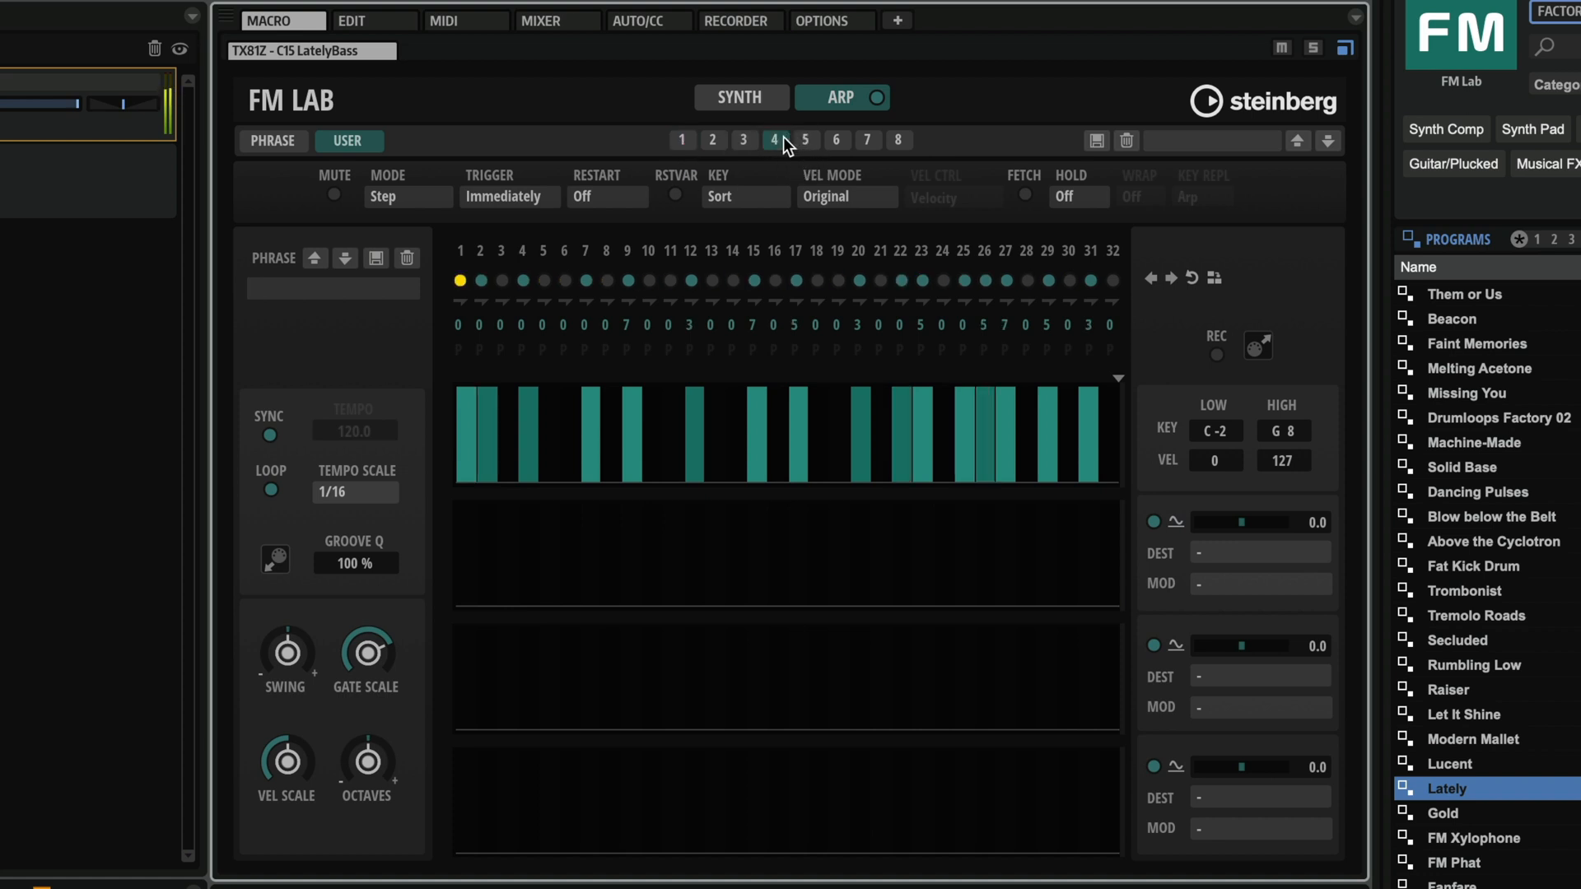